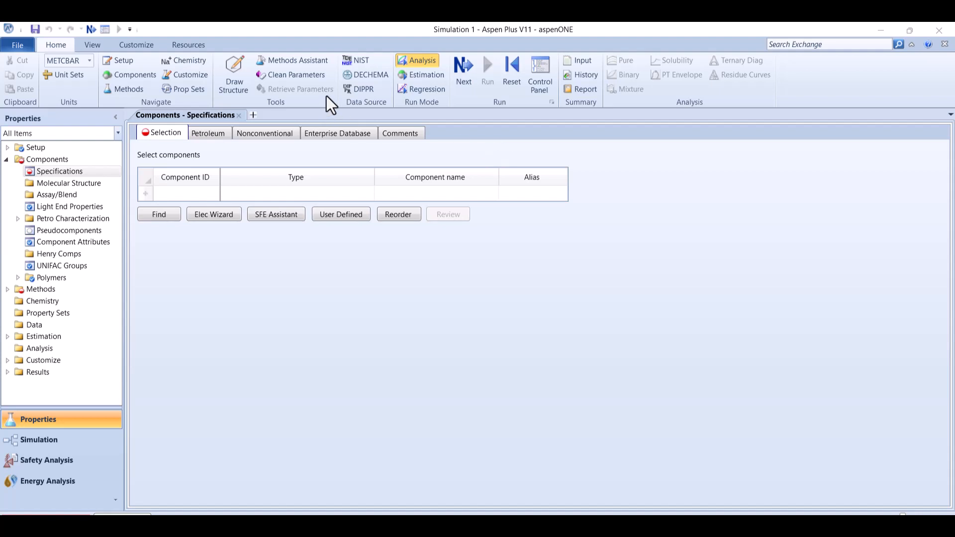
{"action": "mouse_move", "coordinate": [682, 51]}
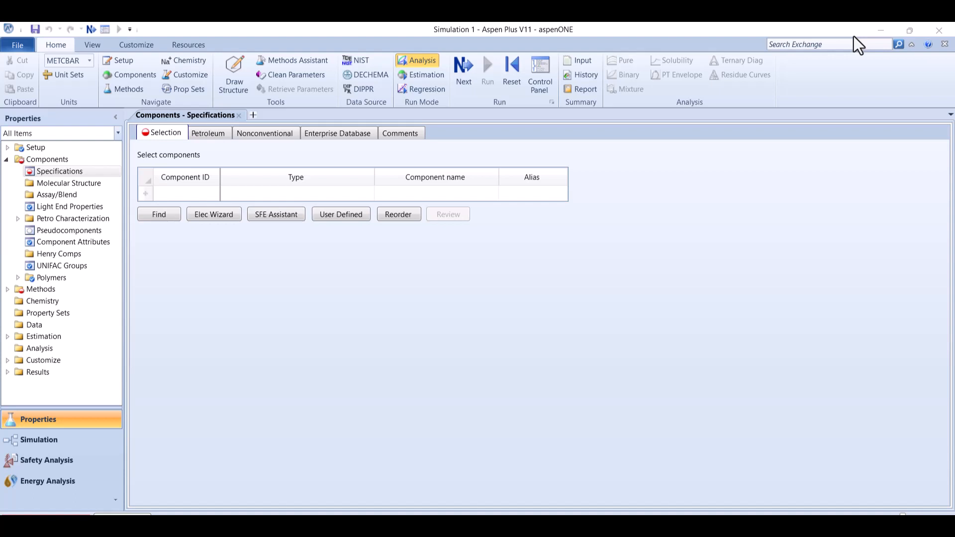
{"action": "mouse_move", "coordinate": [534, 230]}
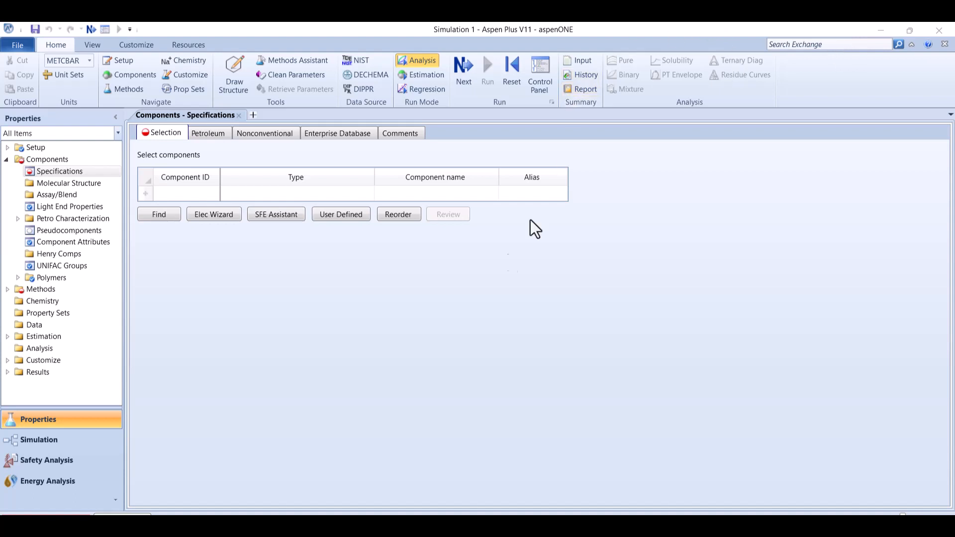
{"action": "mouse_move", "coordinate": [279, 286]}
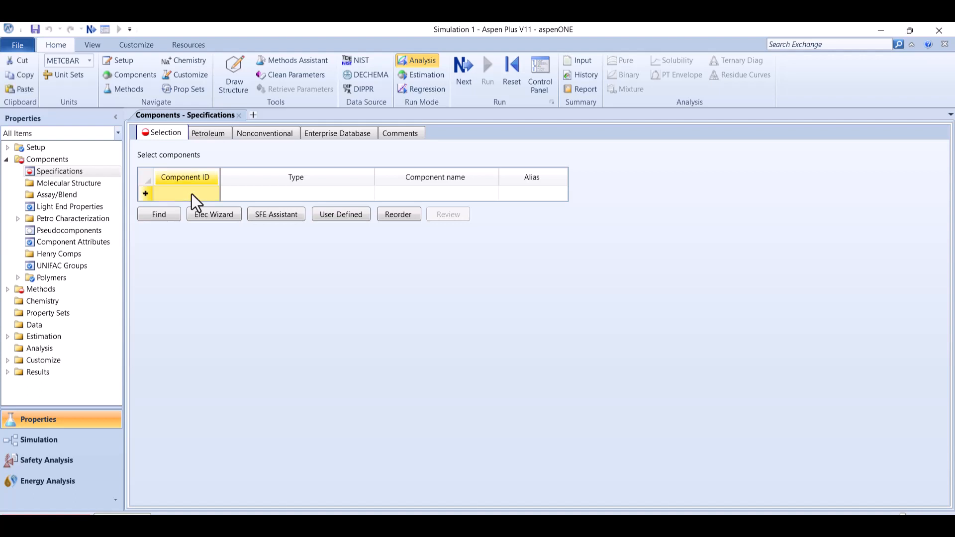
- Add refrigerant R1233ZD as a conventional component and expand Methods
{"action": "type", "text": "R1233ZD"}
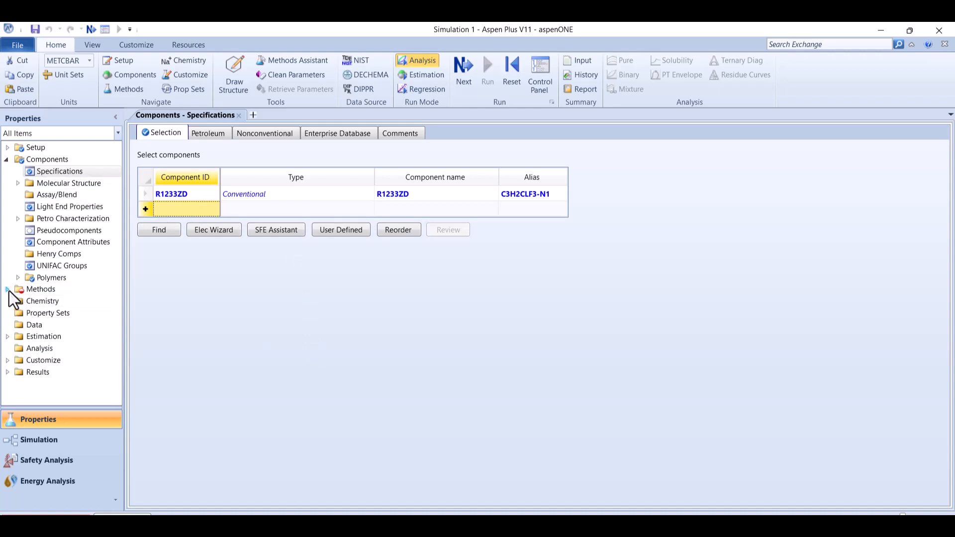
{"action": "left_click", "coordinate": [7, 288]}
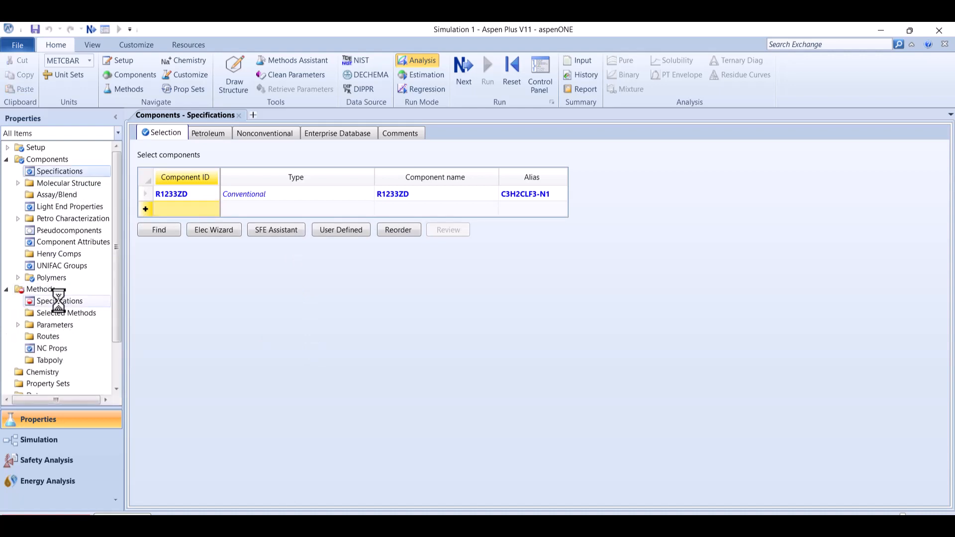
- Show the global method specifications and launch the Methods Assistant
{"action": "left_click", "coordinate": [58, 300]}
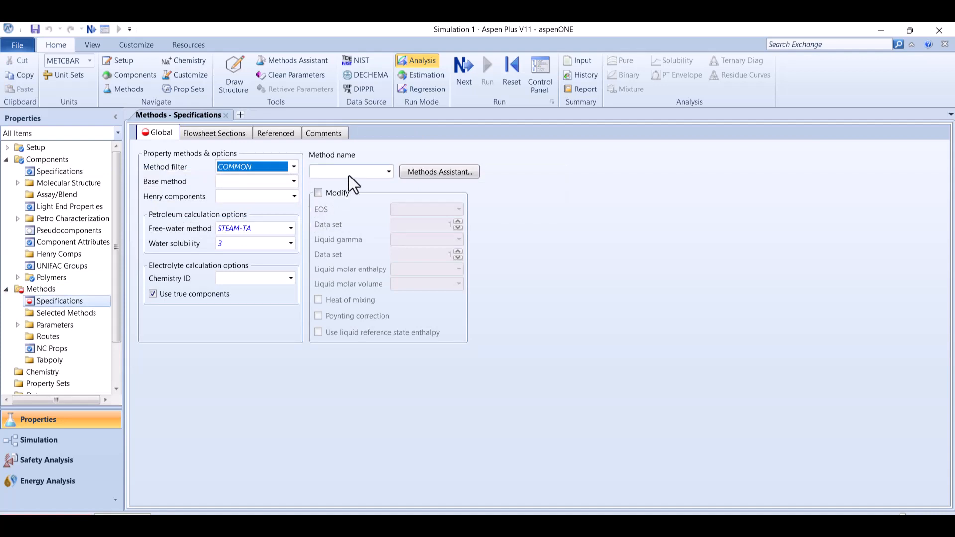
{"action": "mouse_move", "coordinate": [350, 177]}
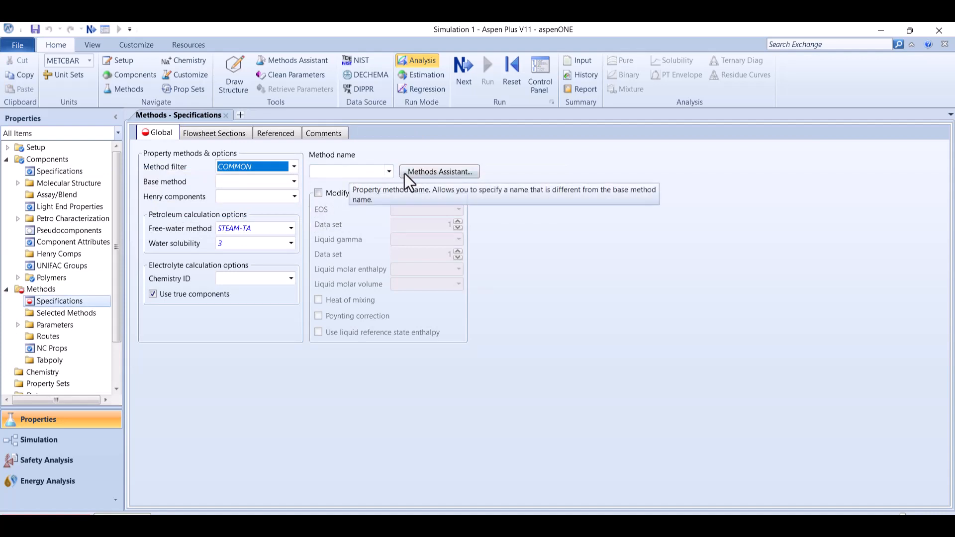
{"action": "mouse_move", "coordinate": [322, 194]}
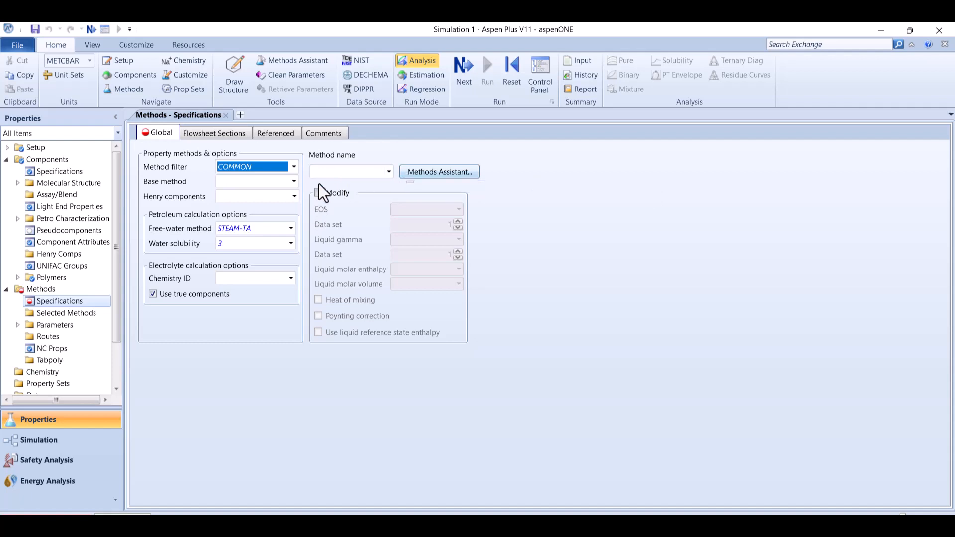
{"action": "left_click", "coordinate": [439, 171]}
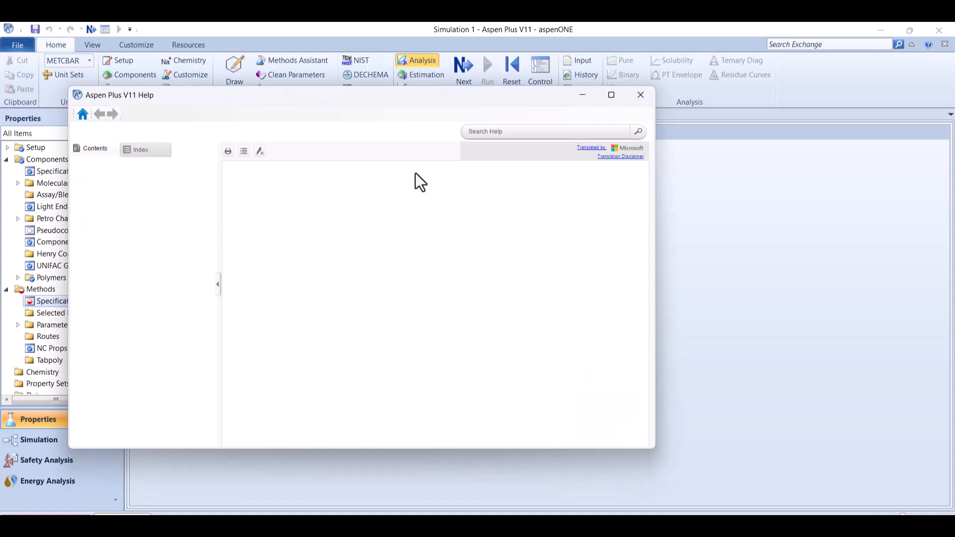
{"action": "mouse_move", "coordinate": [476, 271]}
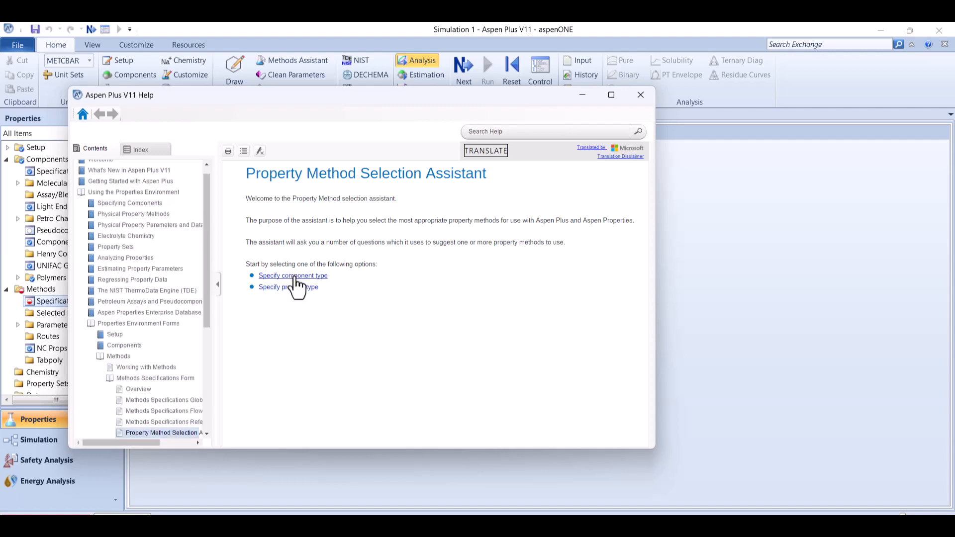
- Follow the Refrigerants component-type path in Help to the REFPROP recommendation, then close Help
{"action": "left_click", "coordinate": [293, 275]}
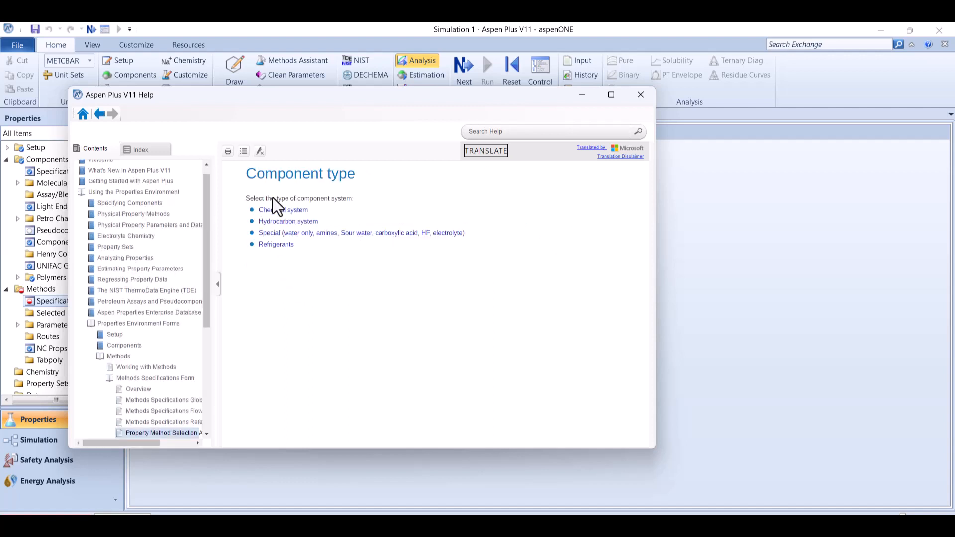
{"action": "left_click", "coordinate": [276, 244]}
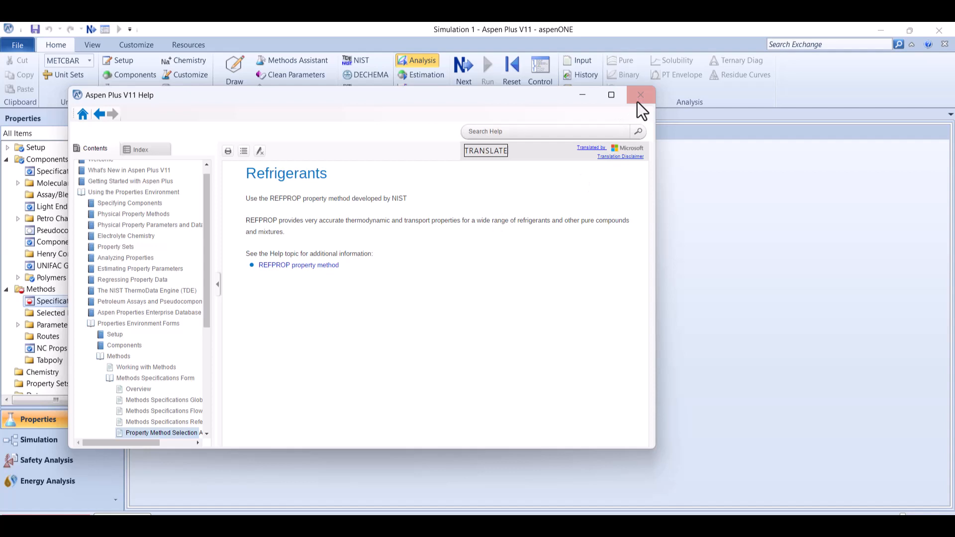
{"action": "left_click", "coordinate": [639, 96]}
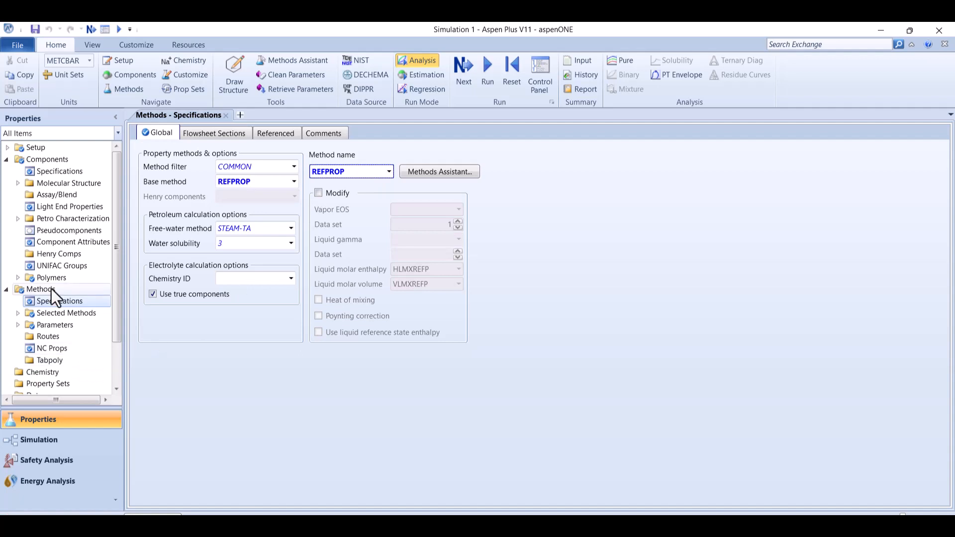
- Scroll the Method name list to locate REFPROP as the base property method
{"action": "scroll", "scroll_direction": "down", "scroll_amount": 3}
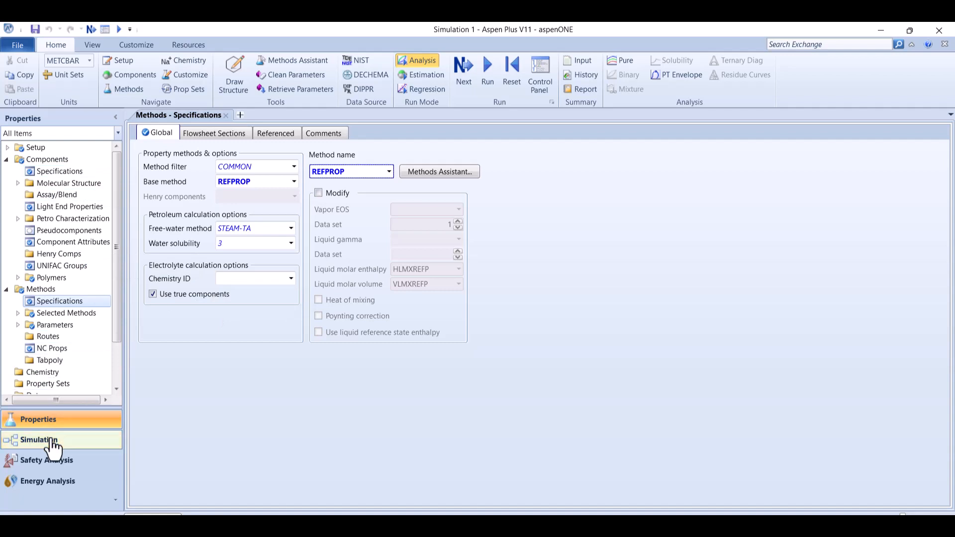
- Place a Heater block EVAPORAT with feed stream S01 and product stream S02
{"action": "left_click", "coordinate": [39, 440]}
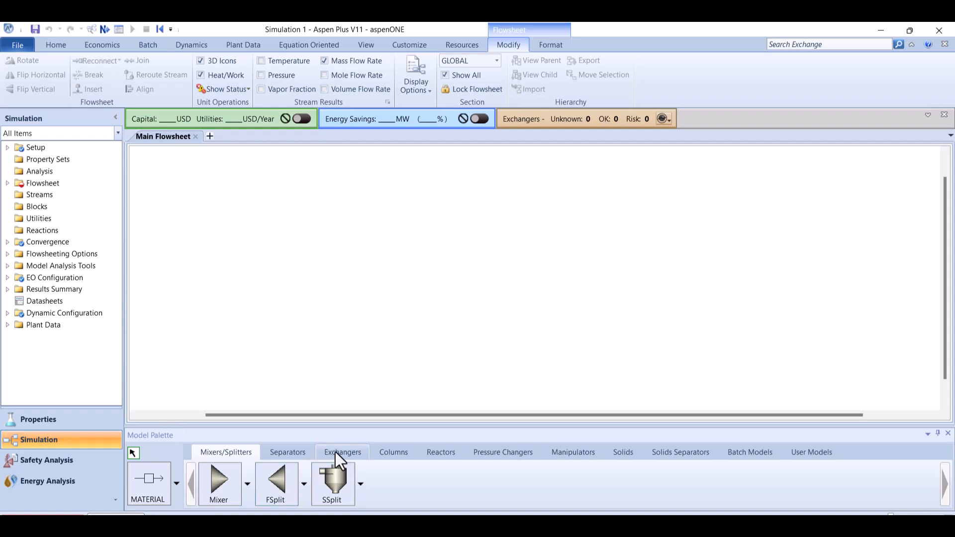
{"action": "left_click", "coordinate": [342, 451]}
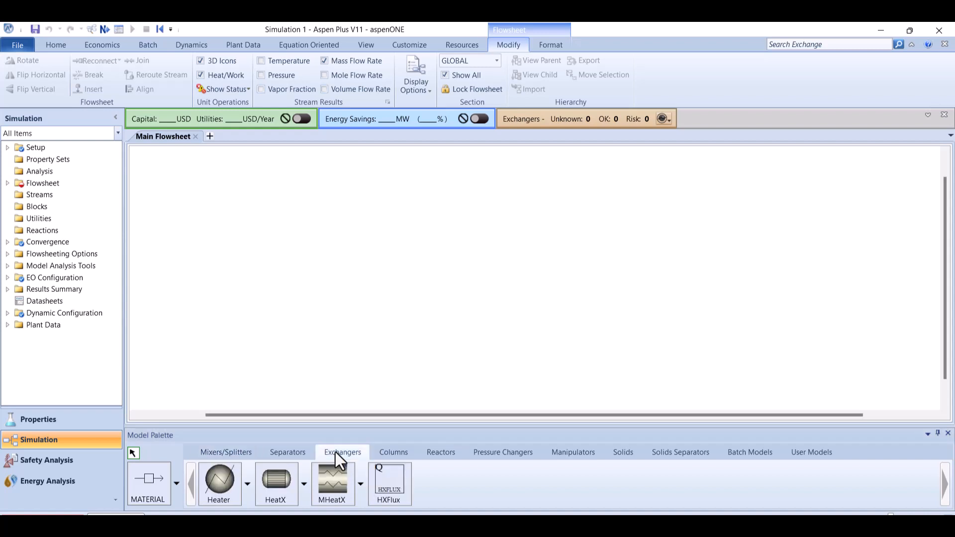
{"action": "mouse_move", "coordinate": [219, 481]}
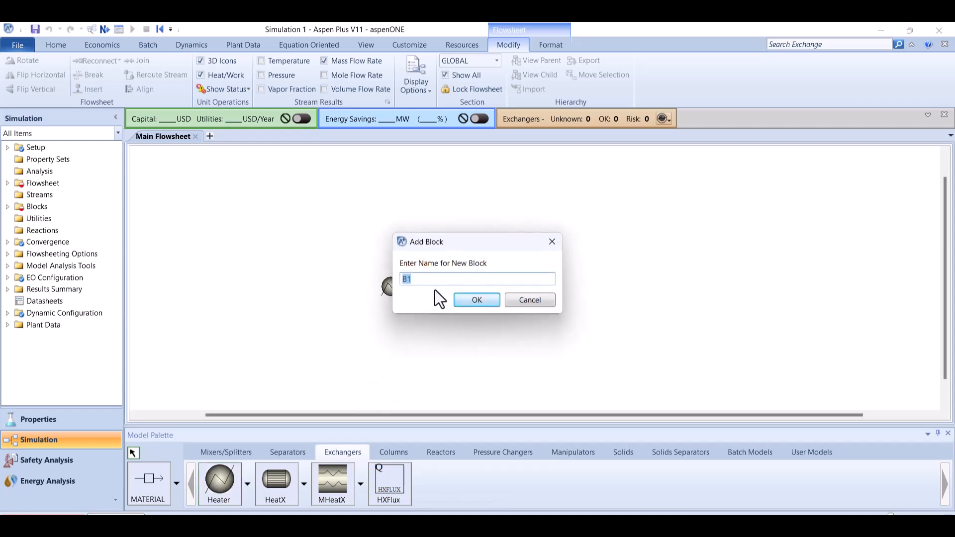
{"action": "type", "text": "EVAPORAT"}
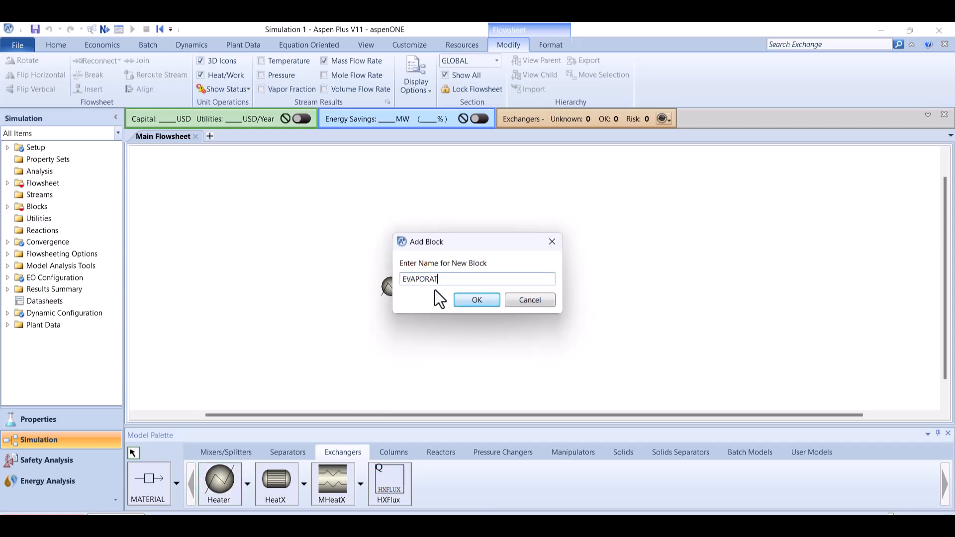
{"action": "left_click", "coordinate": [477, 299]}
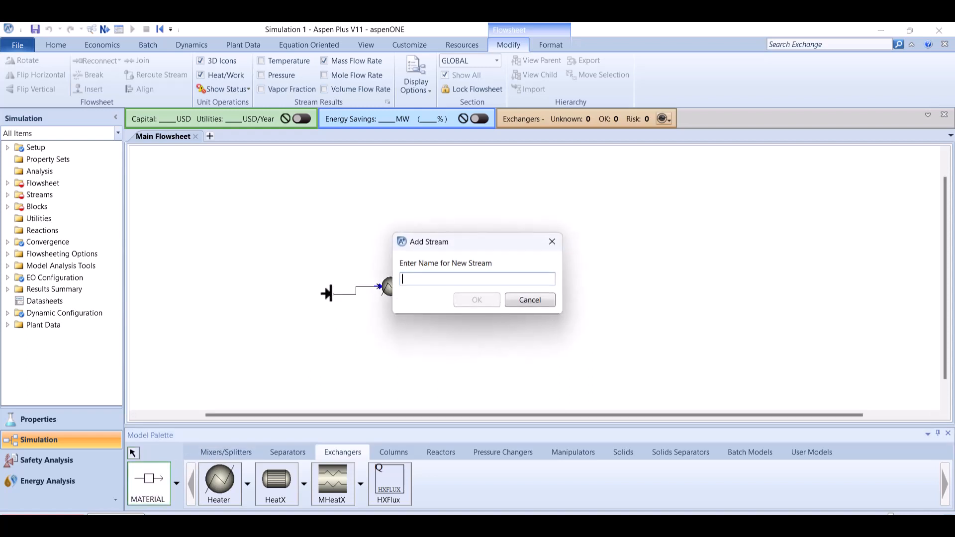
{"action": "type", "text": "S01"}
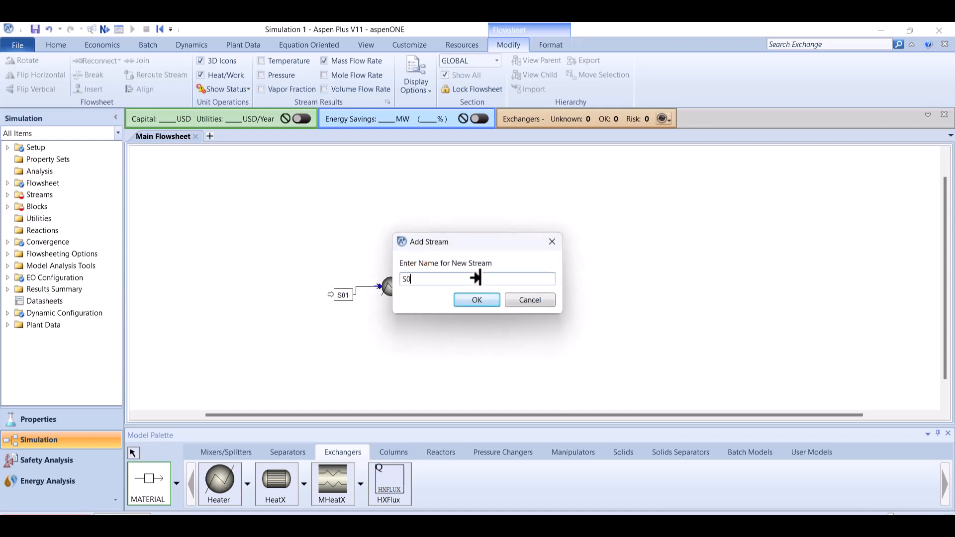
{"action": "left_click", "coordinate": [476, 299]}
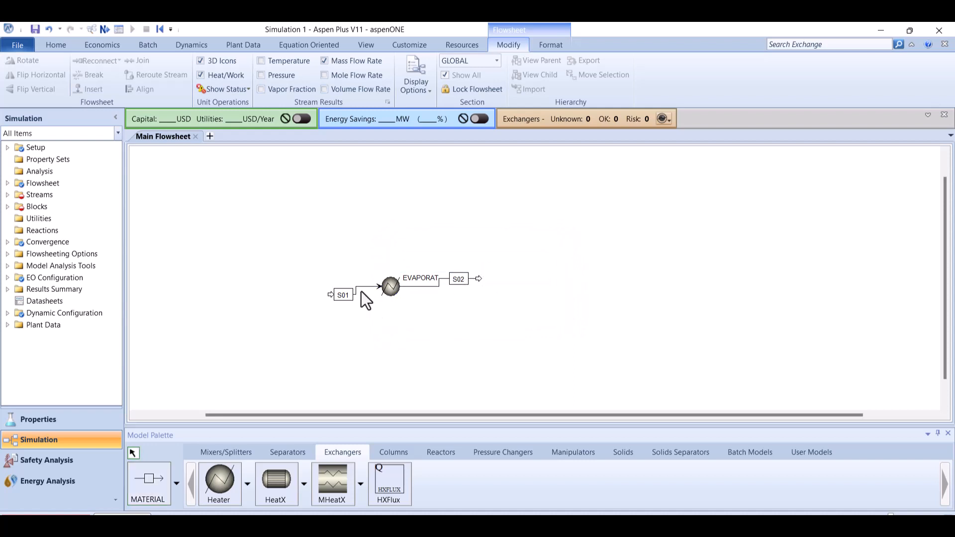
- Set stream S01 to 22 C, 1.2 bar, 1 kg/sec mass flow with a composition basis chosen
{"action": "double_click", "coordinate": [343, 295]}
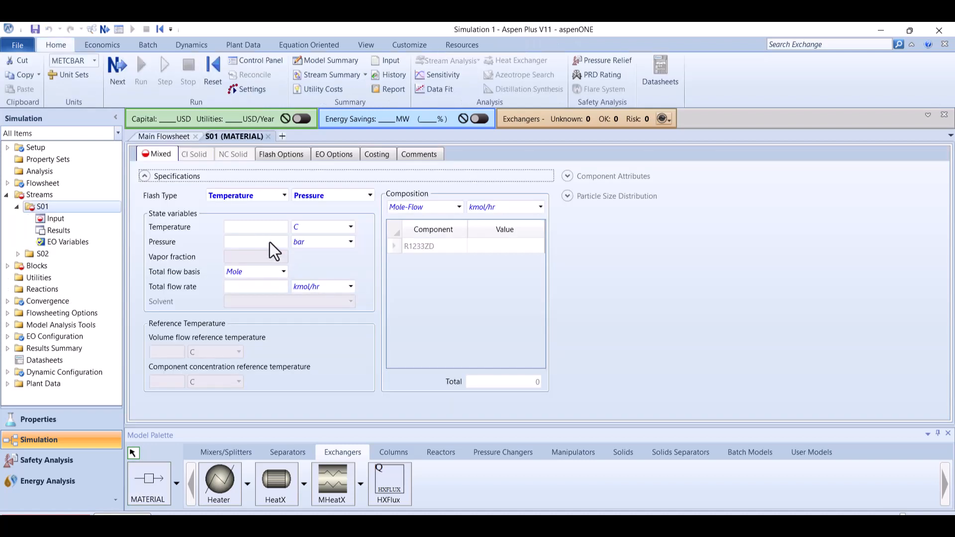
{"action": "left_click", "coordinate": [255, 227]}
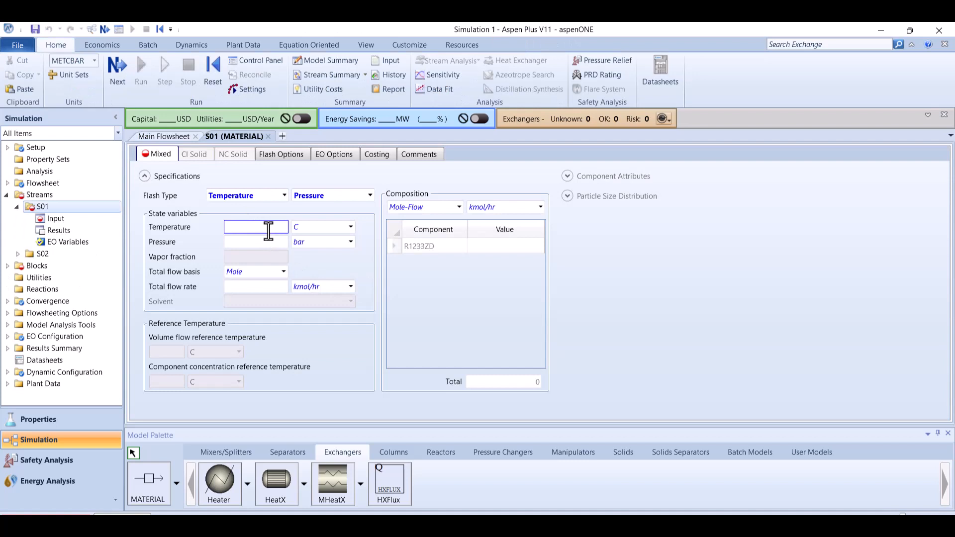
{"action": "left_click", "coordinate": [255, 242]}
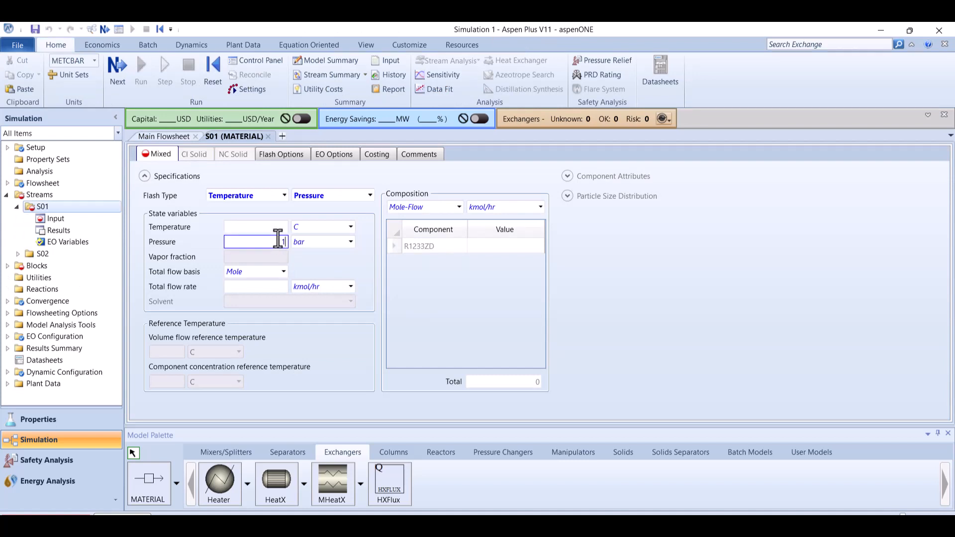
{"action": "left_click", "coordinate": [255, 226]}
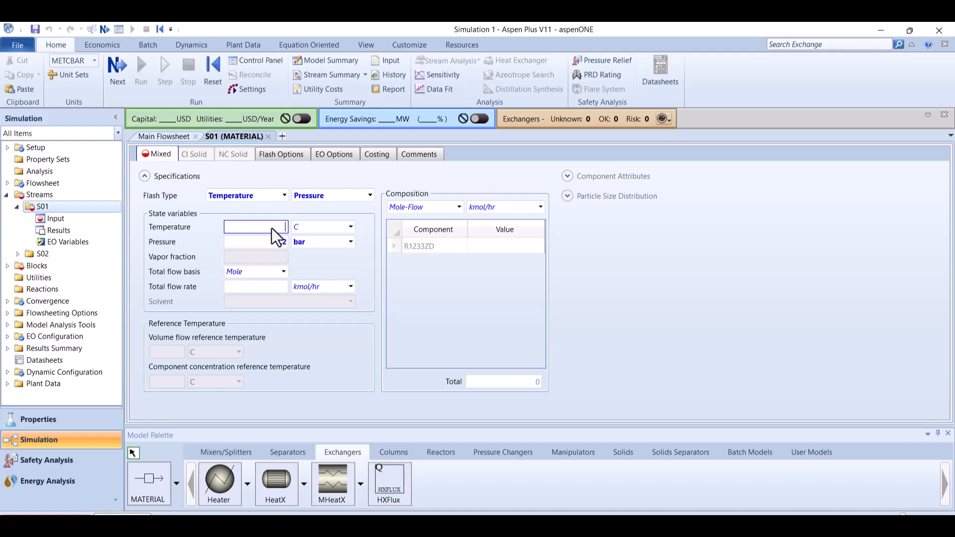
{"action": "type", "text": "22"}
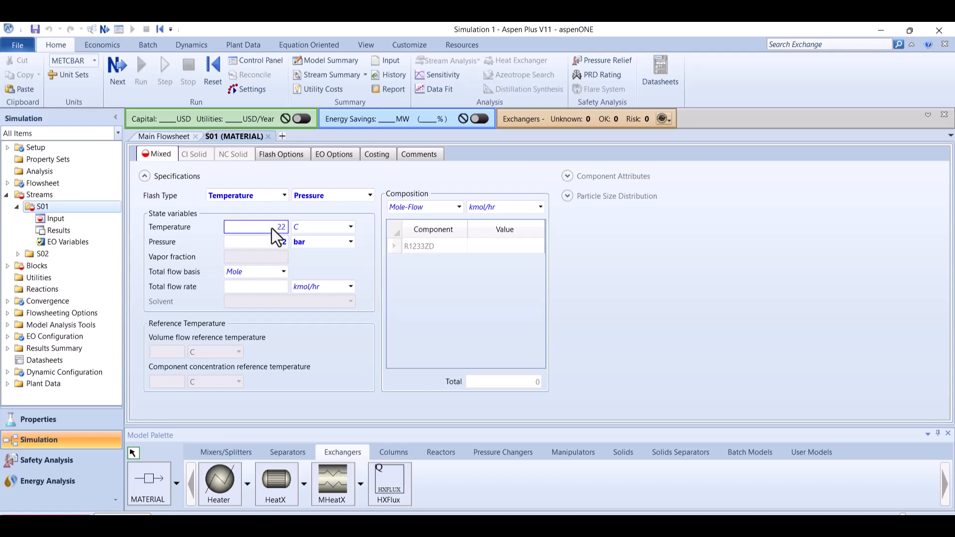
{"action": "type", "text": "1.2"}
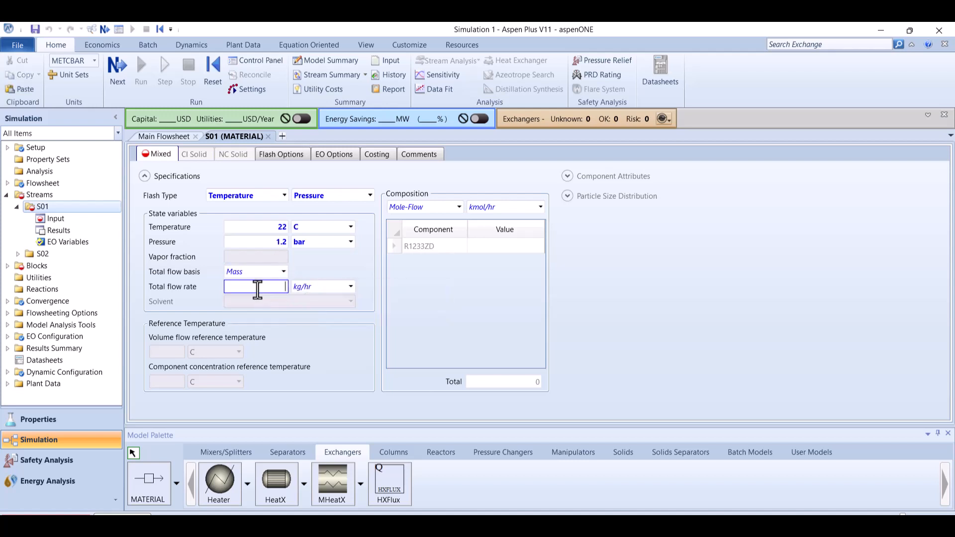
{"action": "type", "text": "1"}
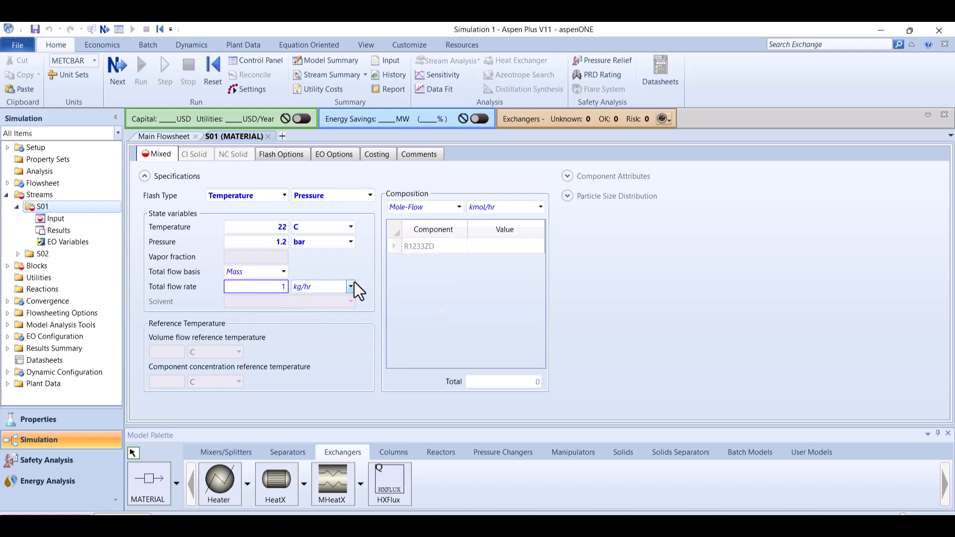
{"action": "left_click", "coordinate": [316, 286]}
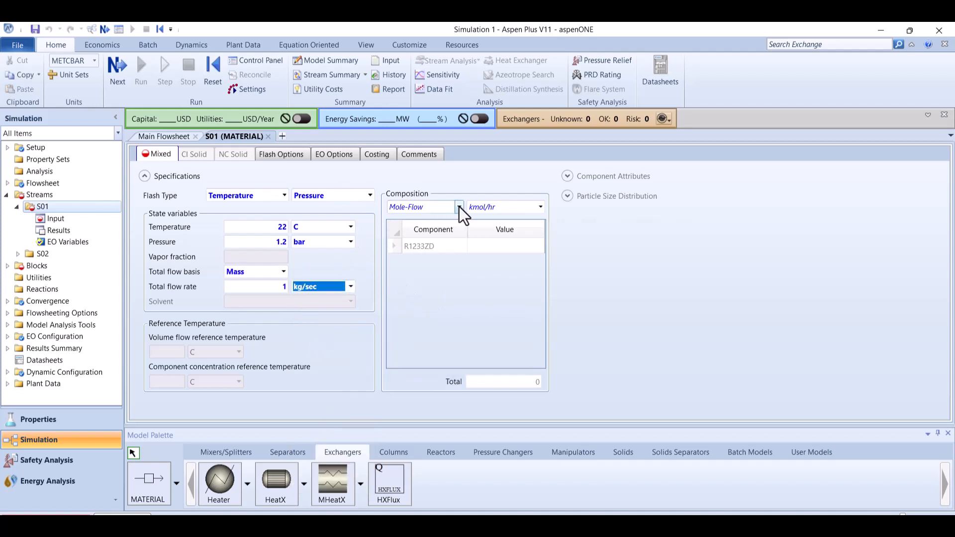
{"action": "left_click", "coordinate": [459, 207]}
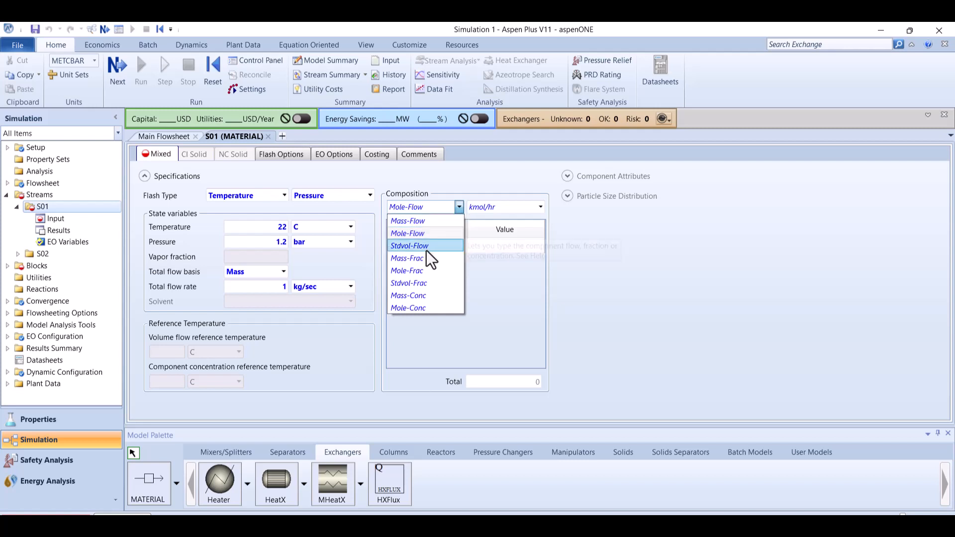
{"action": "left_click", "coordinate": [406, 258]}
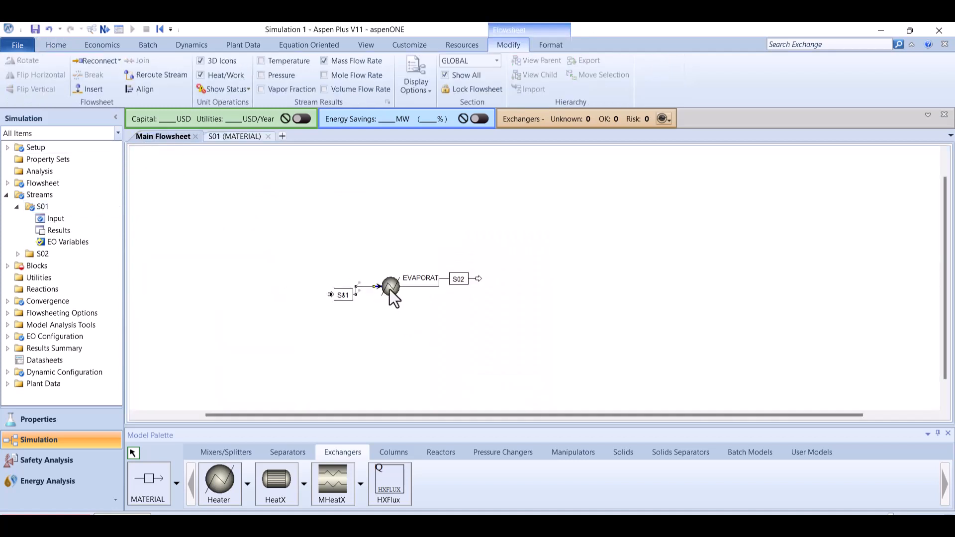
- Flash EVAPORAT on pressure and vapor fraction: vapor fraction 1, pressure -0.1 bar, then check input
{"action": "left_click", "coordinate": [389, 287]}
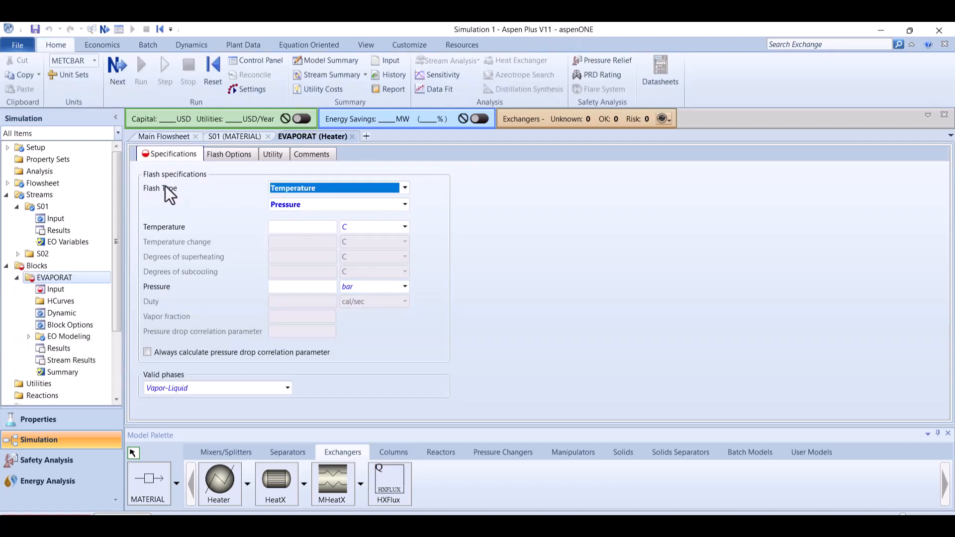
{"action": "left_click", "coordinate": [404, 188]}
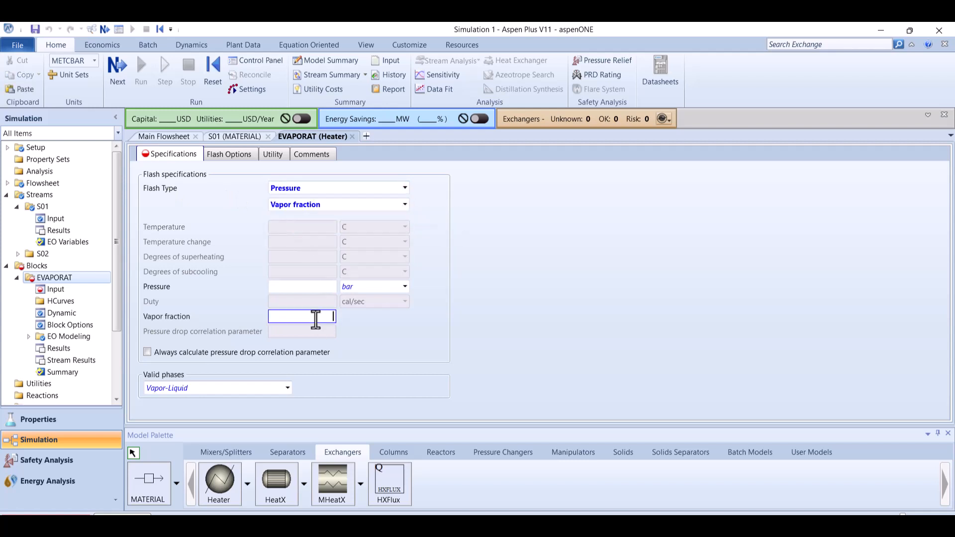
{"action": "type", "text": "1"}
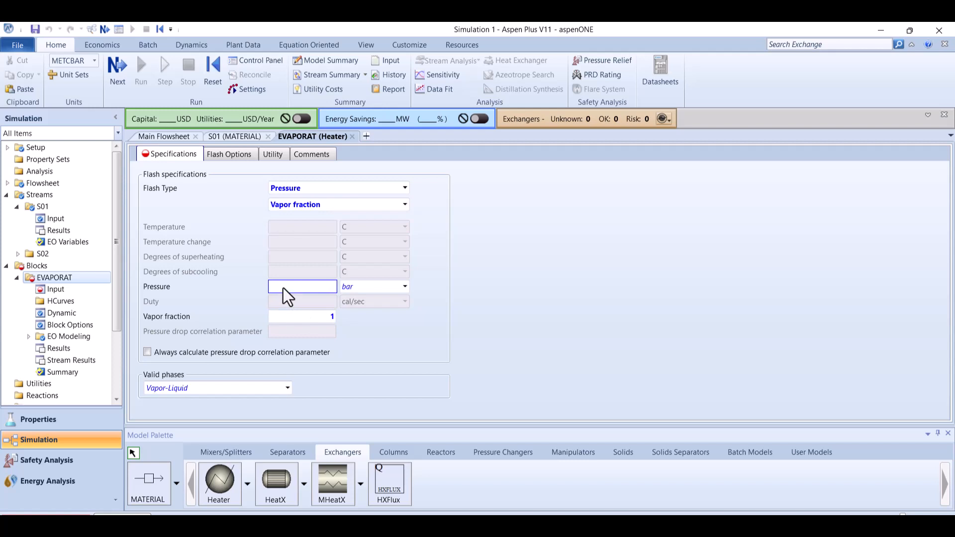
{"action": "type", "text": "-0.1"}
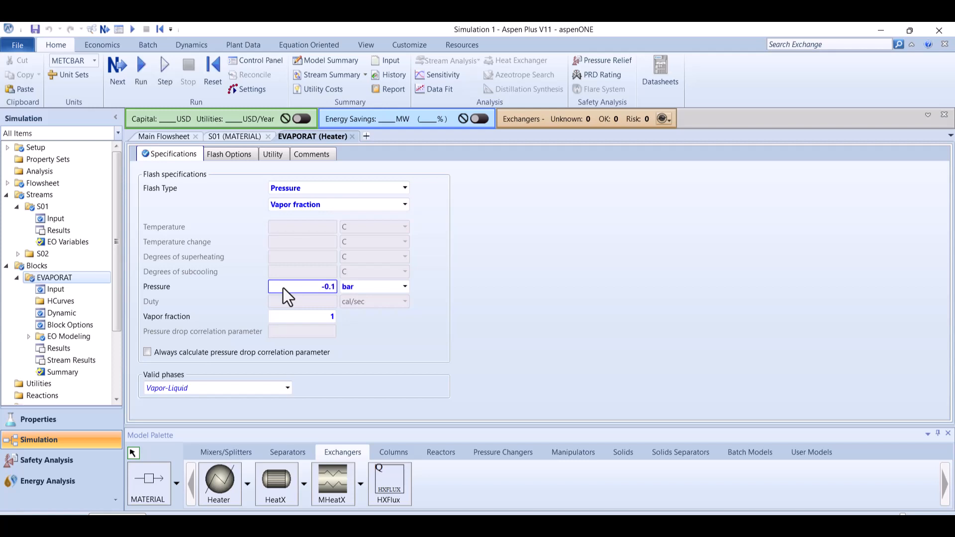
{"action": "left_click", "coordinate": [117, 69]}
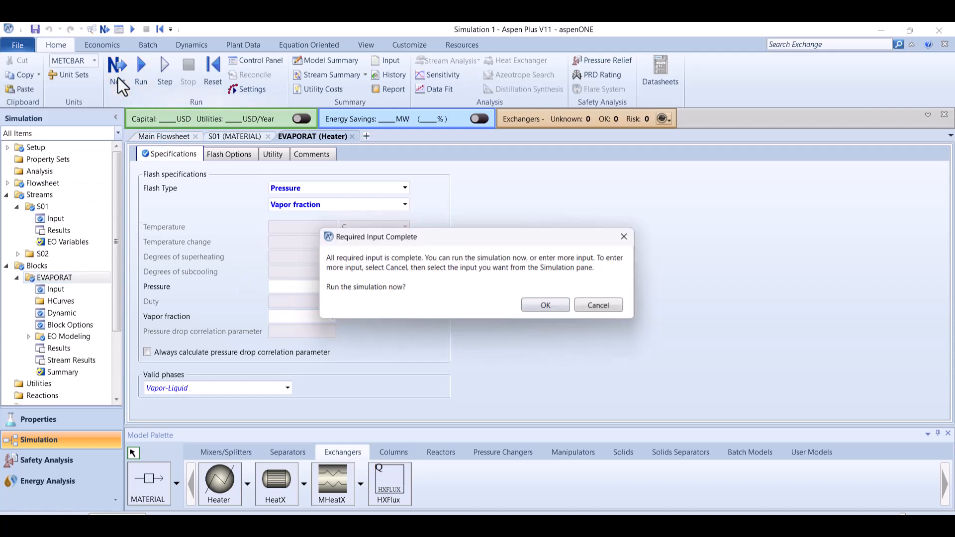
- Run the simulation and return to the flowsheet showing duty Q=45770 cal/sec
{"action": "left_click", "coordinate": [544, 305]}
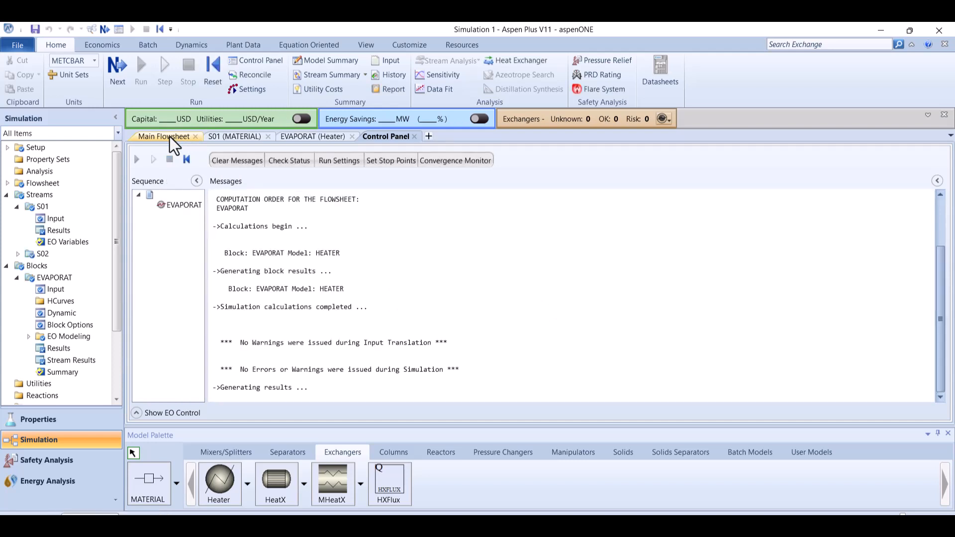
{"action": "left_click", "coordinate": [162, 136]}
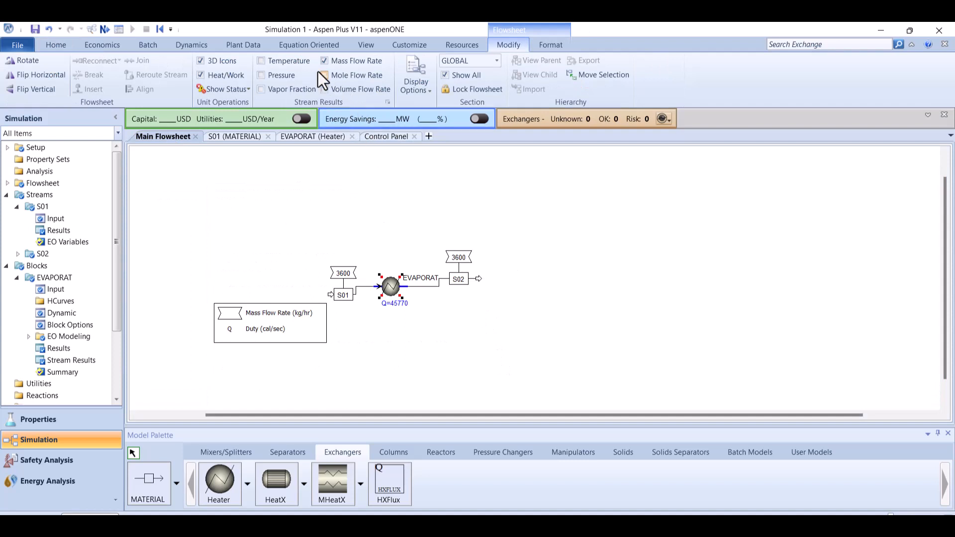
- Hide mass flow labels and place compressor COMPRESS between S02 and new outlet S03
{"action": "left_click", "coordinate": [324, 61]}
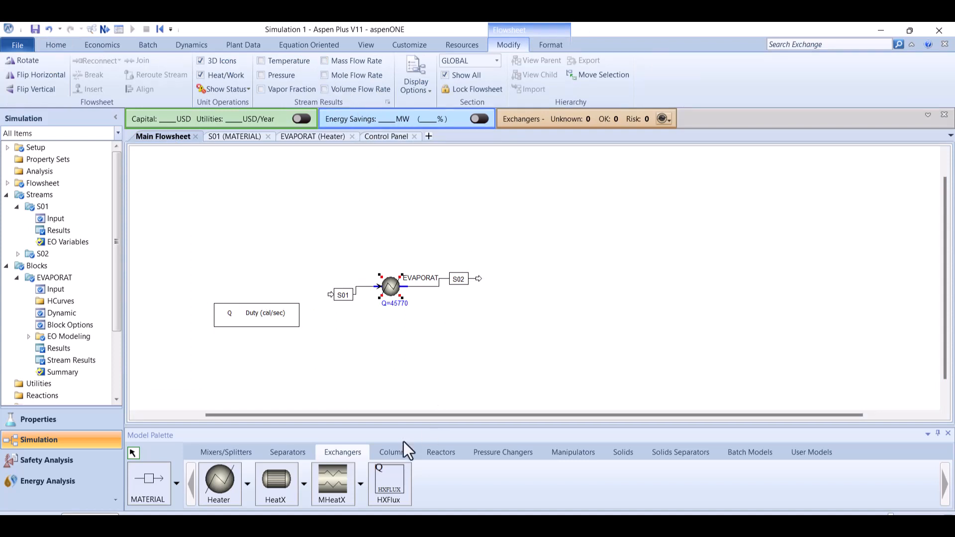
{"action": "left_click", "coordinate": [502, 452]}
{"action": "type", "text": "C"}
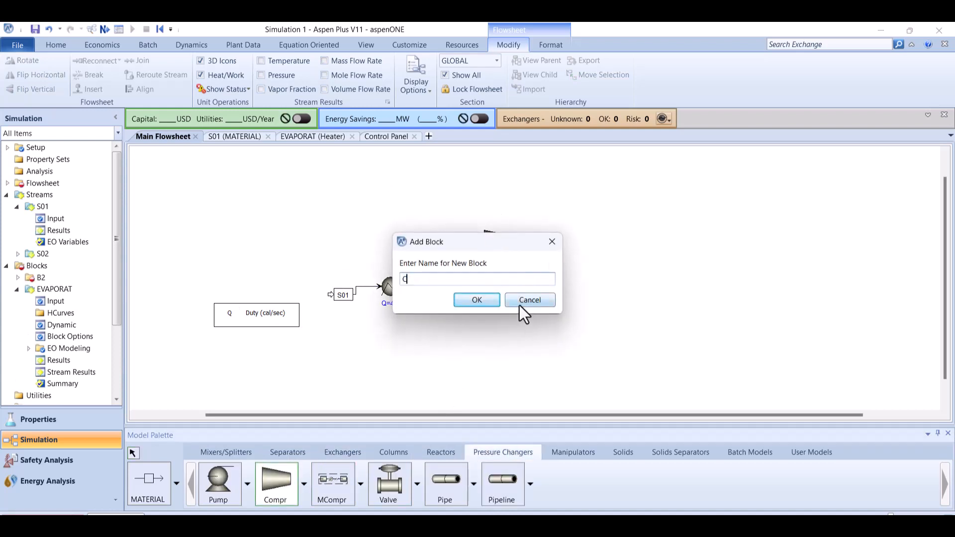
{"action": "left_click", "coordinate": [477, 299]}
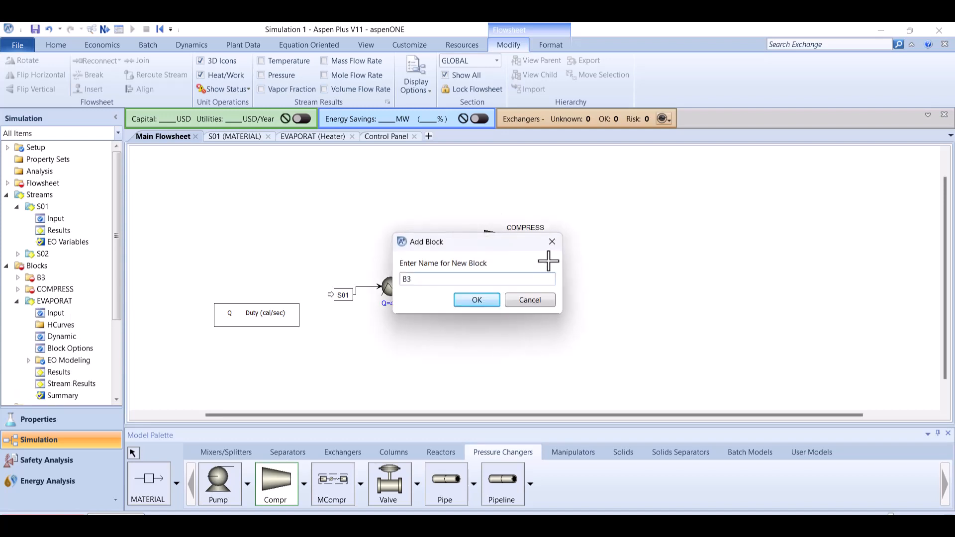
{"action": "left_click", "coordinate": [476, 299]}
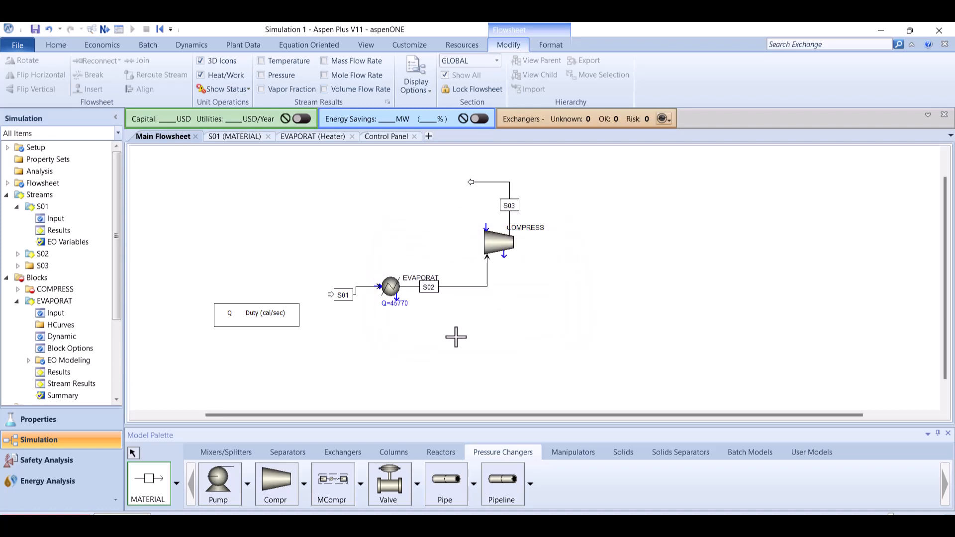
{"action": "left_click", "coordinate": [498, 243]}
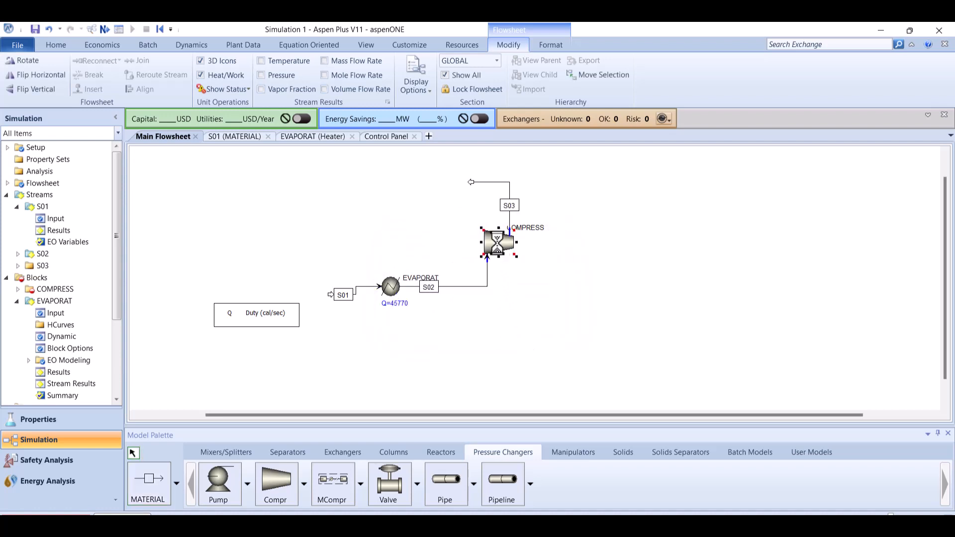
- Make COMPRESS an isentropic compressor with 28 bar discharge pressure
{"action": "double_click", "coordinate": [496, 243]}
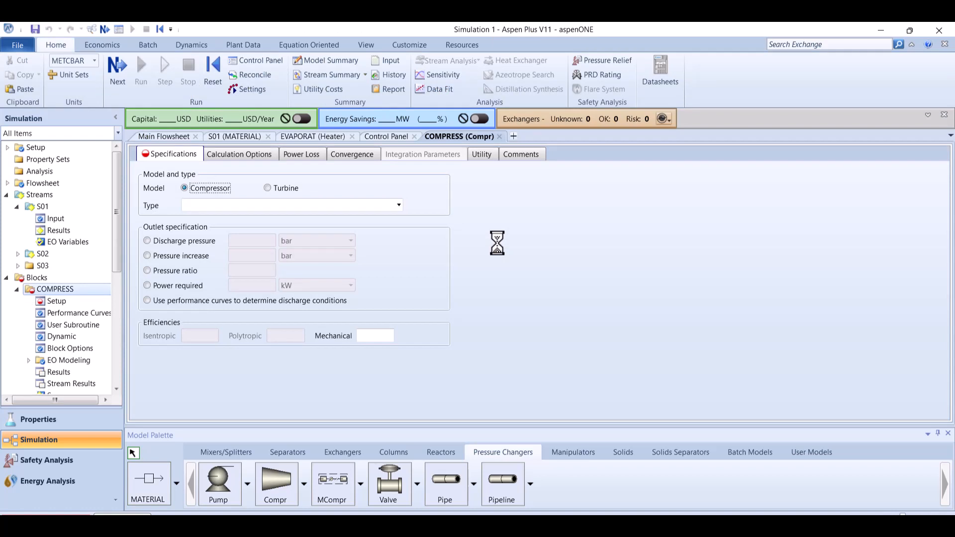
{"action": "left_click", "coordinate": [293, 205]}
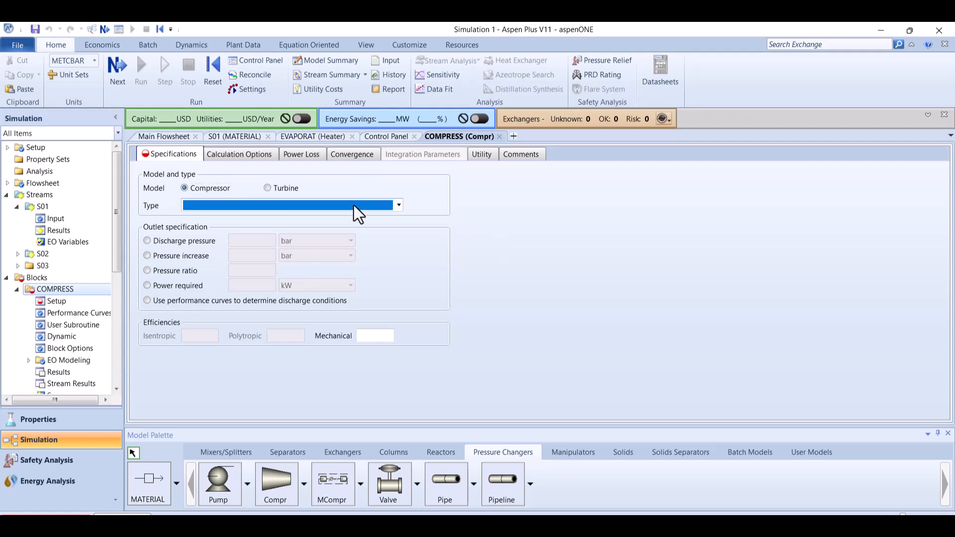
{"action": "left_click", "coordinate": [398, 205]}
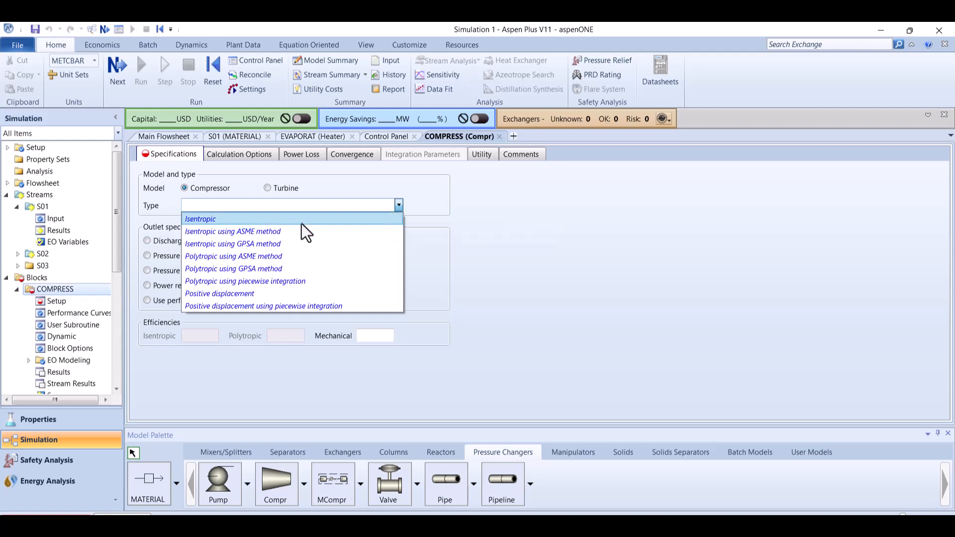
{"action": "left_click", "coordinate": [200, 219]}
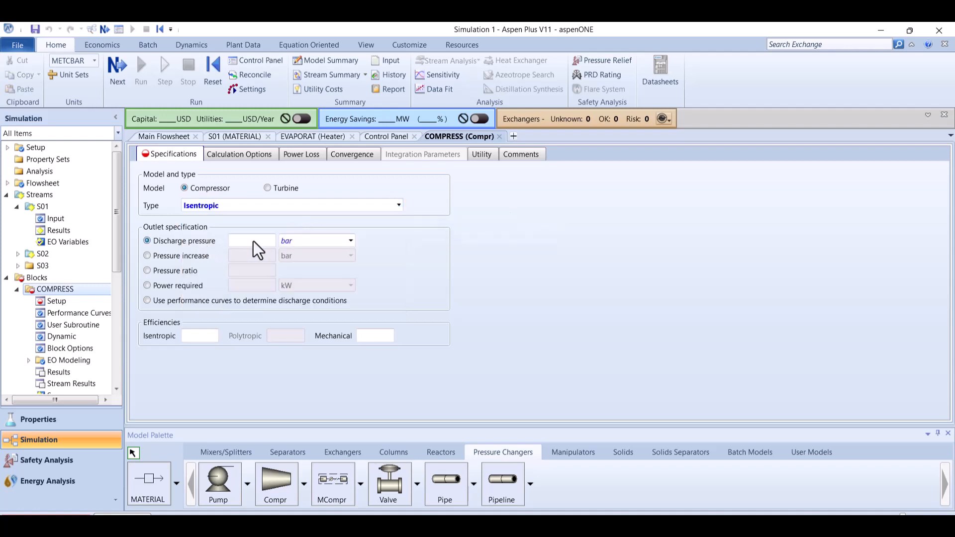
{"action": "type", "text": "28"}
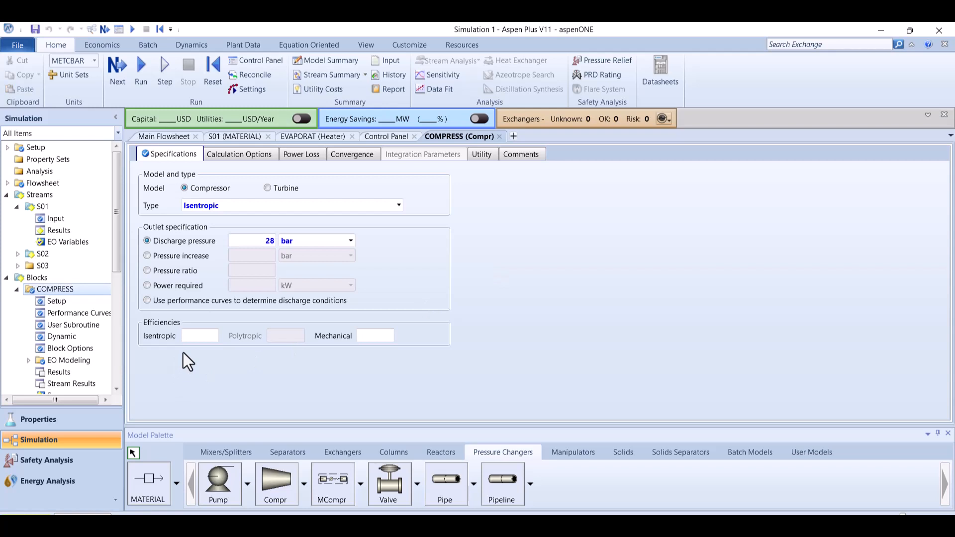
{"action": "mouse_move", "coordinate": [199, 335]}
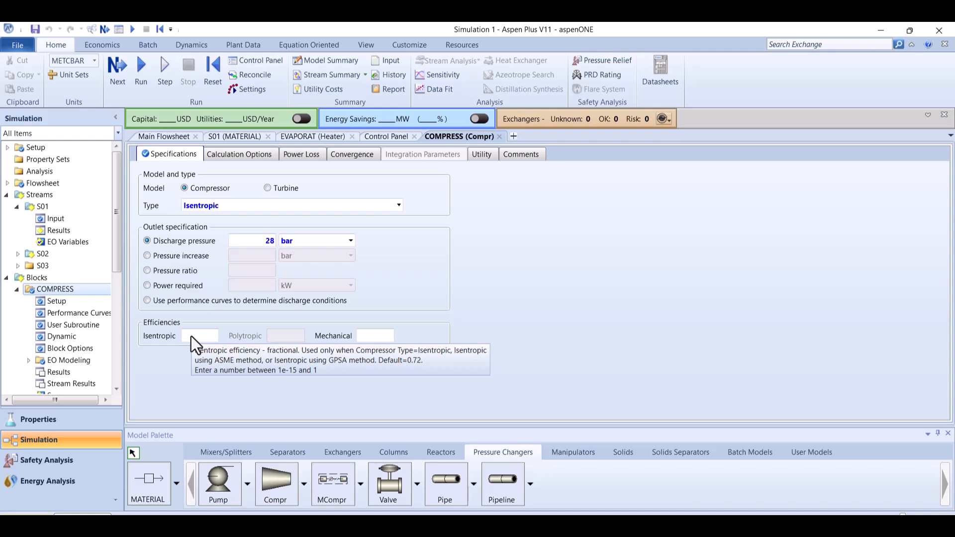
{"action": "mouse_move", "coordinate": [311, 319]}
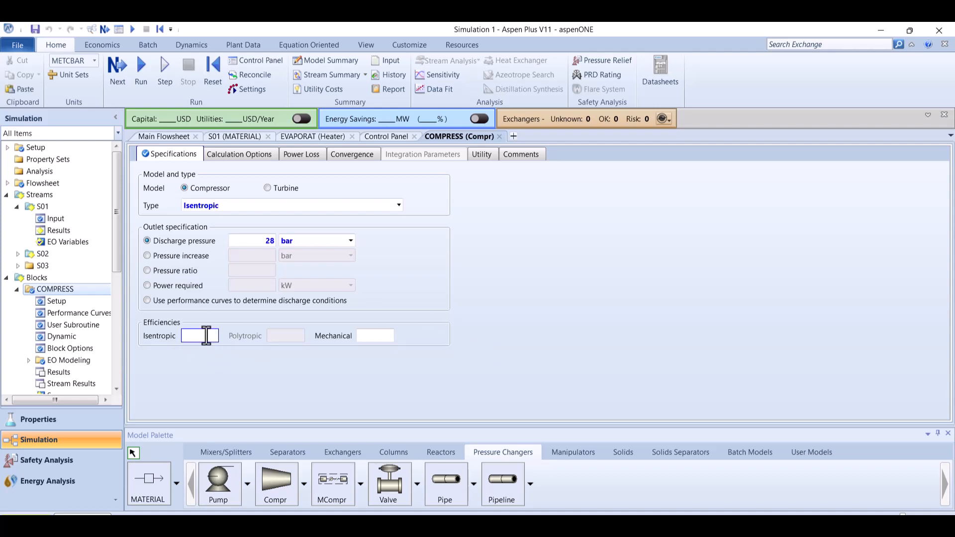
- Enter isentropic efficiency 0.85 and mechanical efficiency 0.98, then check input completeness
{"action": "type", "text": ".65"}
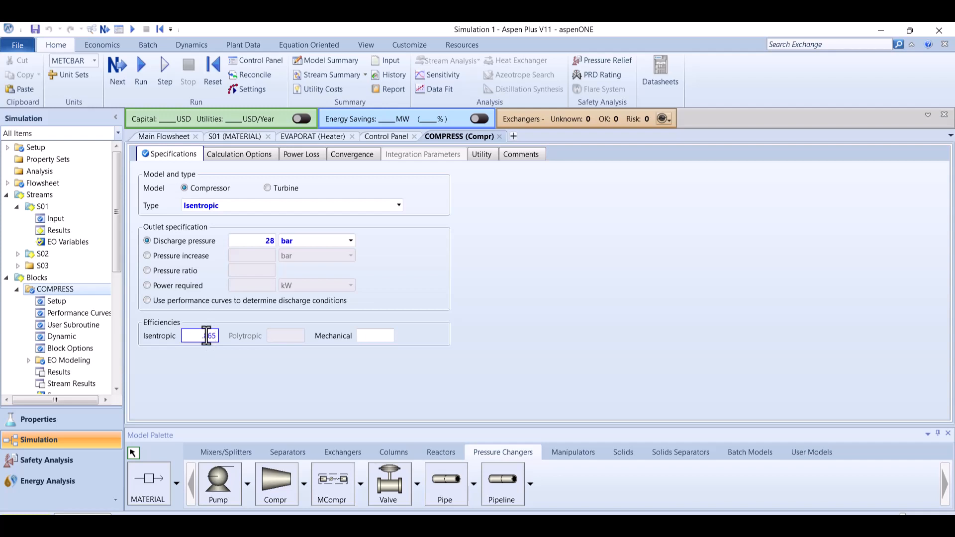
{"action": "left_click", "coordinate": [375, 336]}
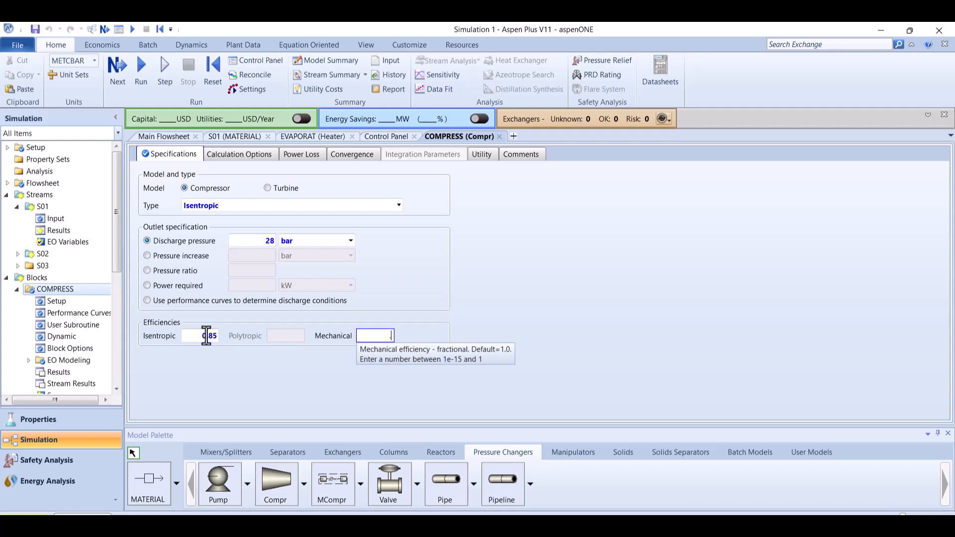
{"action": "type", "text": ".98"}
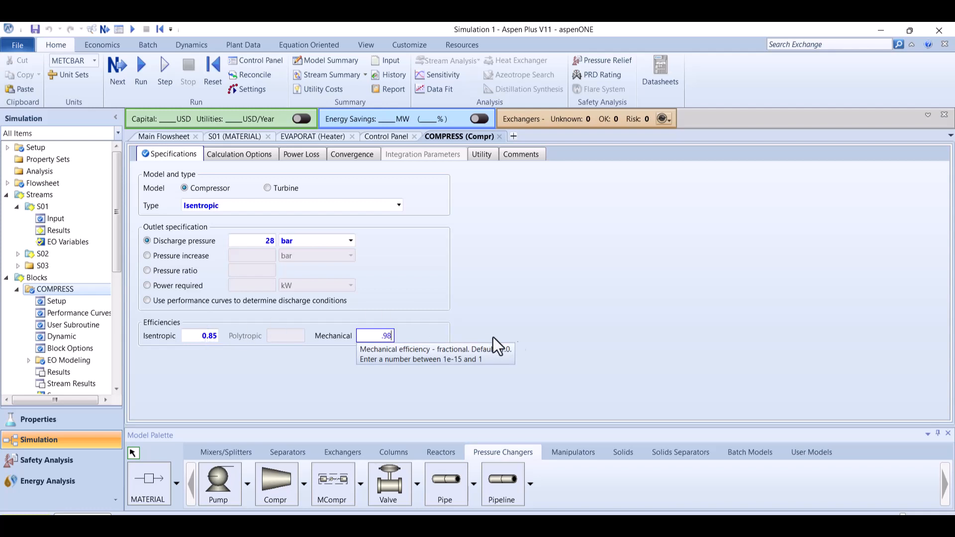
{"action": "left_click", "coordinate": [117, 72]}
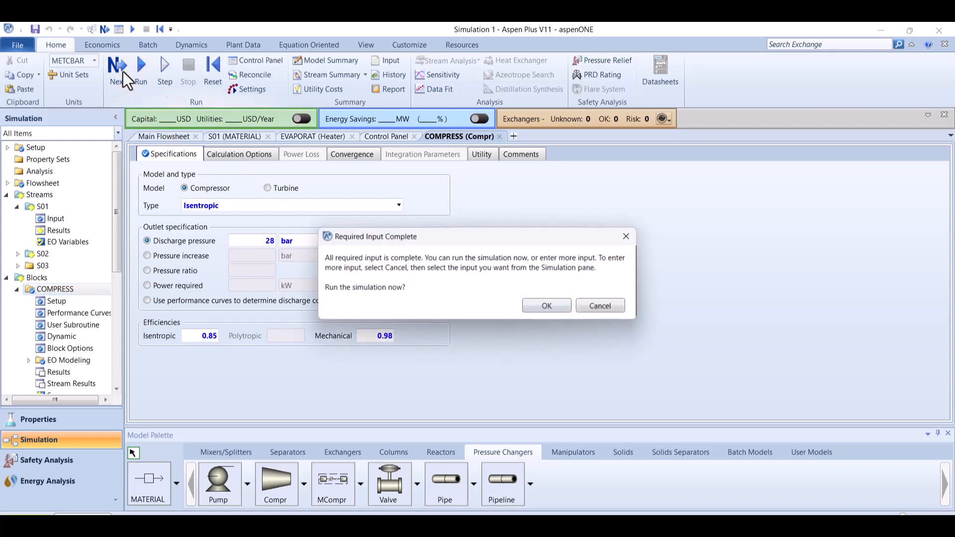
- Run the simulation and view the COMPRESS status reporting a severe liquid-phase error
{"action": "left_click", "coordinate": [545, 305]}
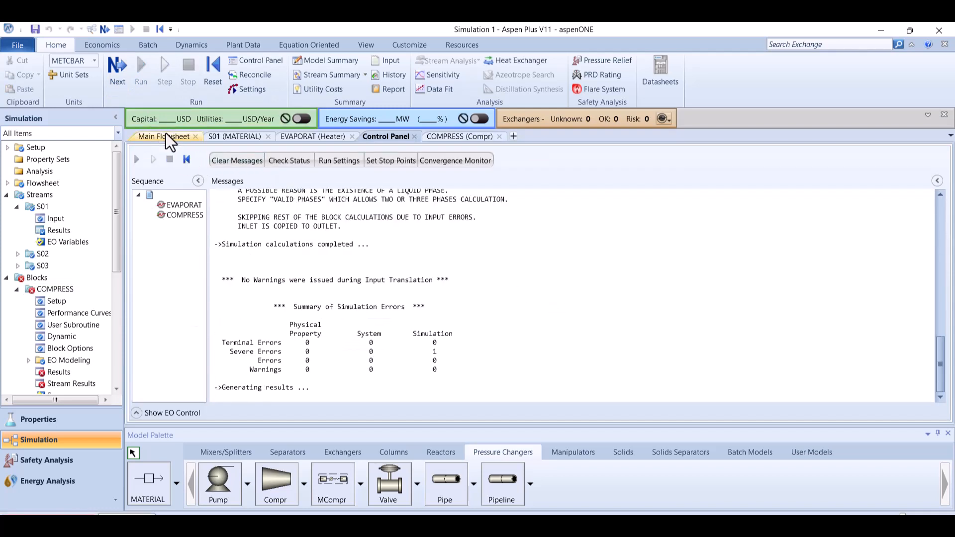
{"action": "left_click", "coordinate": [162, 136]}
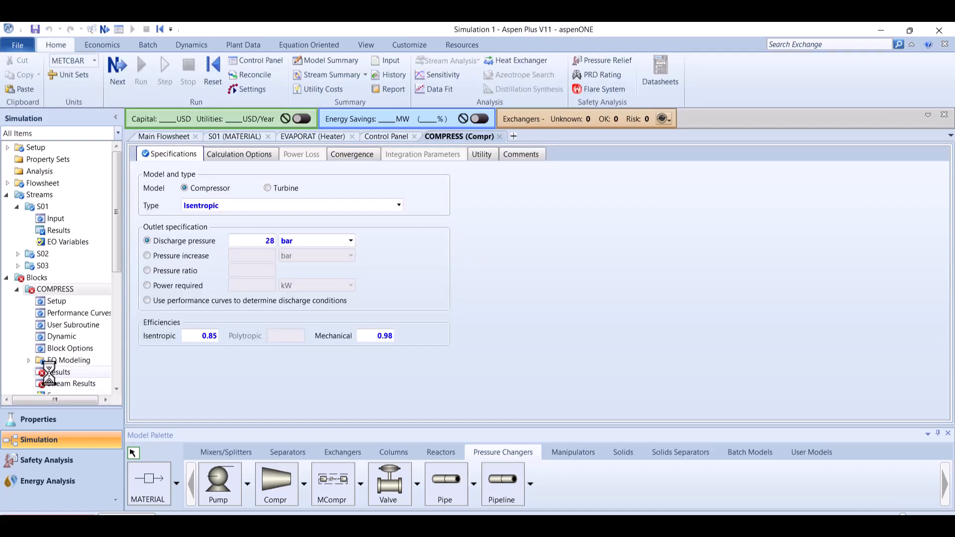
{"action": "left_click", "coordinate": [59, 372]}
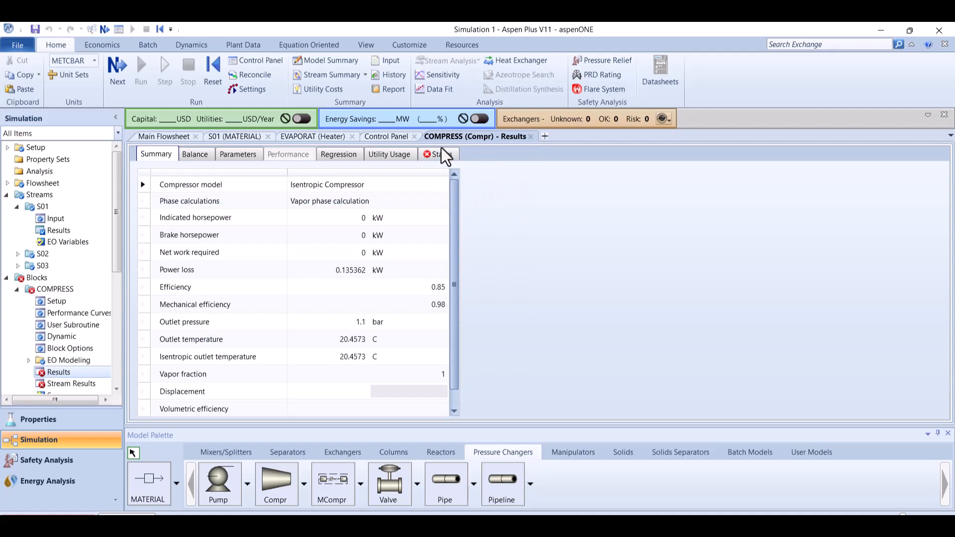
{"action": "left_click", "coordinate": [439, 154]}
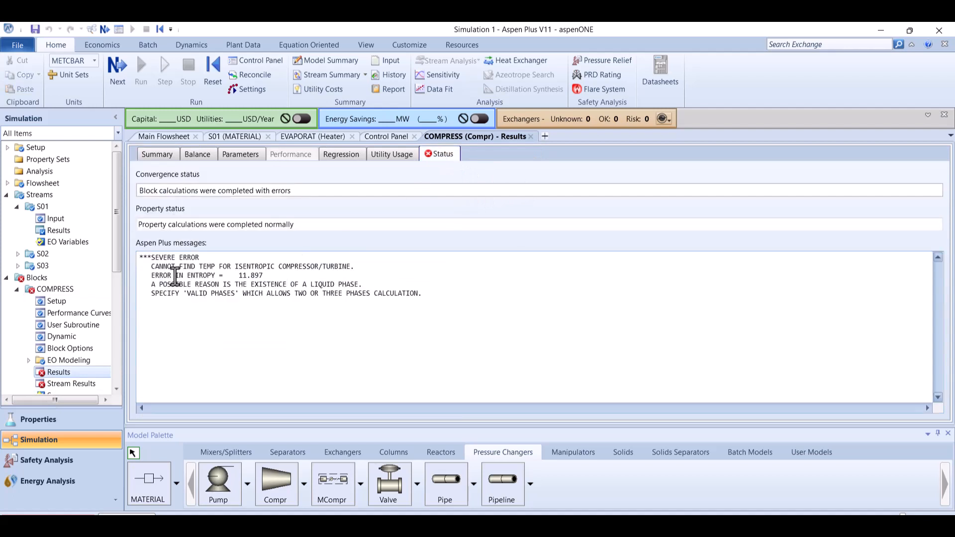
{"action": "mouse_move", "coordinate": [235, 295]}
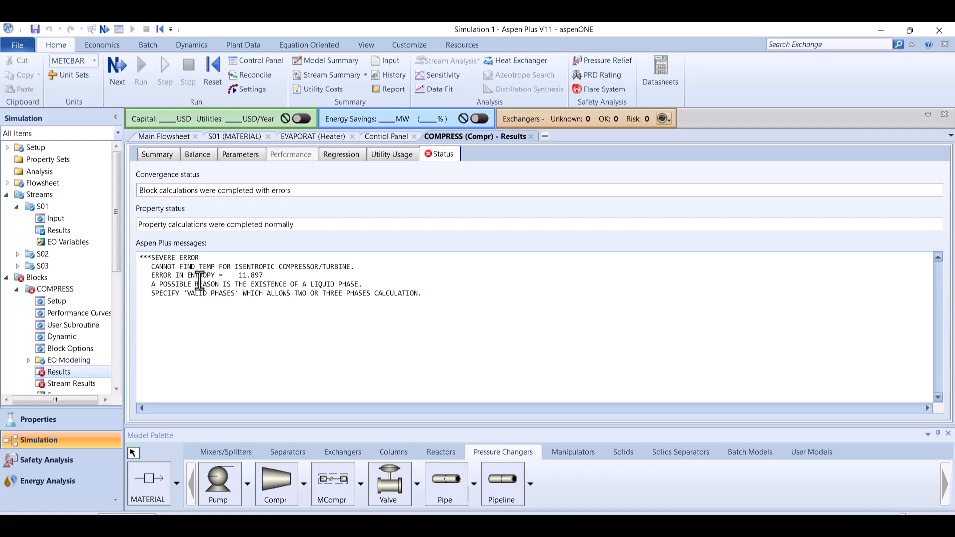
{"action": "mouse_move", "coordinate": [338, 275]}
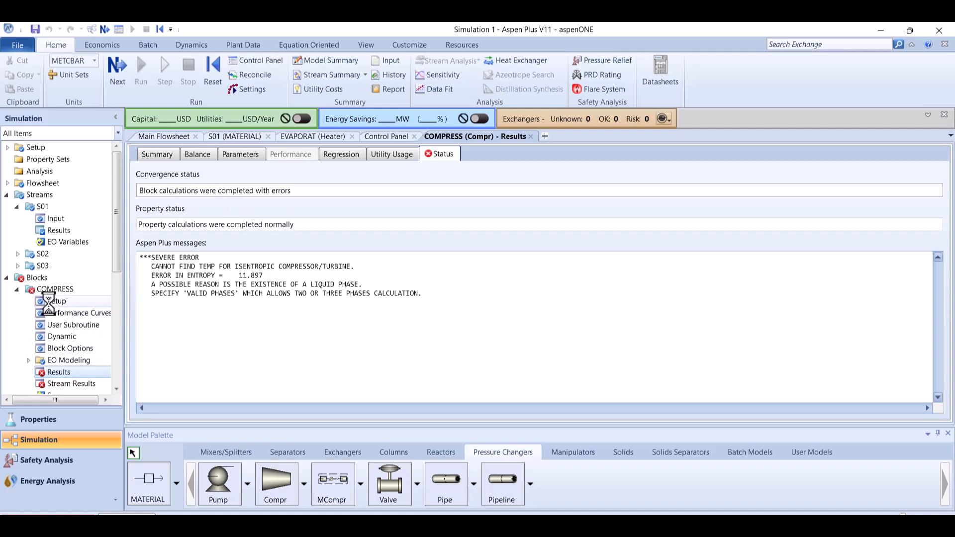
- Set COMPRESS valid phases to Vapor-Liquid in its convergence settings and return to the flowsheet
{"action": "left_click", "coordinate": [56, 301]}
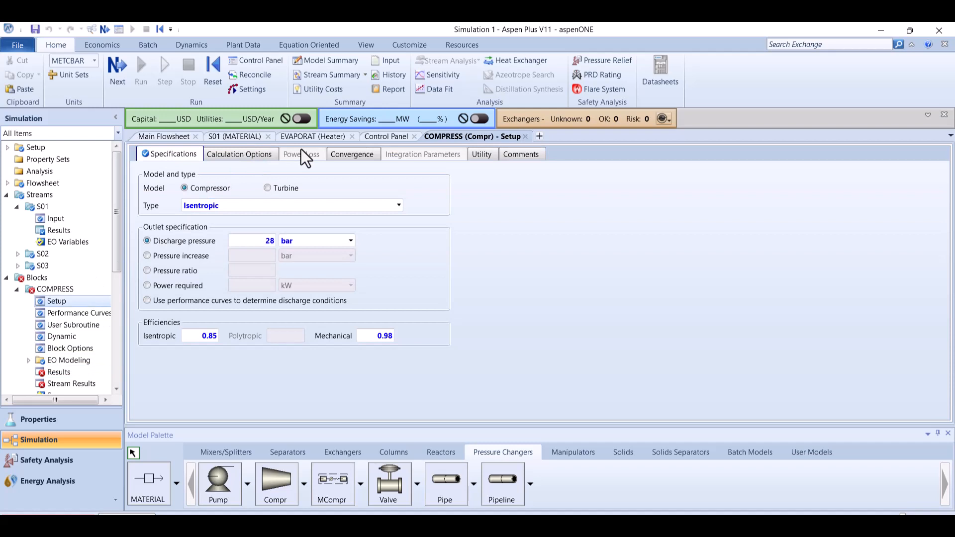
{"action": "left_click", "coordinate": [353, 153]}
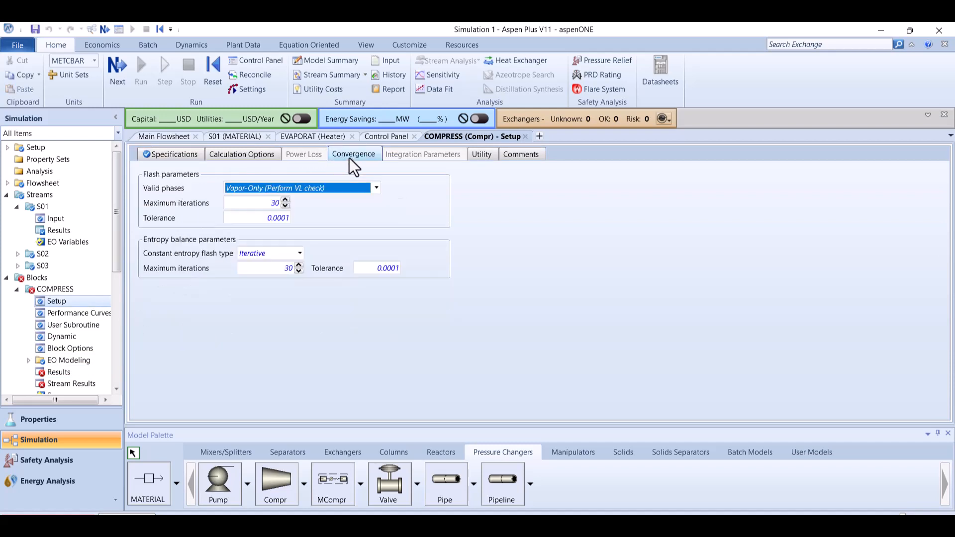
{"action": "left_click", "coordinate": [376, 188]}
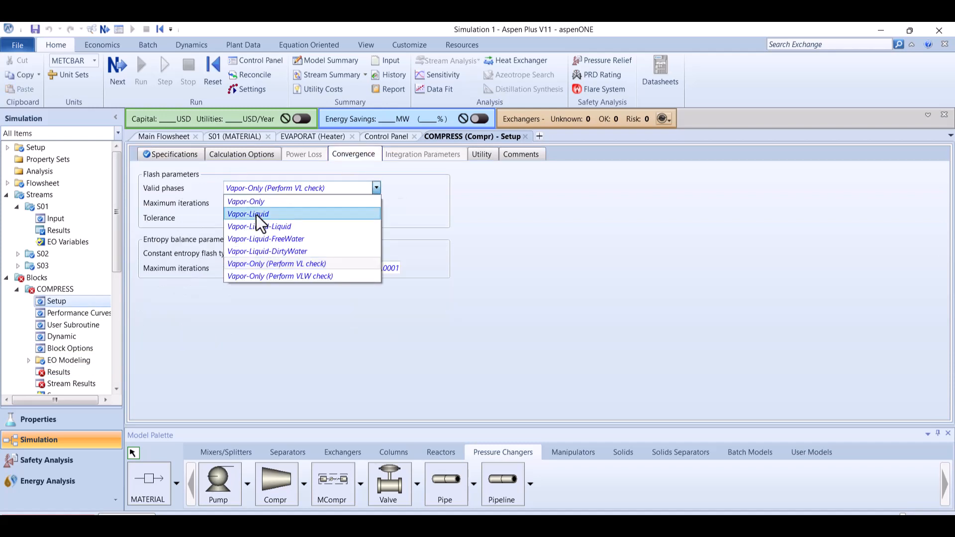
{"action": "mouse_move", "coordinate": [247, 213]}
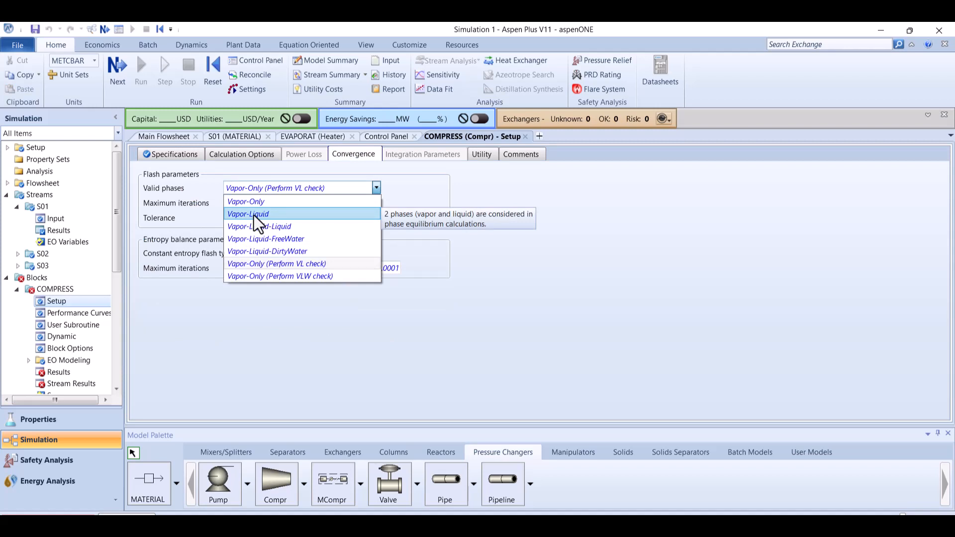
{"action": "left_click", "coordinate": [247, 214]}
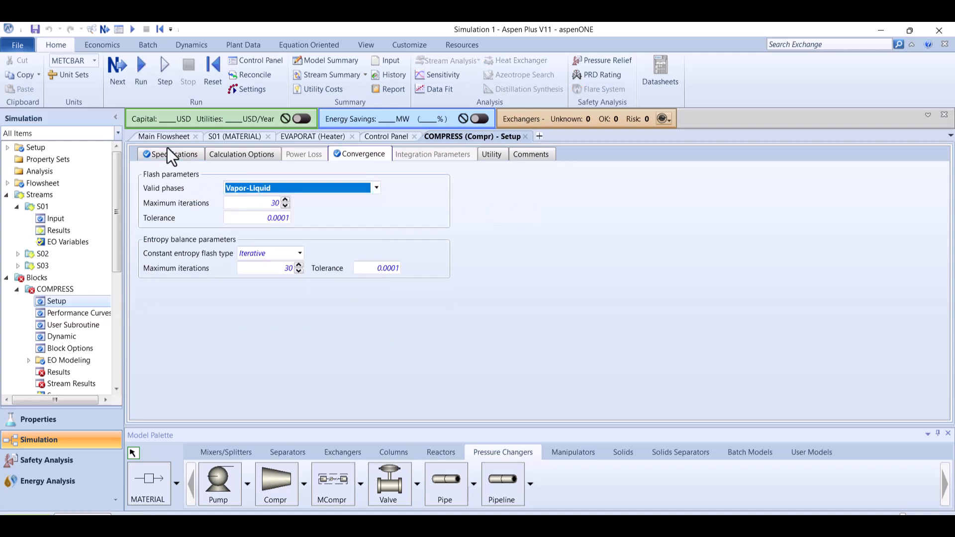
{"action": "left_click", "coordinate": [162, 137]}
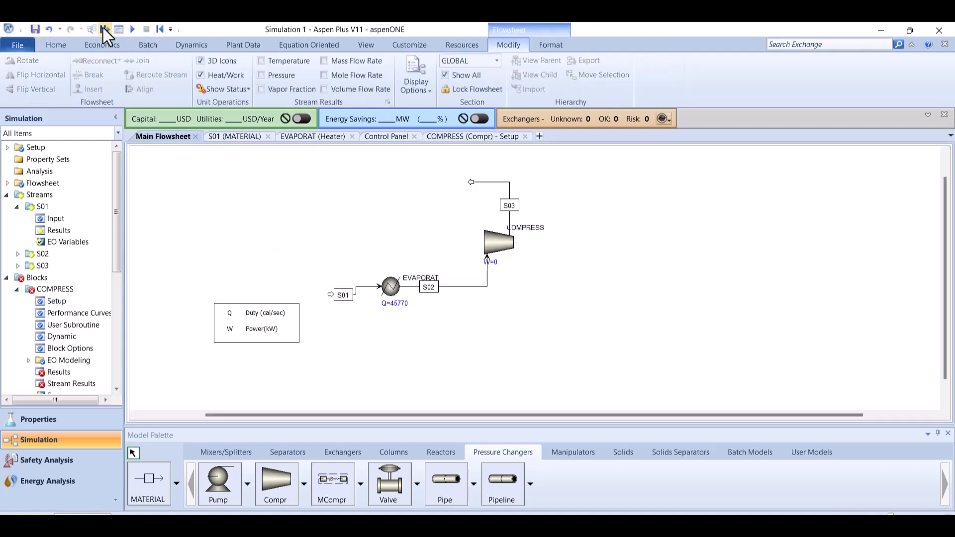
- Run the simulation and check the COMPRESS status, which still shows the isentropic outlet error
{"action": "left_click", "coordinate": [103, 29]}
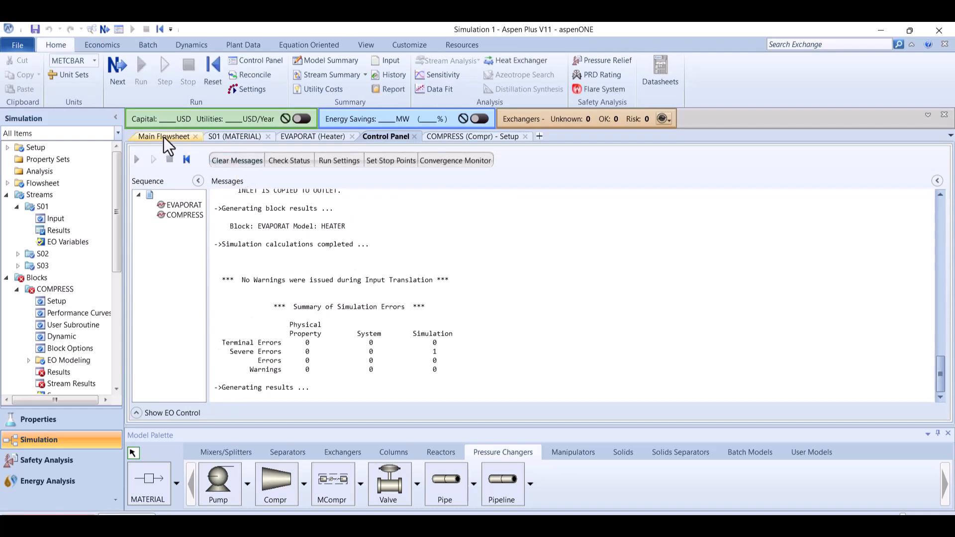
{"action": "right_click", "coordinate": [496, 237]}
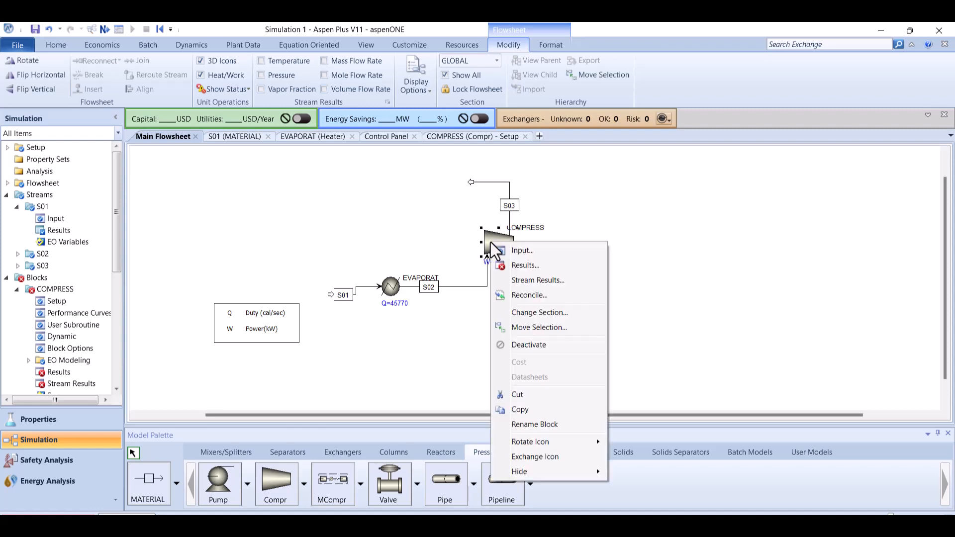
{"action": "left_click", "coordinate": [525, 264]}
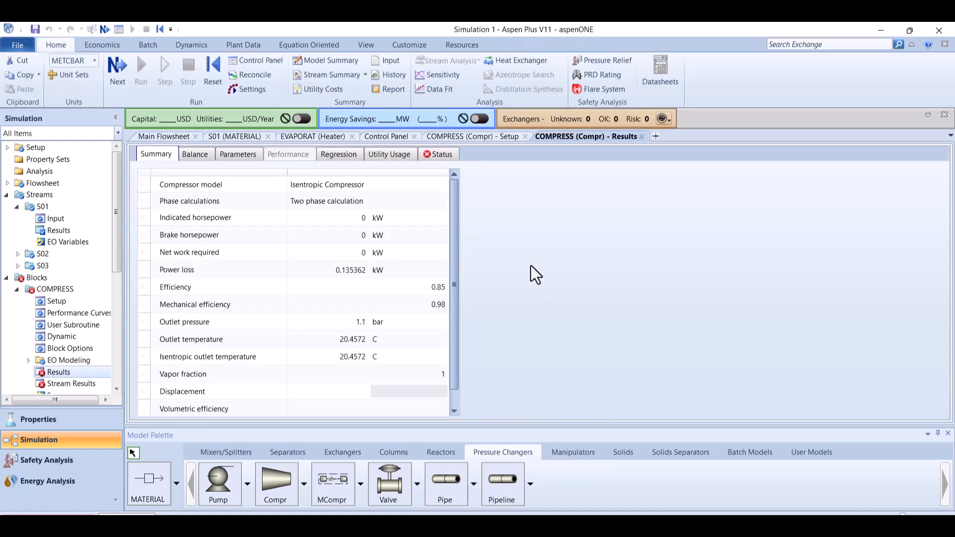
{"action": "left_click", "coordinate": [442, 153]}
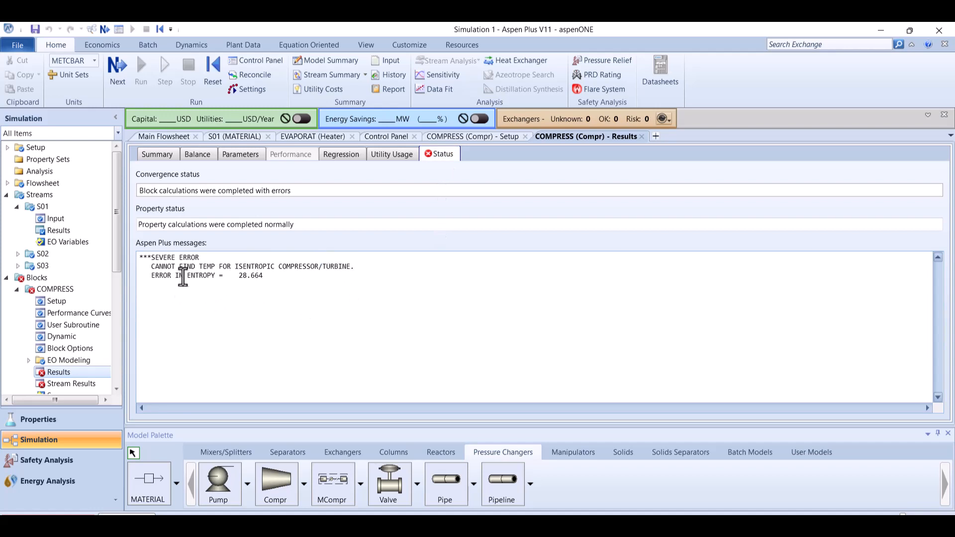
- Reinitialize the whole simulation, rerun it, and return to the COMPRESS convergence settings
{"action": "left_click", "coordinate": [213, 71]}
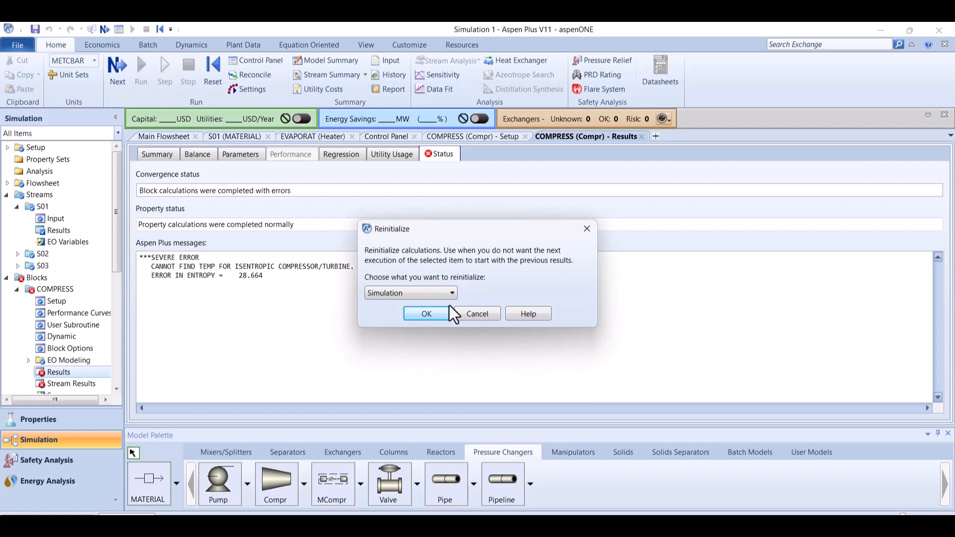
{"action": "left_click", "coordinate": [426, 313]}
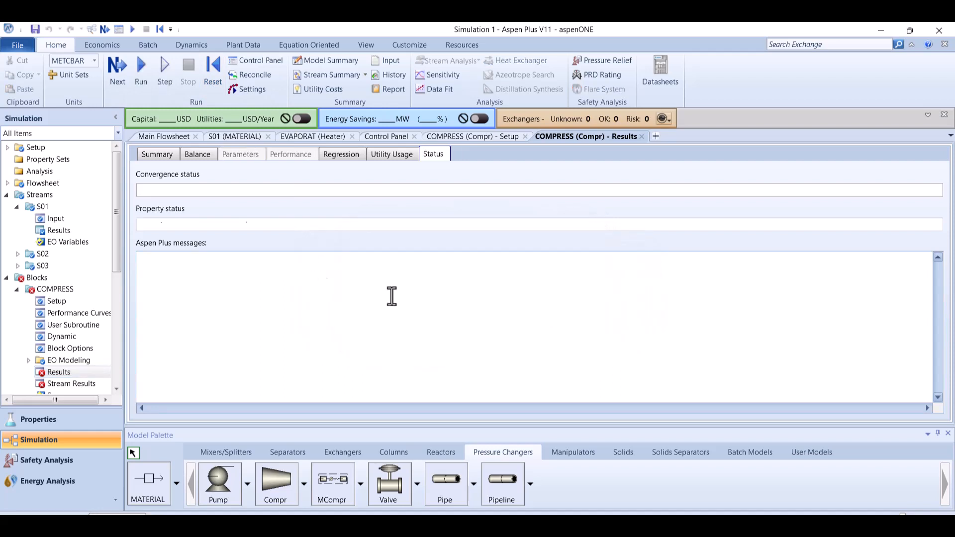
{"action": "left_click", "coordinate": [140, 72]}
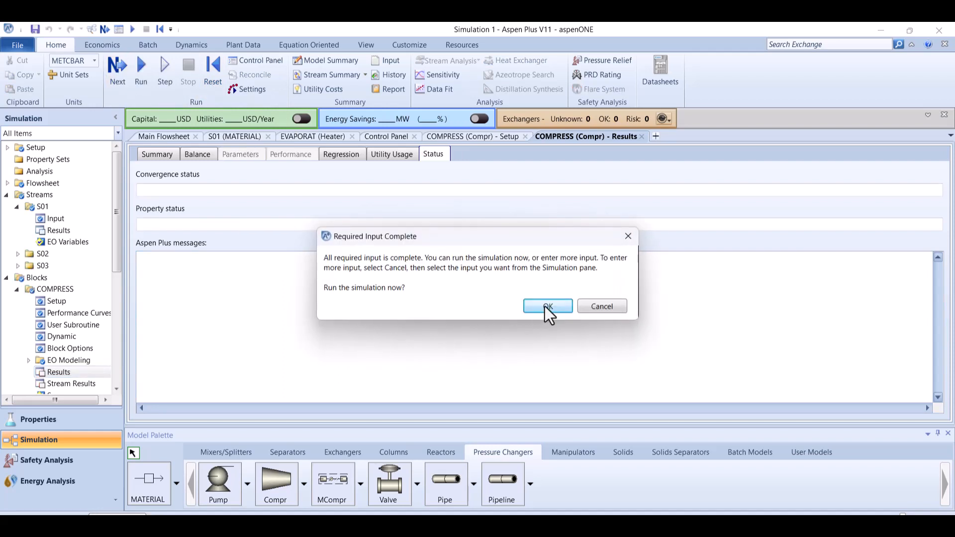
{"action": "left_click", "coordinate": [547, 305]}
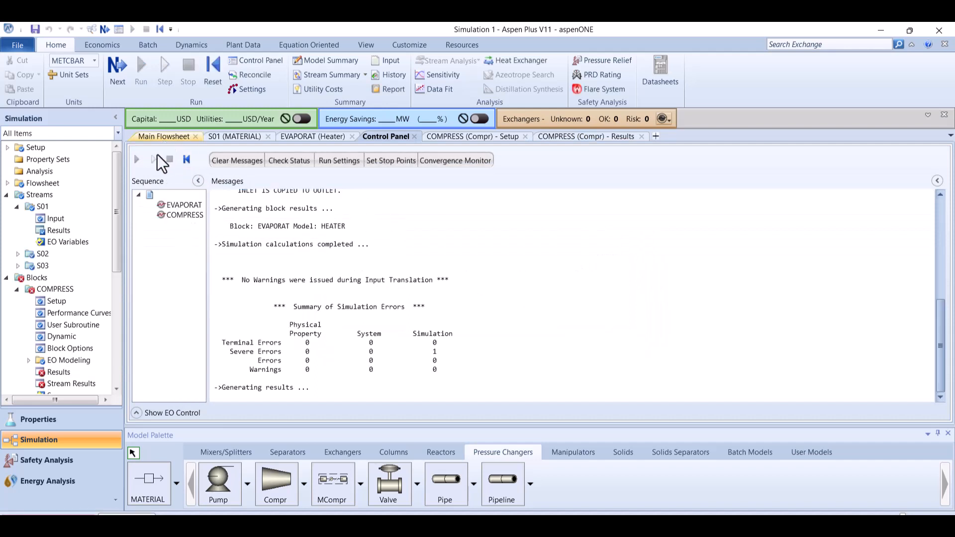
{"action": "left_click", "coordinate": [474, 136]}
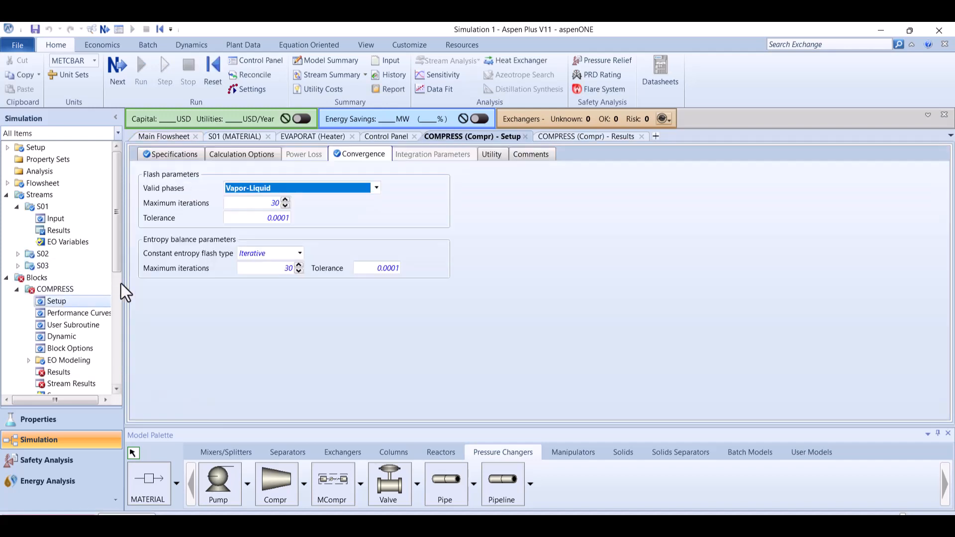
{"action": "mouse_move", "coordinate": [195, 177]}
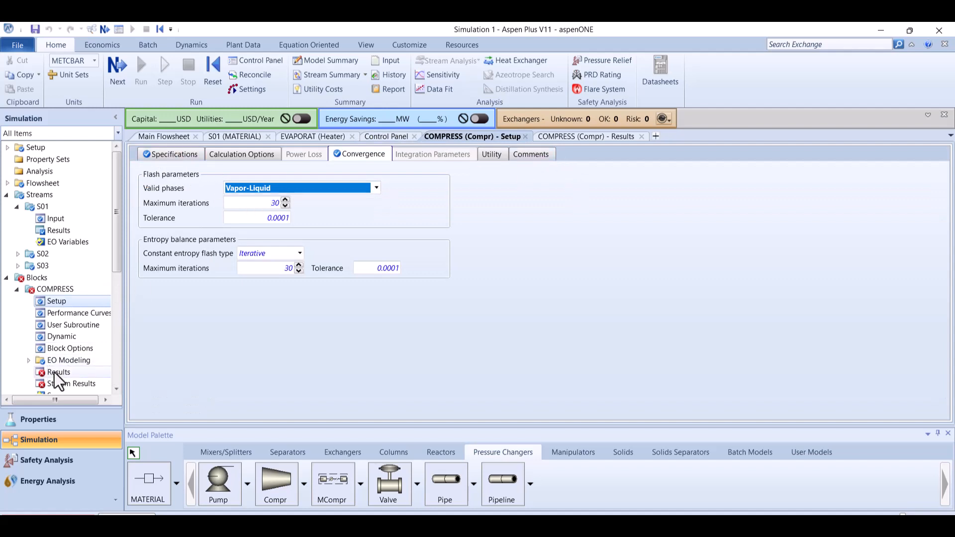
- Set the COMPRESS constant entropy flash type to Direct and rerun the simulation
{"action": "left_click", "coordinate": [57, 372]}
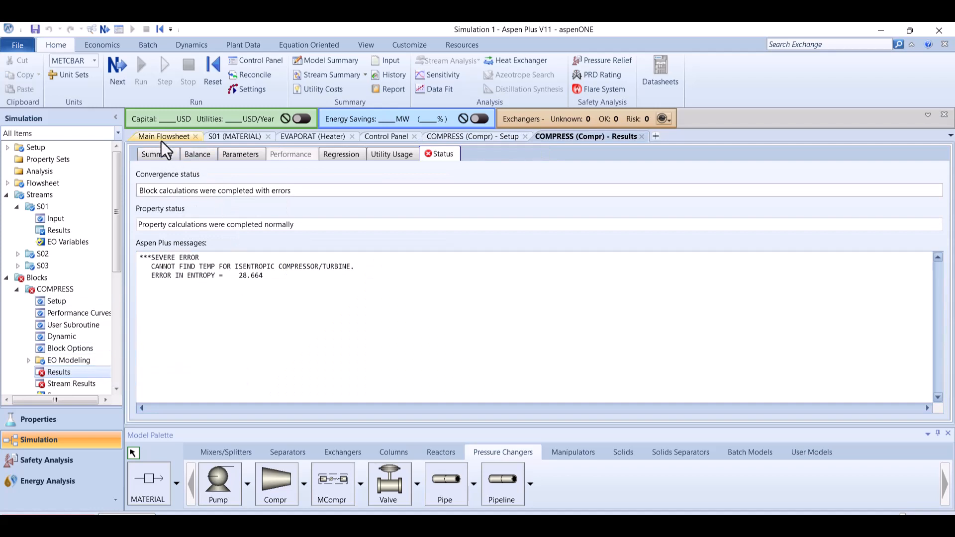
{"action": "left_click", "coordinate": [162, 137]}
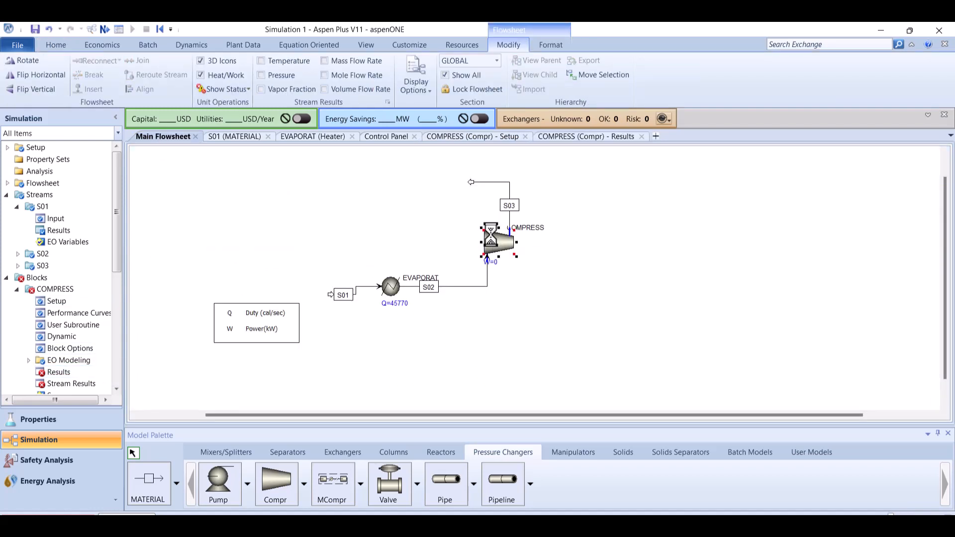
{"action": "double_click", "coordinate": [498, 242]}
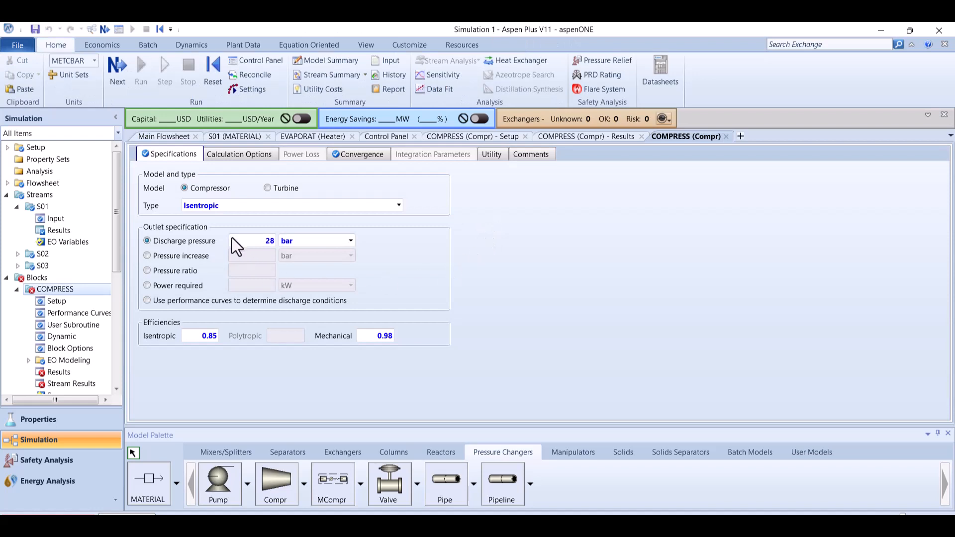
{"action": "mouse_move", "coordinate": [251, 223]}
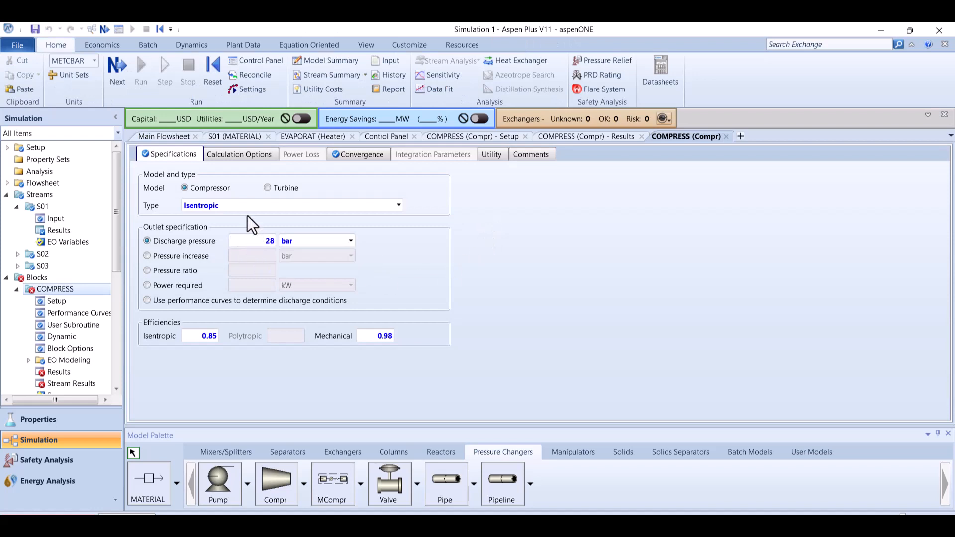
{"action": "left_click", "coordinate": [362, 153]}
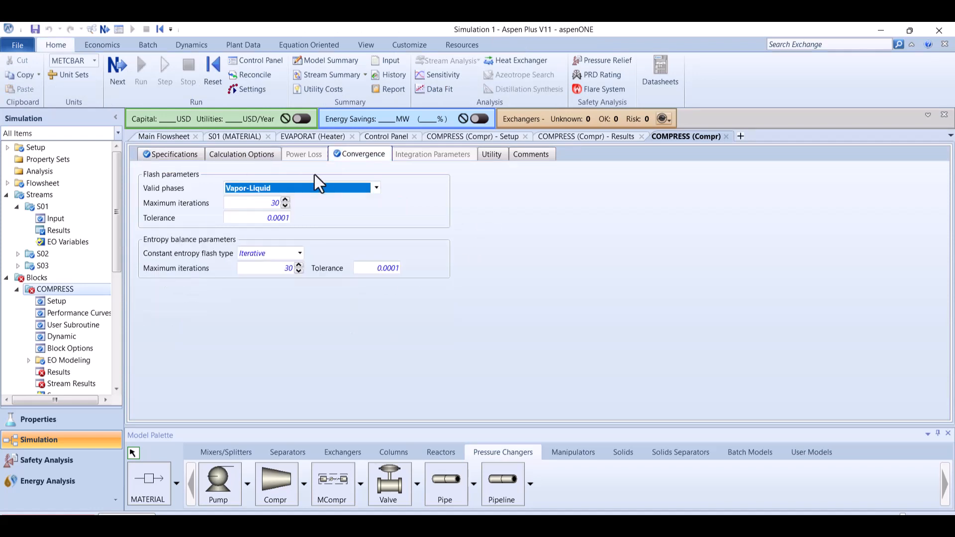
{"action": "mouse_move", "coordinate": [271, 210]}
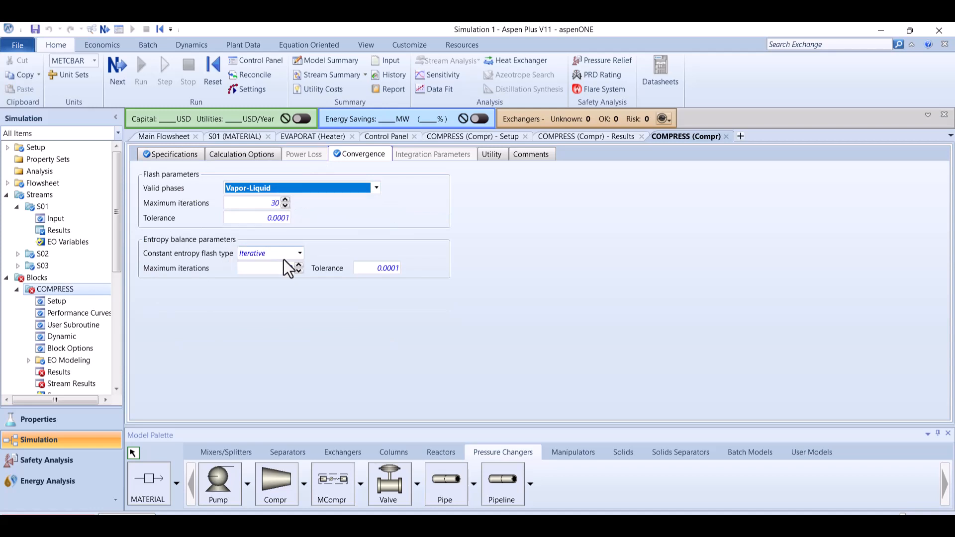
{"action": "left_click", "coordinate": [298, 253]}
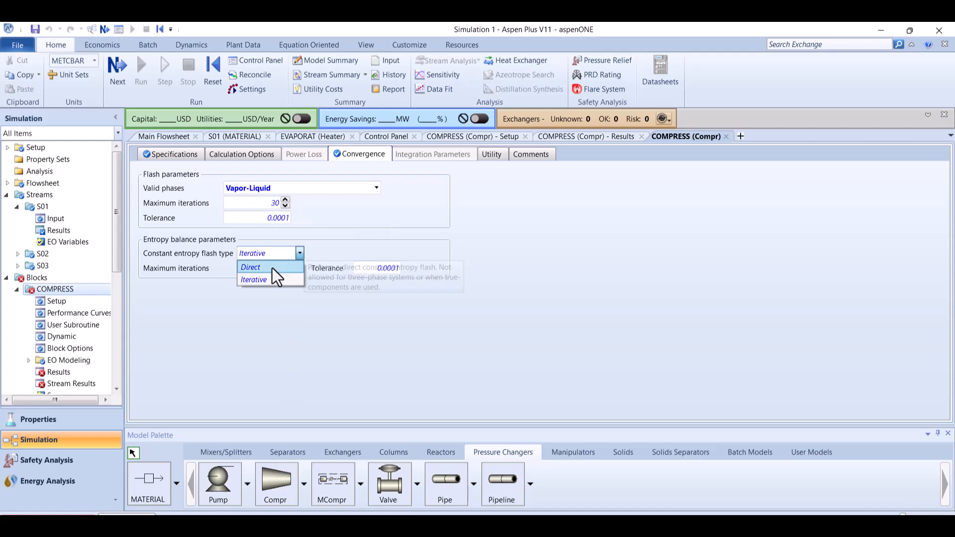
{"action": "left_click", "coordinate": [251, 266]}
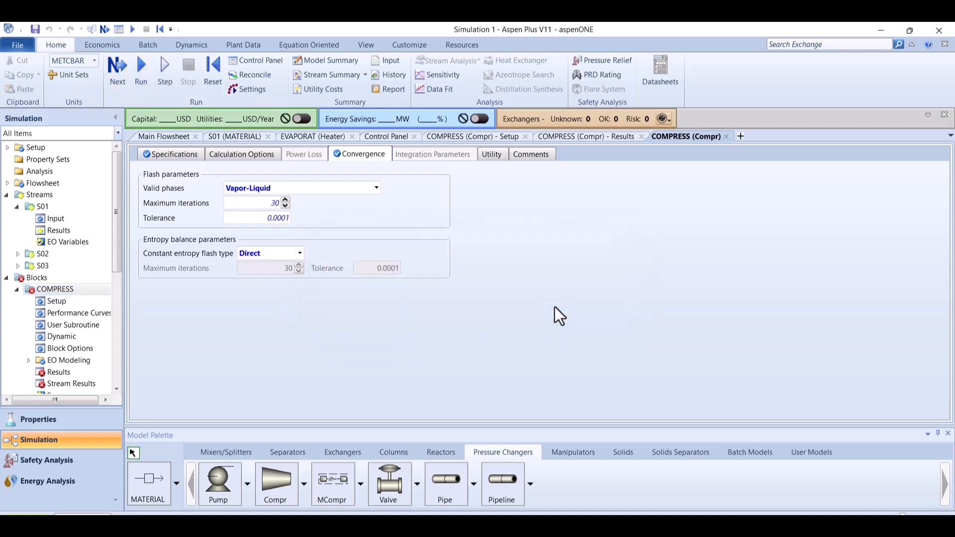
{"action": "left_click", "coordinate": [140, 66]}
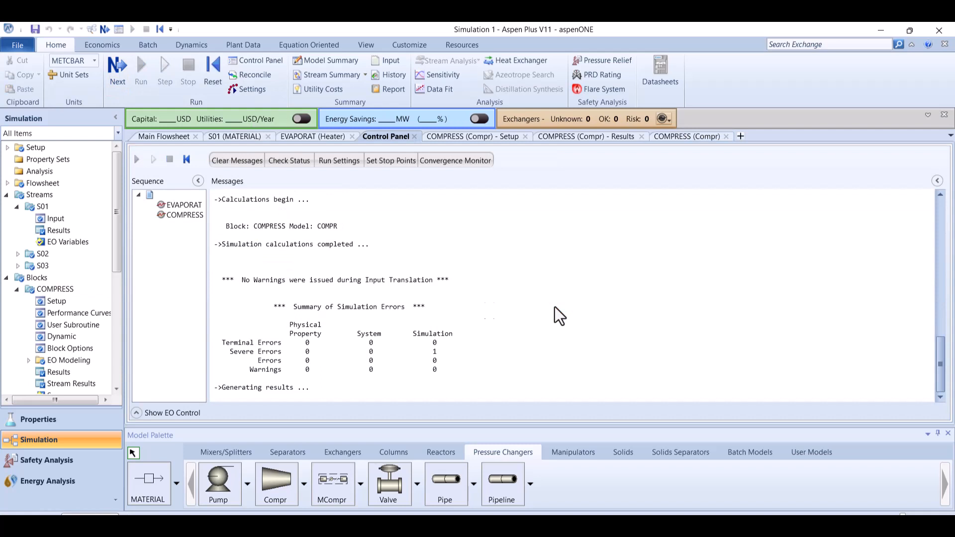
- Display stream temperatures (22, 26, 151 C) on the flowsheet beside the 67 kW compressor power
{"action": "left_click", "coordinate": [162, 136]}
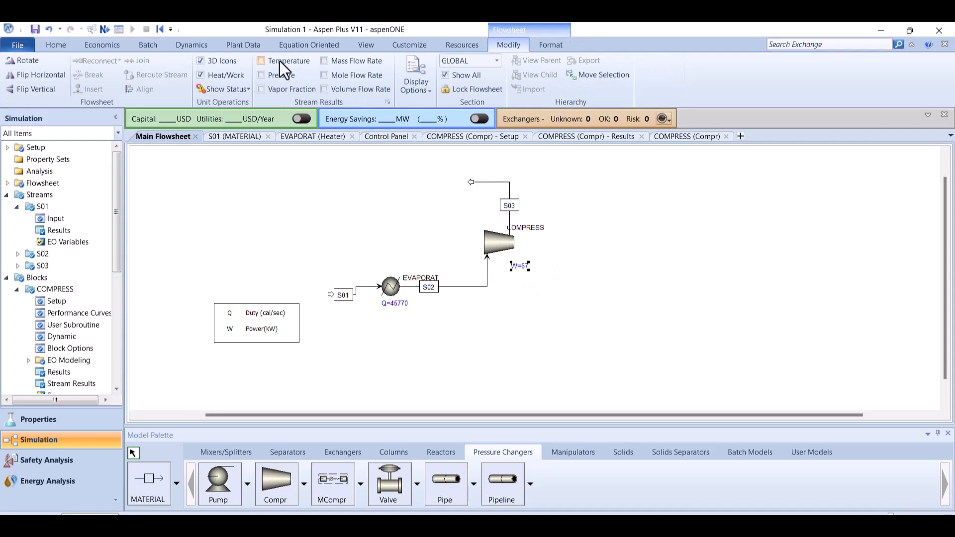
{"action": "left_click", "coordinate": [261, 60]}
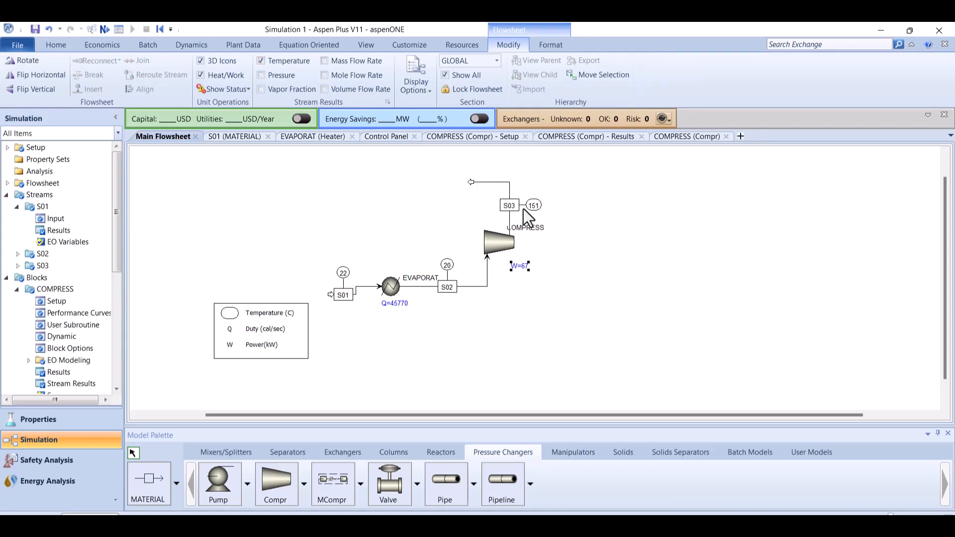
{"action": "mouse_move", "coordinate": [584, 255]}
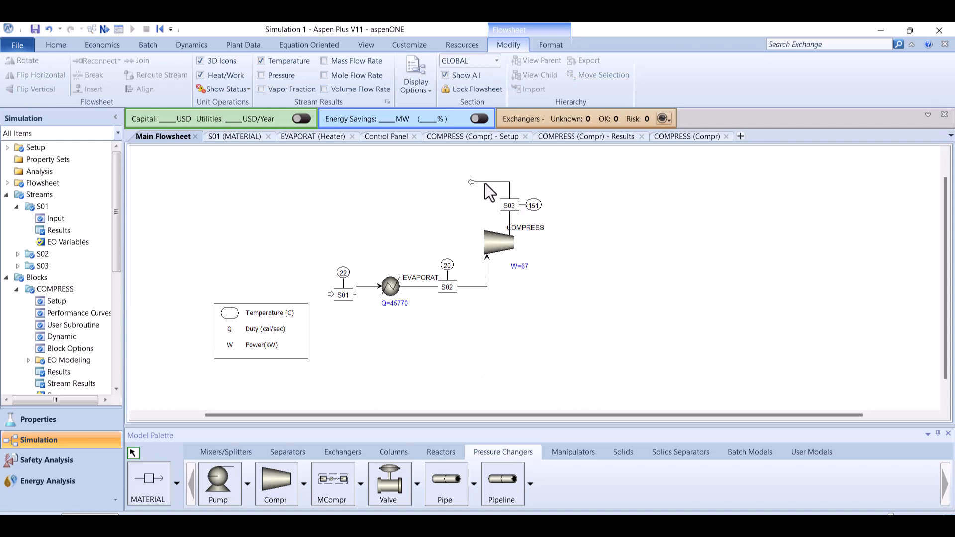
{"action": "mouse_move", "coordinate": [471, 428]}
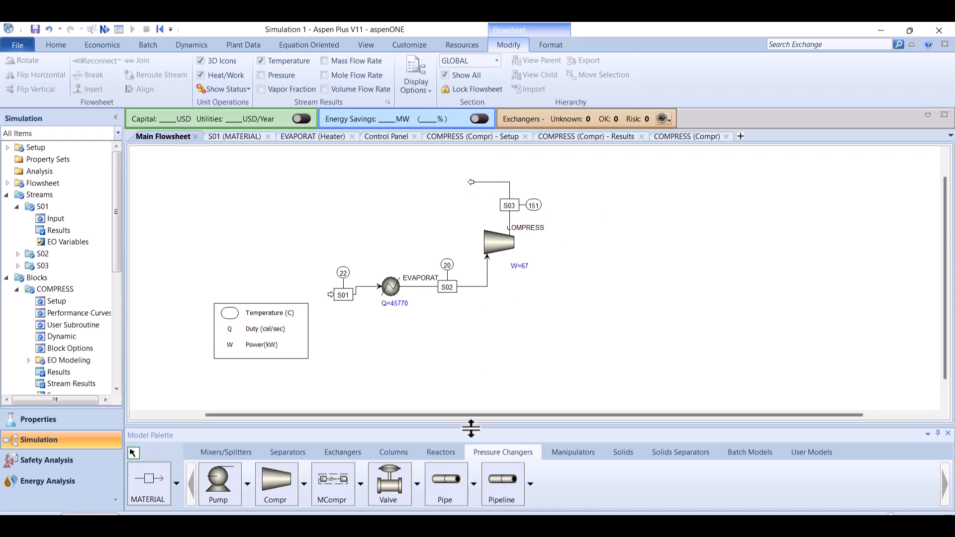
{"action": "left_click", "coordinate": [341, 451]}
{"action": "type", "text": "CON"}
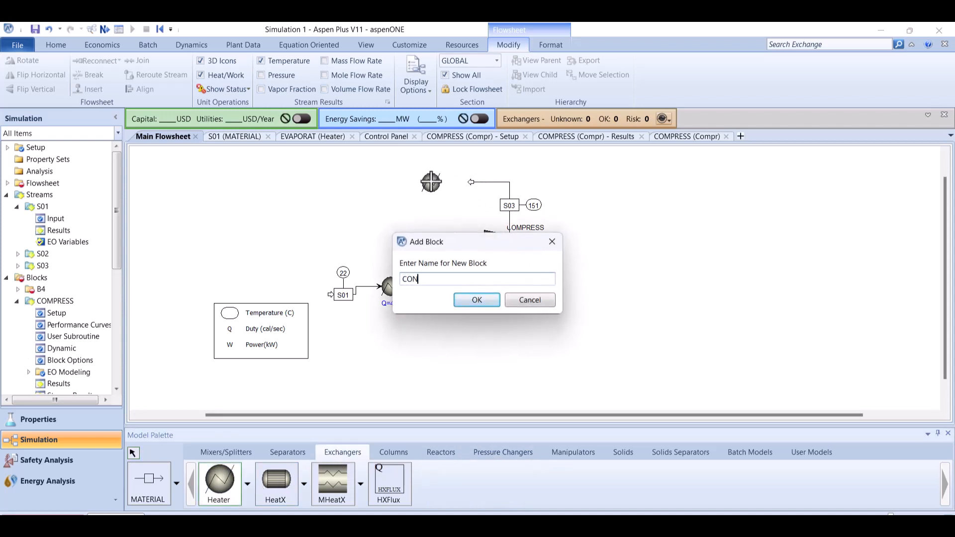
- Name the new heater CONDENSE, feed it S03, and add outlet stream S04
{"action": "left_click", "coordinate": [476, 299]}
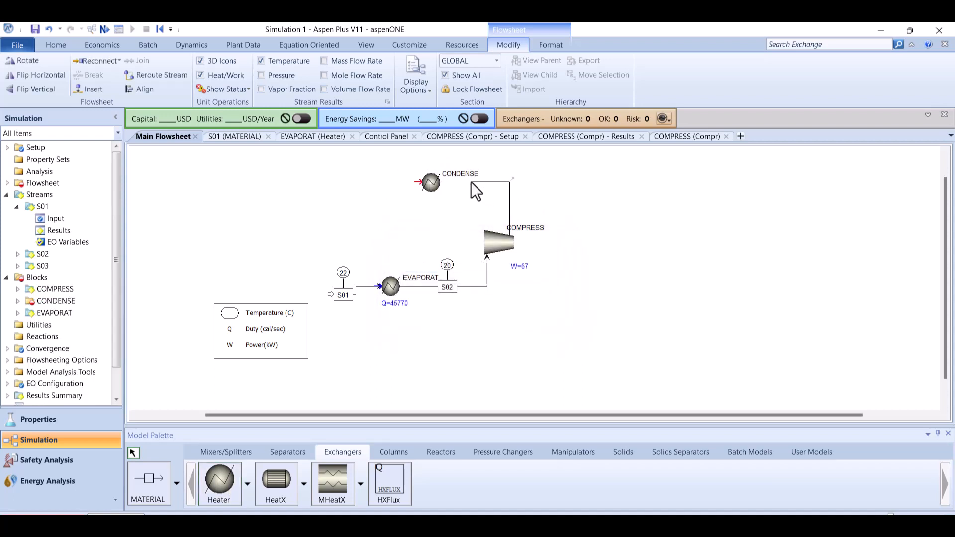
{"action": "mouse_move", "coordinate": [433, 183]}
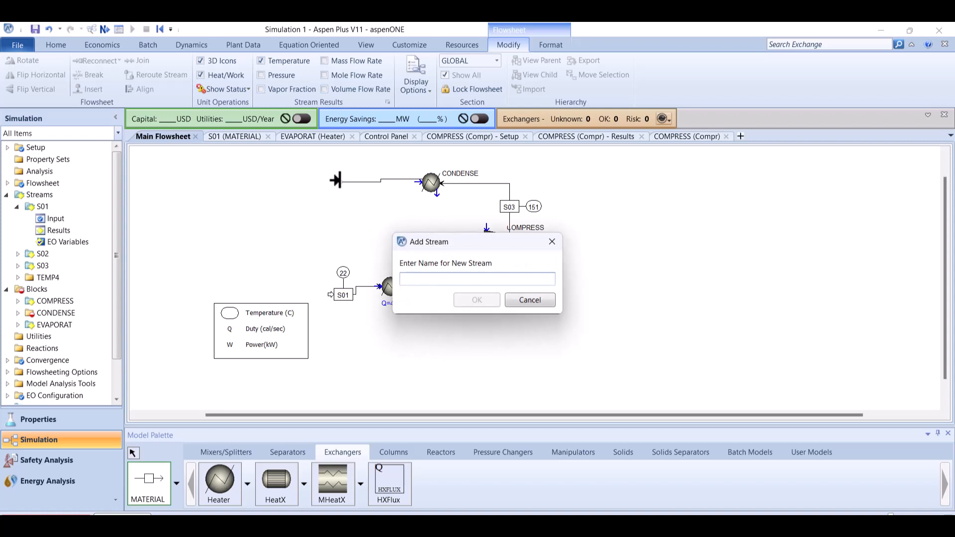
{"action": "type", "text": "S04"}
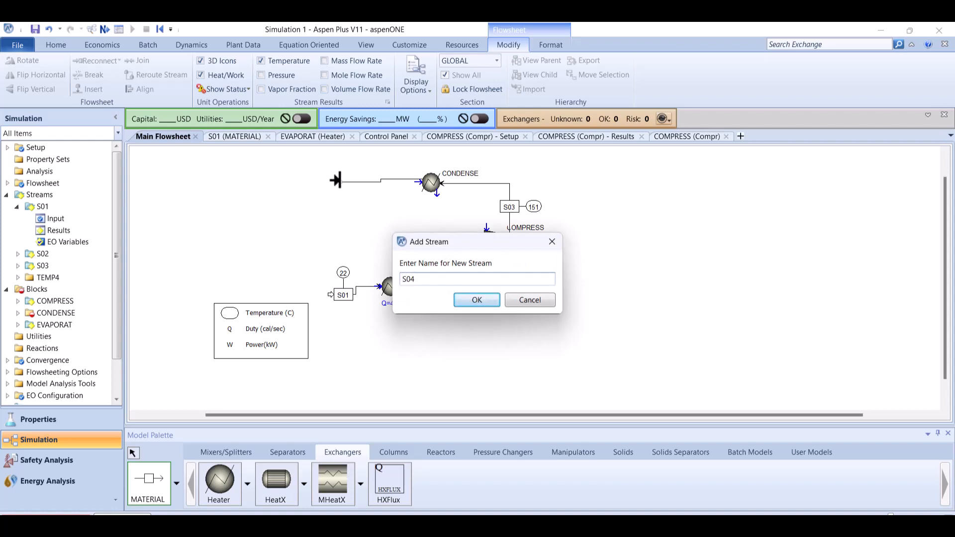
{"action": "left_click", "coordinate": [476, 300]}
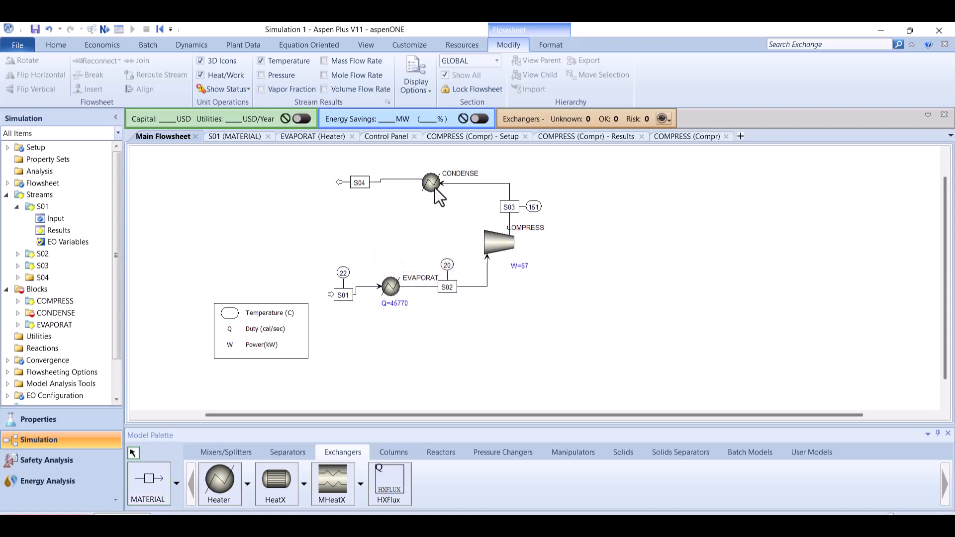
- Specify CONDENSE by vapor fraction 0 and a -0.1 bar pressure drop
{"action": "double_click", "coordinate": [431, 182]}
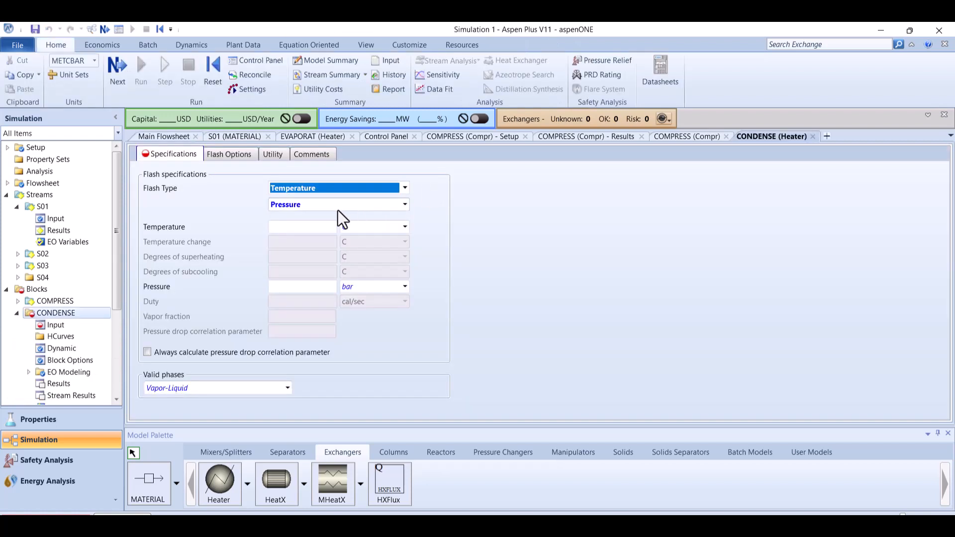
{"action": "mouse_move", "coordinate": [303, 227]}
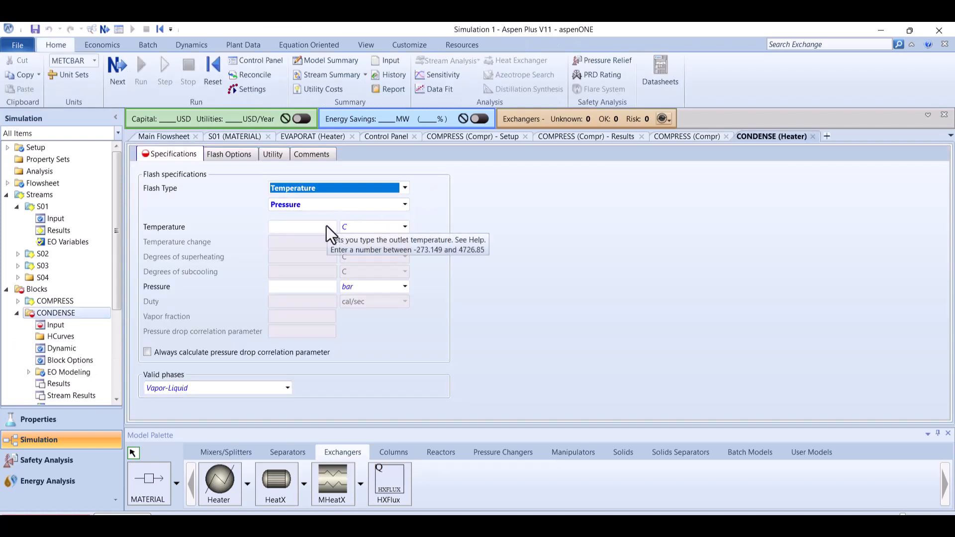
{"action": "left_click", "coordinate": [404, 188]}
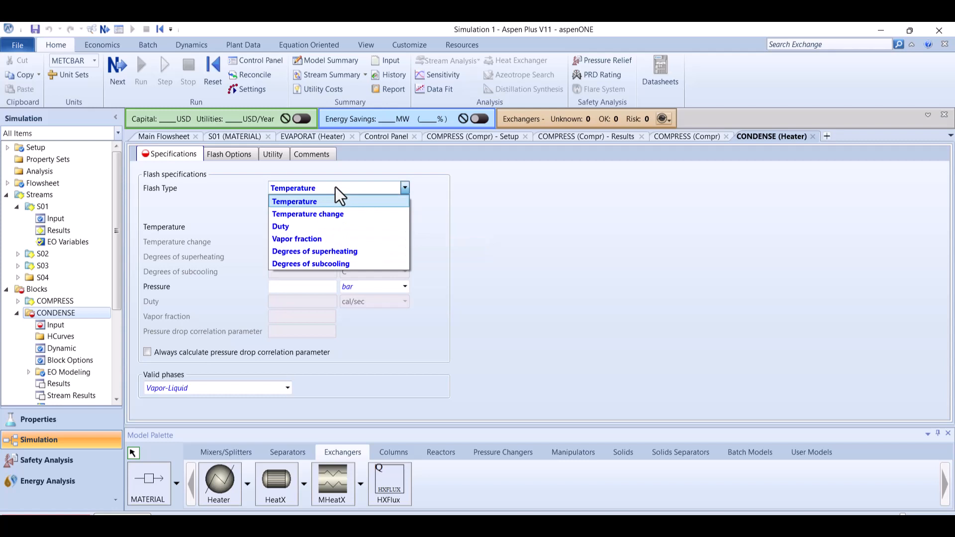
{"action": "mouse_move", "coordinate": [296, 237]}
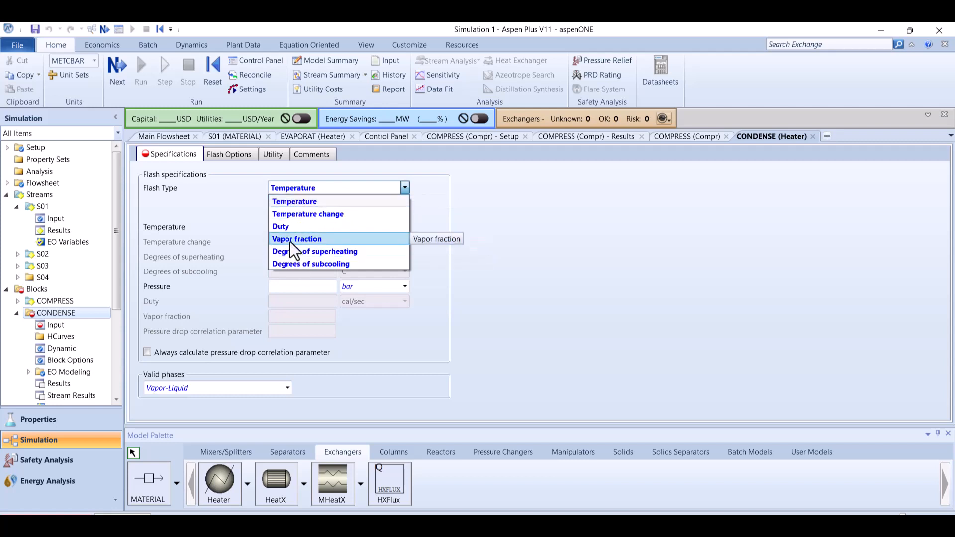
{"action": "left_click", "coordinate": [296, 237]}
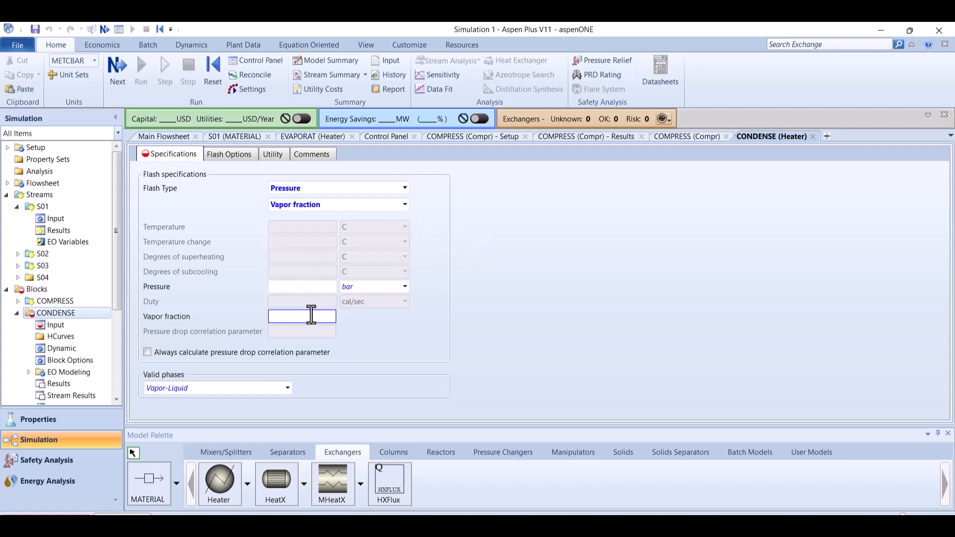
{"action": "type", "text": "0"}
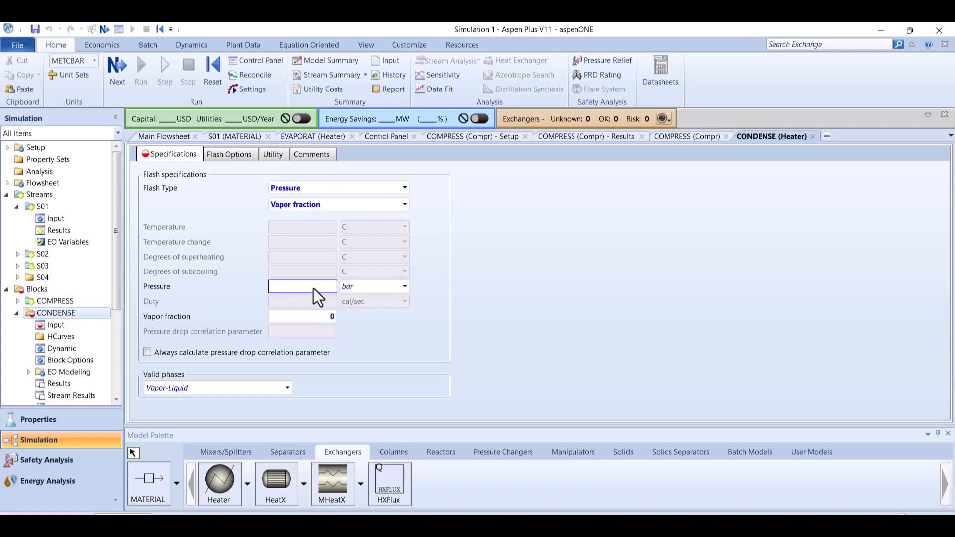
{"action": "type", "text": "-0.1"}
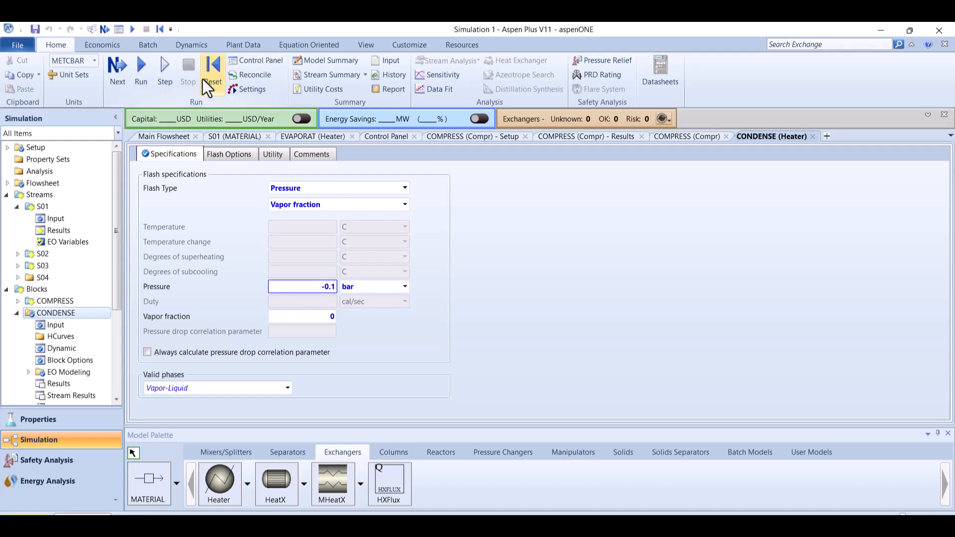
- Reinitialize and rerun, showing CONDENSE duty Q=-18023 cal/sec with S04 at 151 C
{"action": "left_click", "coordinate": [212, 69]}
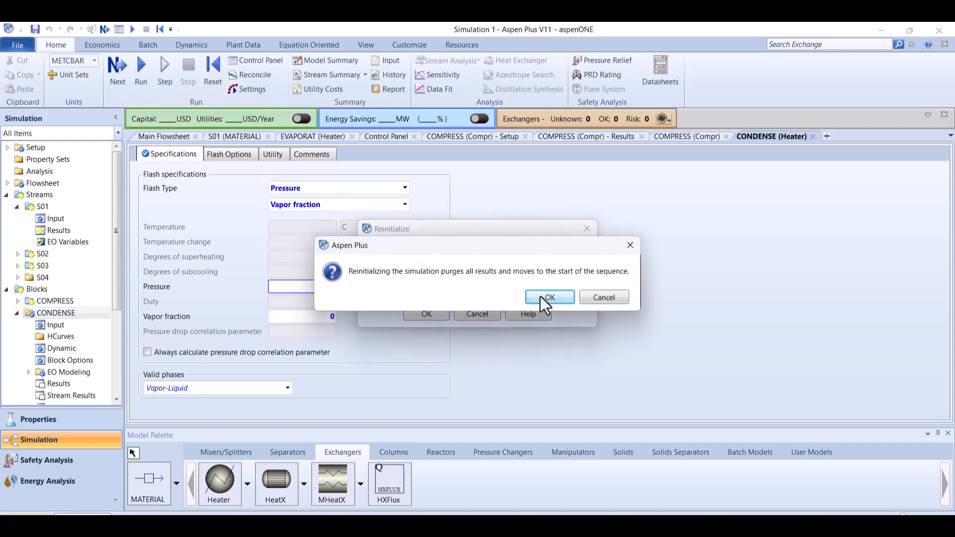
{"action": "left_click", "coordinate": [547, 297]}
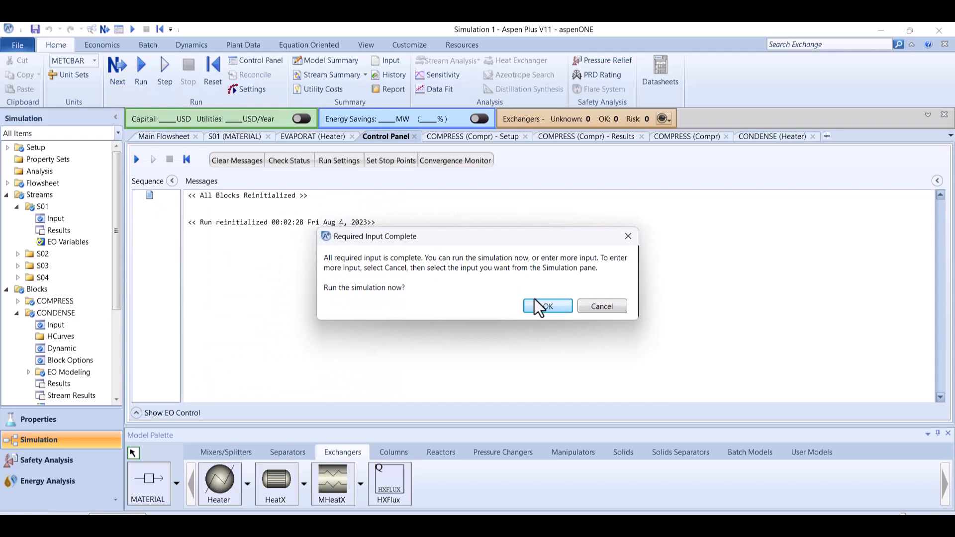
{"action": "left_click", "coordinate": [547, 305]}
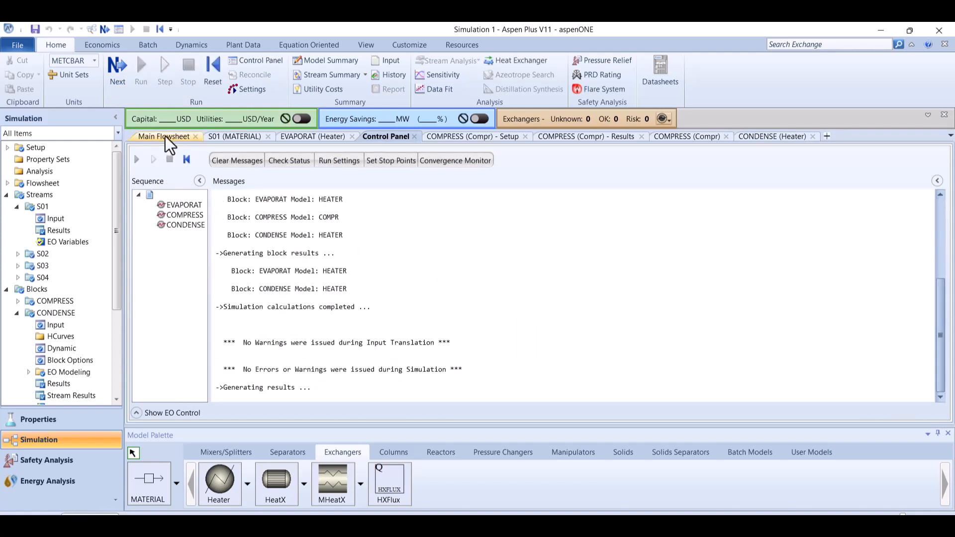
{"action": "left_click", "coordinate": [162, 136]}
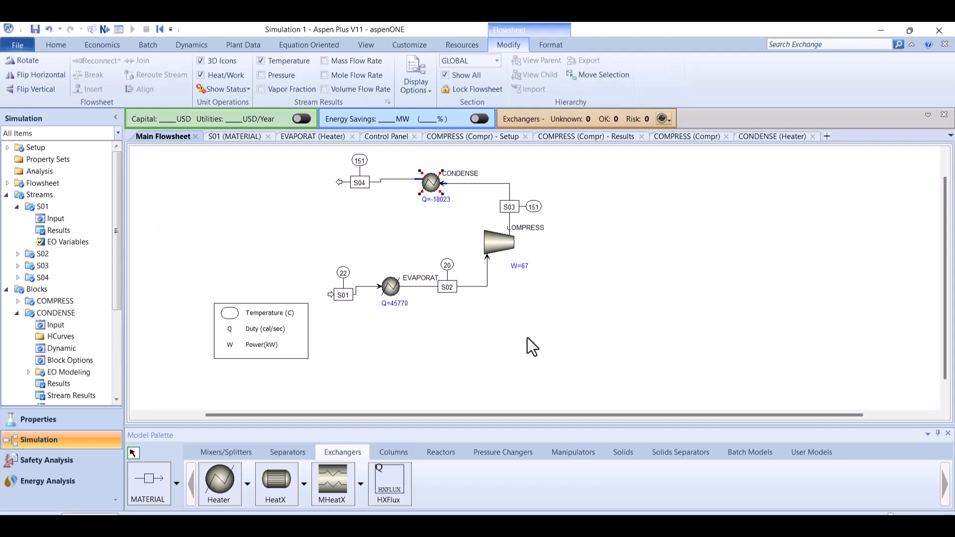
{"action": "mouse_move", "coordinate": [440, 211]}
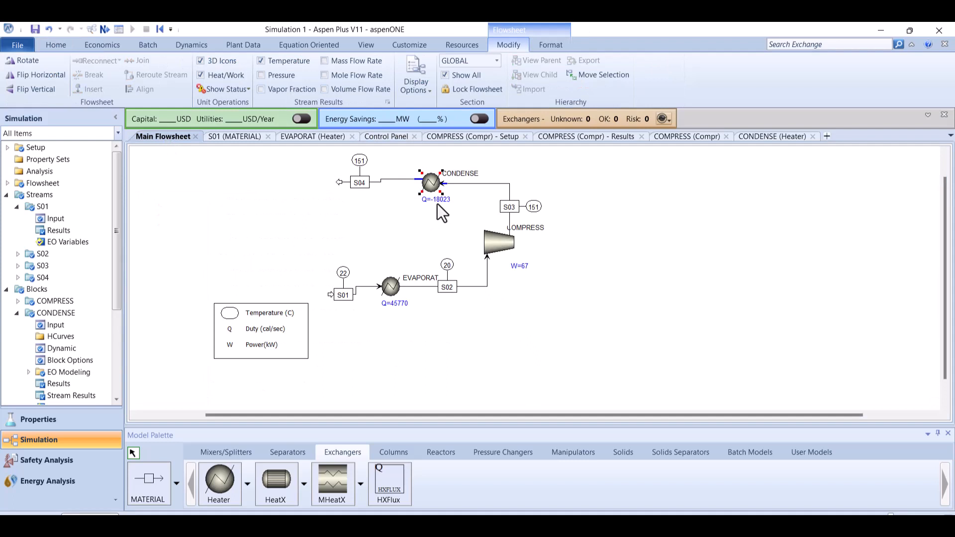
{"action": "mouse_move", "coordinate": [287, 355]}
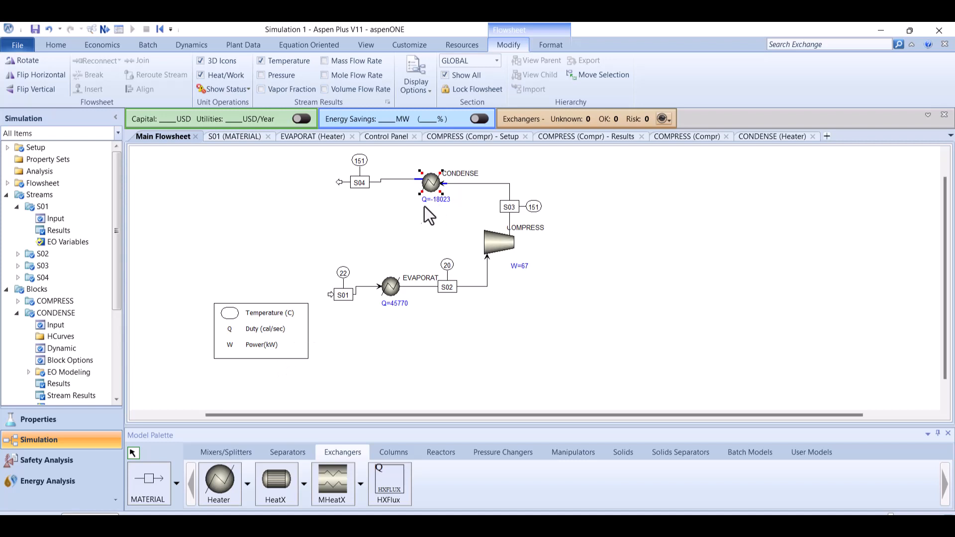
{"action": "mouse_move", "coordinate": [533, 299]}
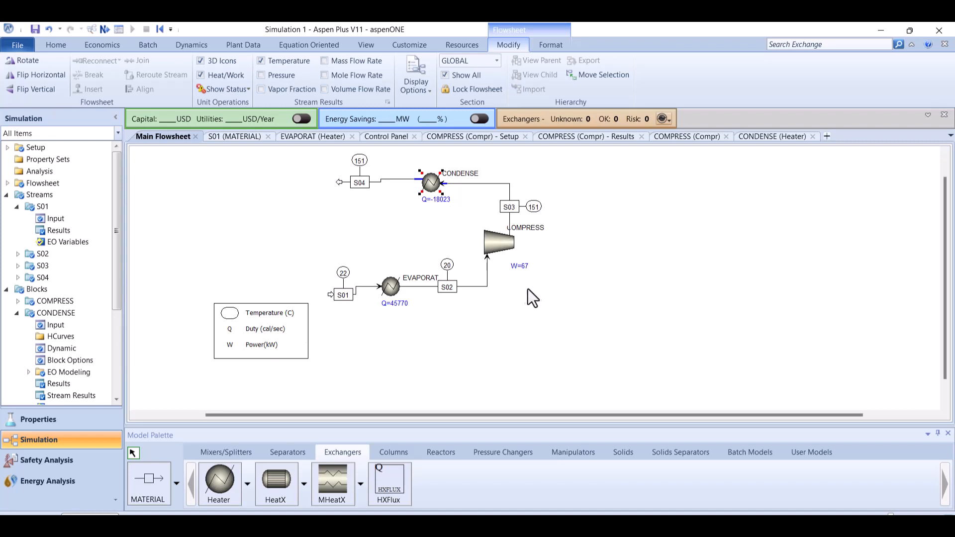
{"action": "mouse_move", "coordinate": [529, 284]}
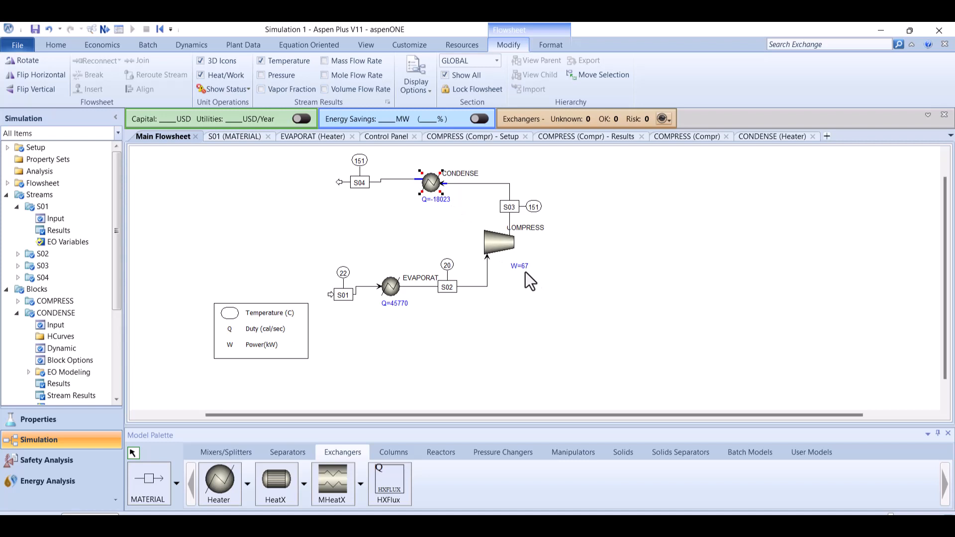
{"action": "mouse_move", "coordinate": [276, 481]}
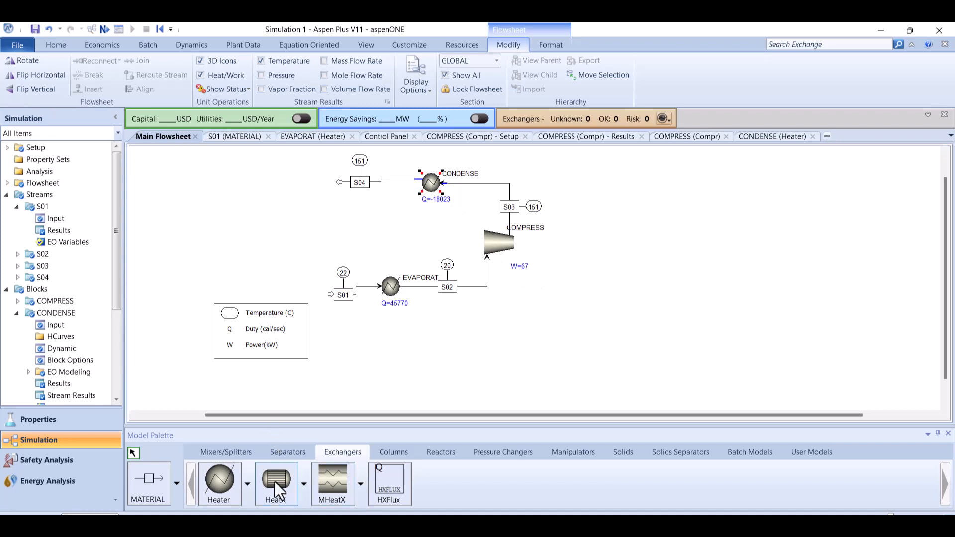
- Place a valve named EXP taking S04 from CONDENSE and discharging new stream S05
{"action": "left_click", "coordinate": [501, 452]}
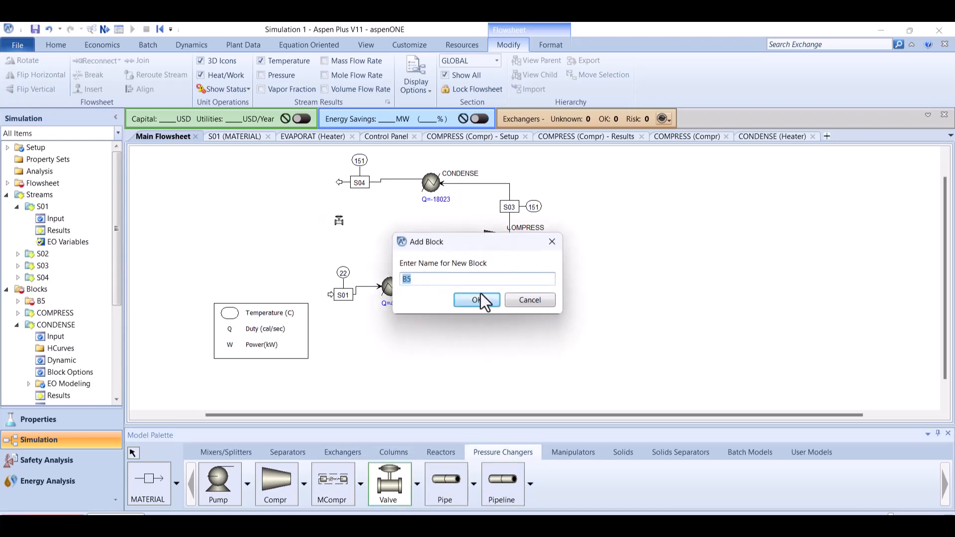
{"action": "left_click", "coordinate": [475, 299]}
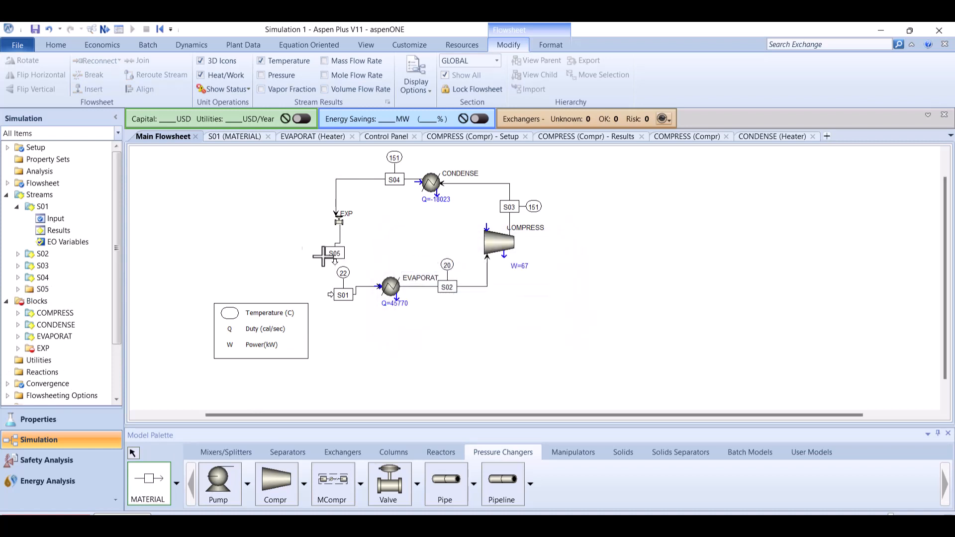
{"action": "left_click", "coordinate": [338, 229]}
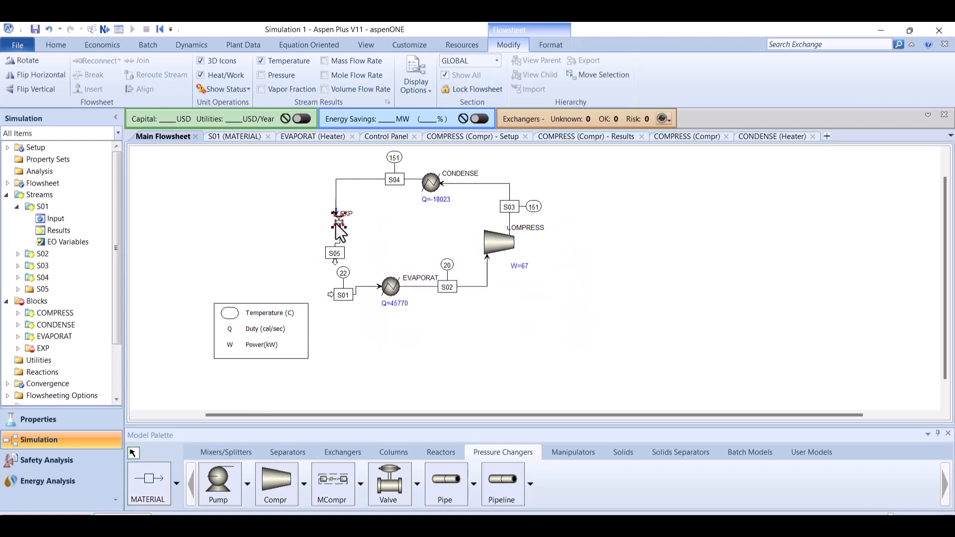
- Set the EXP outlet pressure to 1.2 bar and run, giving S05 at 23 C with Q=0
{"action": "double_click", "coordinate": [342, 226]}
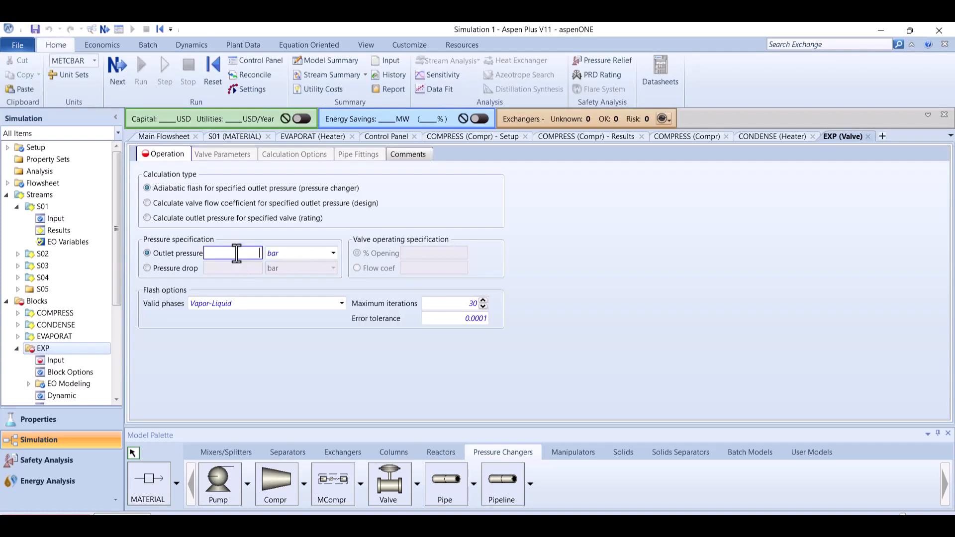
{"action": "type", "text": "1.2"}
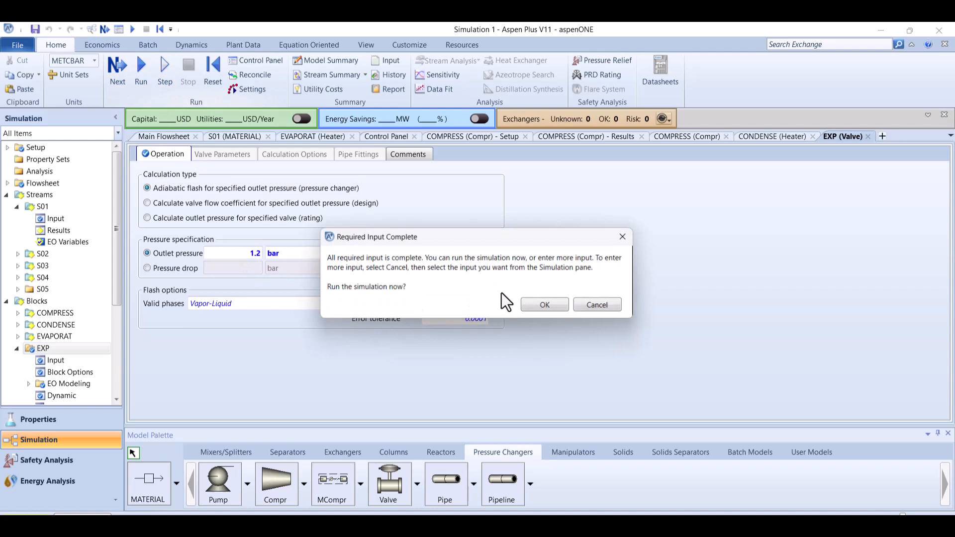
{"action": "left_click", "coordinate": [596, 304]}
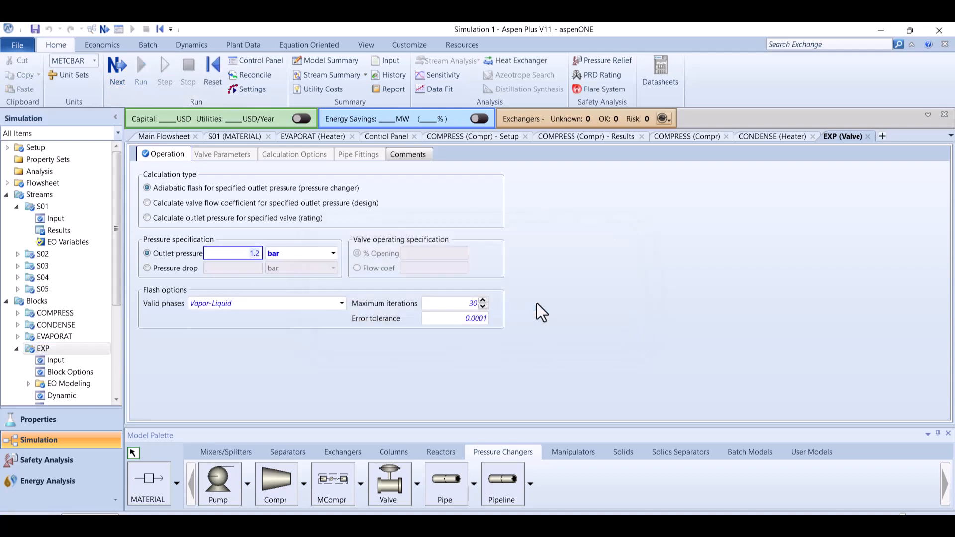
{"action": "left_click", "coordinate": [162, 136]}
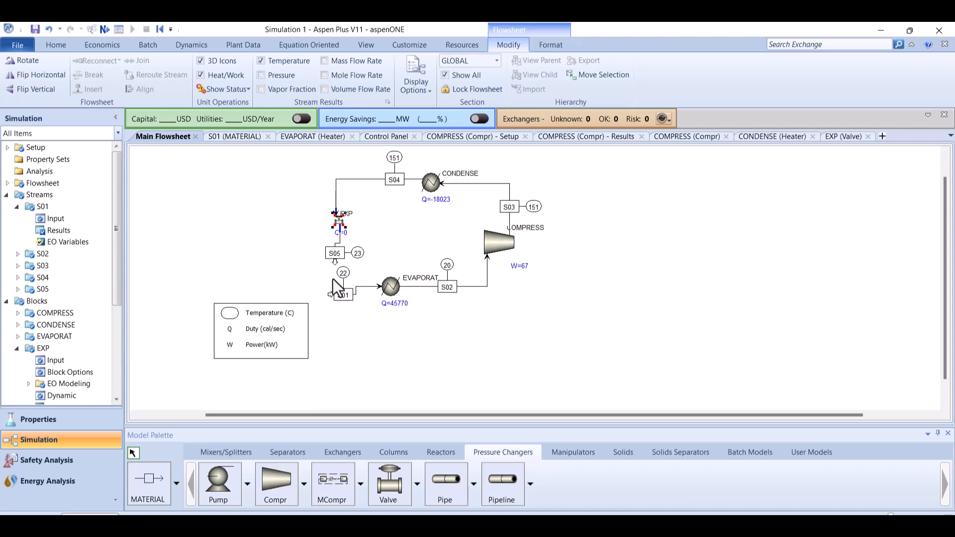
{"action": "mouse_move", "coordinate": [150, 319]}
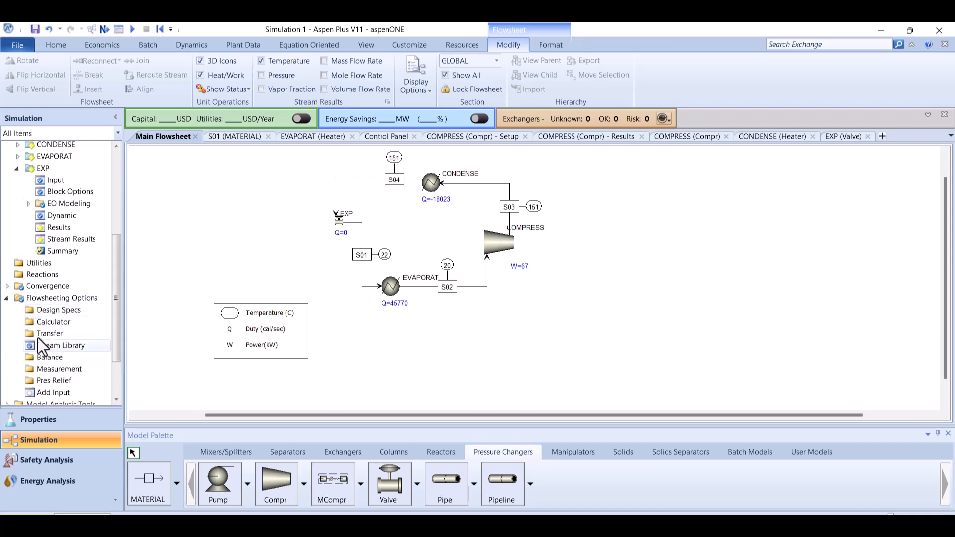
- Scroll the flowsheet to view the EXP outlet now feeding S01 into the evaporator
{"action": "scroll", "scroll_direction": "down", "scroll_amount": 3}
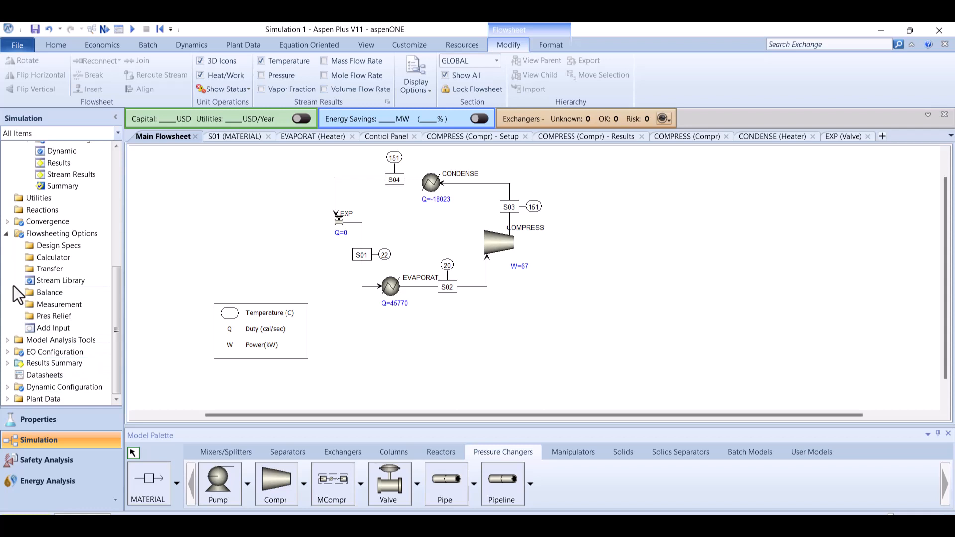
{"action": "mouse_move", "coordinate": [12, 244]}
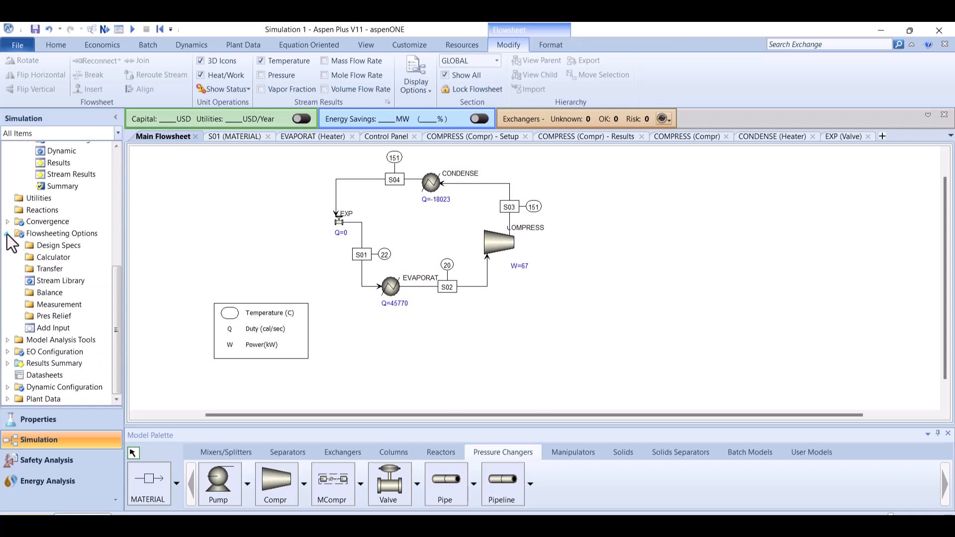
- Choose S01 as the tear stream under Convergence > Tear and return to the Main Flowsheet
{"action": "left_click", "coordinate": [7, 233]}
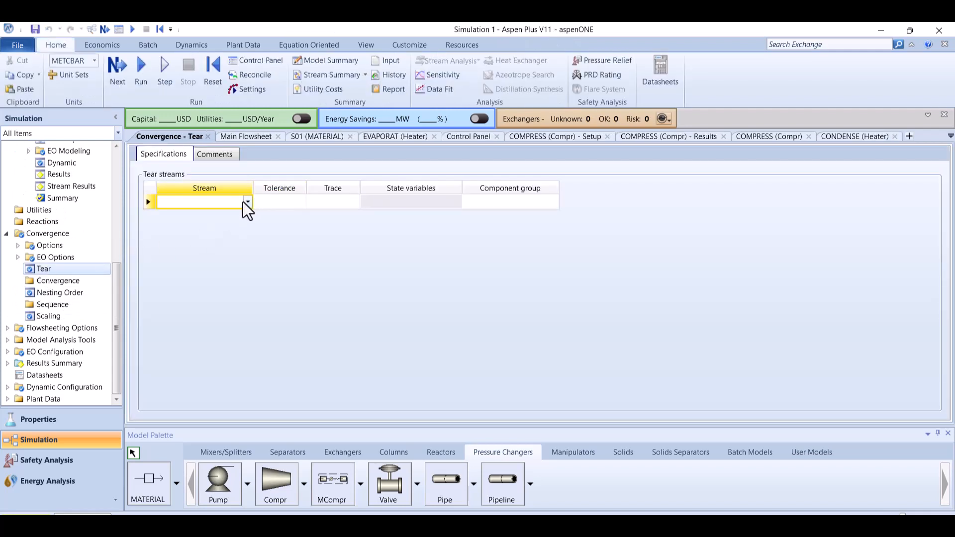
{"action": "left_click", "coordinate": [248, 201]}
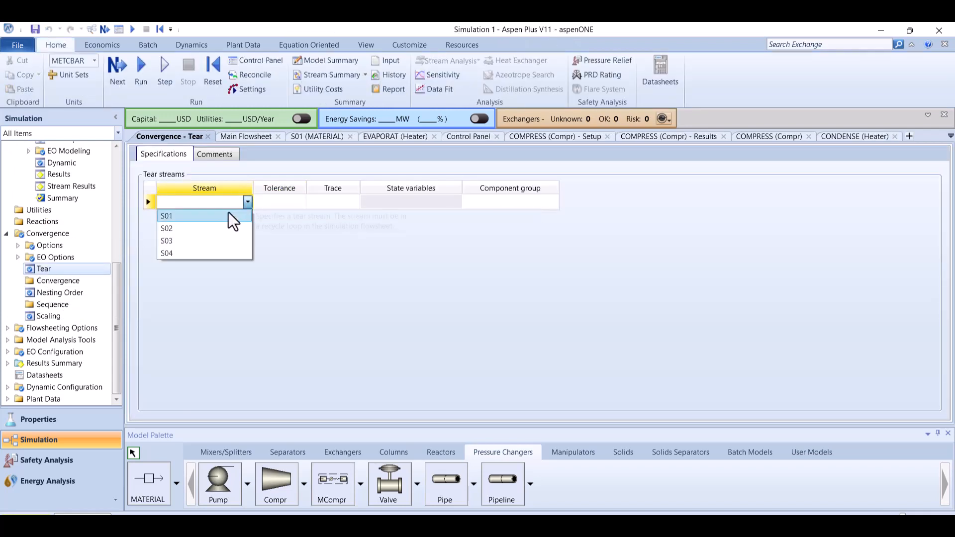
{"action": "left_click", "coordinate": [166, 216]}
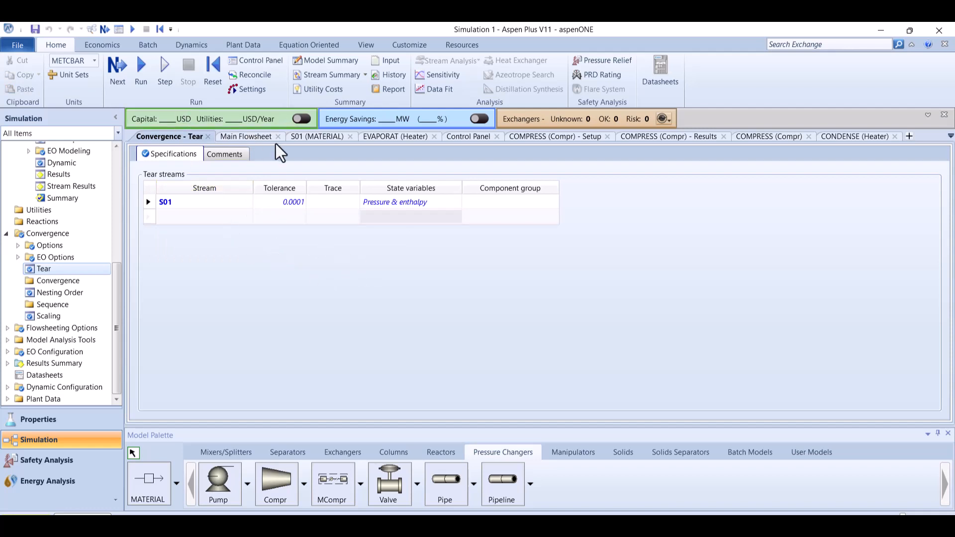
{"action": "left_click", "coordinate": [245, 136]}
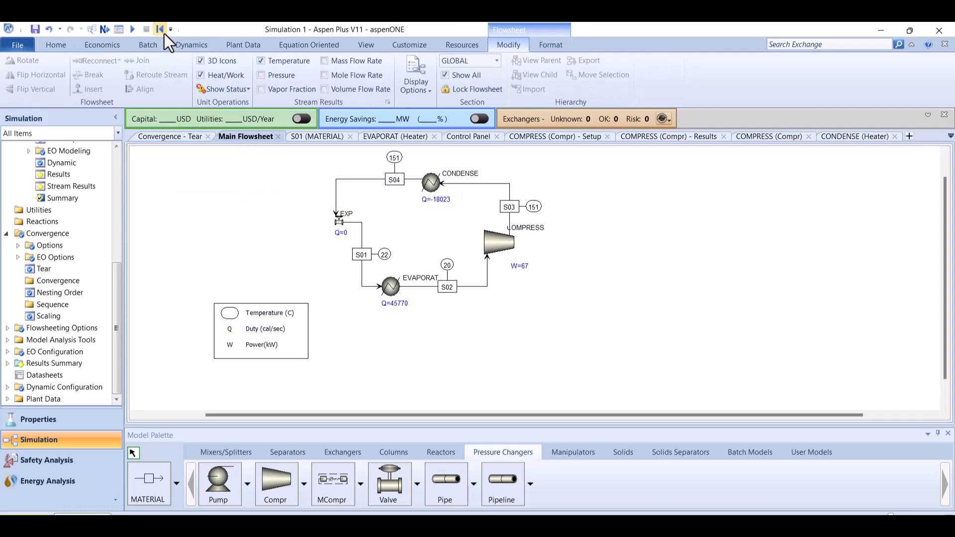
- Reinitialize the run, purging results, then view the converged flowsheet showing Q=2325 and W=67
{"action": "left_click", "coordinate": [159, 29]}
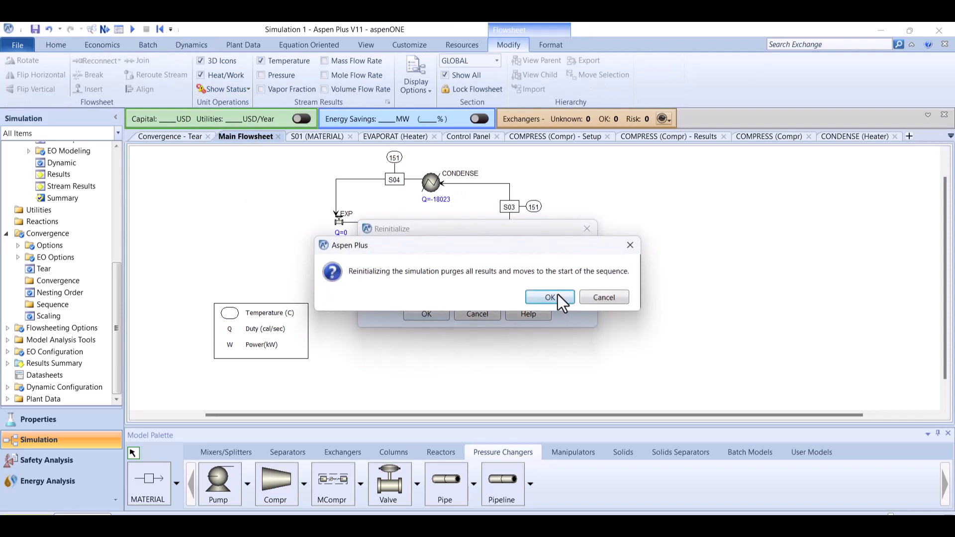
{"action": "left_click", "coordinate": [548, 298]}
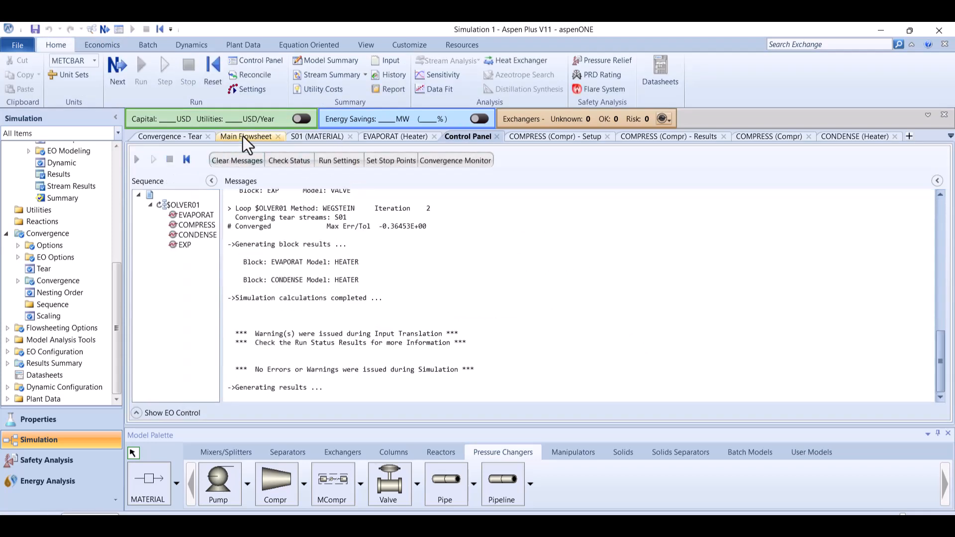
{"action": "left_click", "coordinate": [245, 136]}
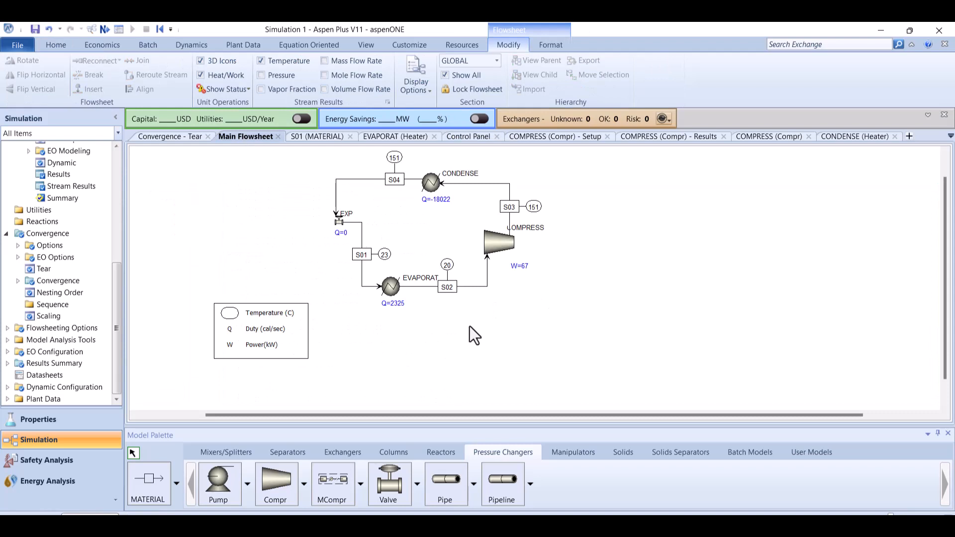
{"action": "mouse_move", "coordinate": [399, 319]}
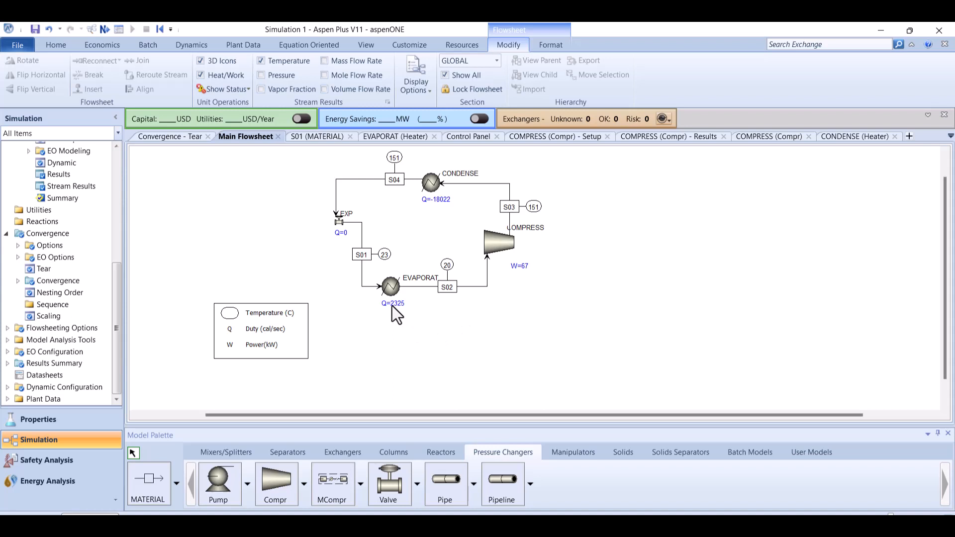
{"action": "mouse_move", "coordinate": [434, 214]}
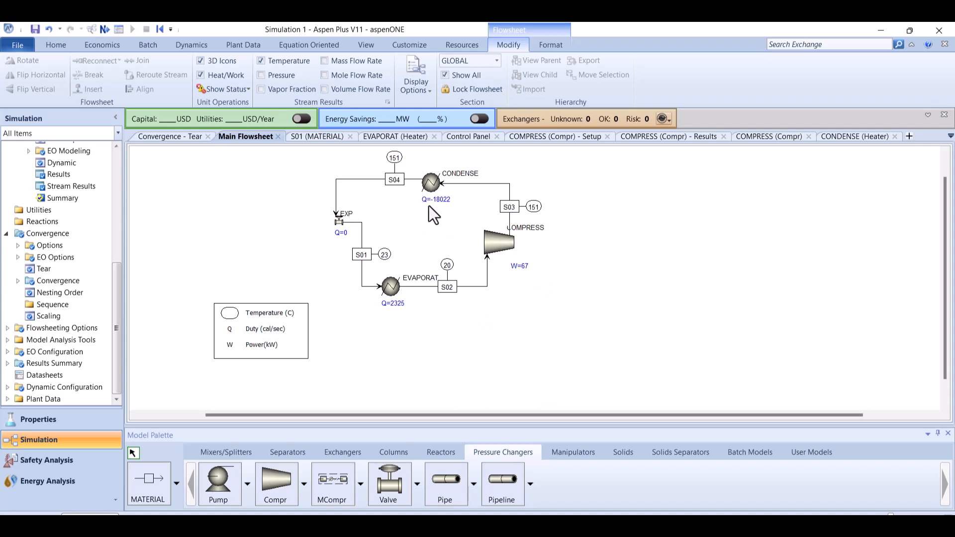
{"action": "mouse_move", "coordinate": [445, 210]}
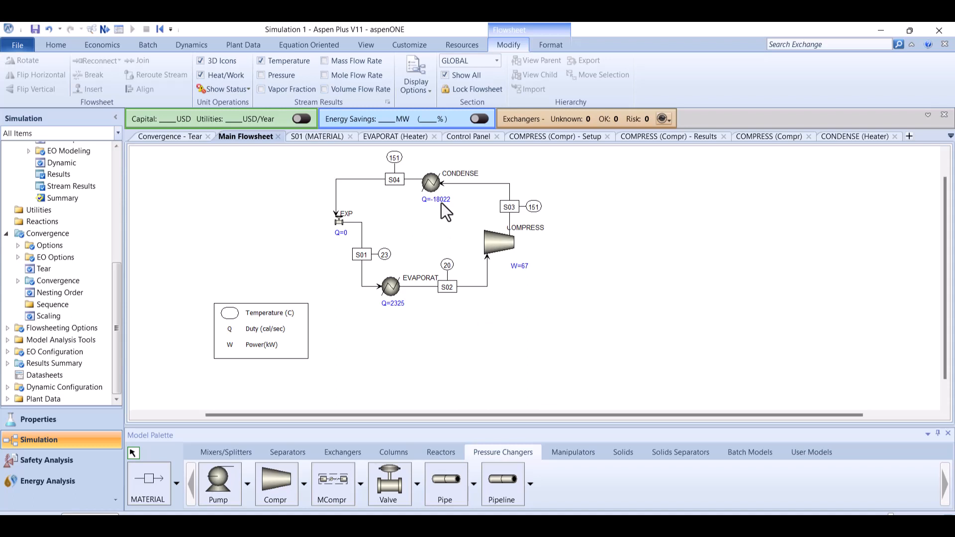
{"action": "mouse_move", "coordinate": [535, 278]}
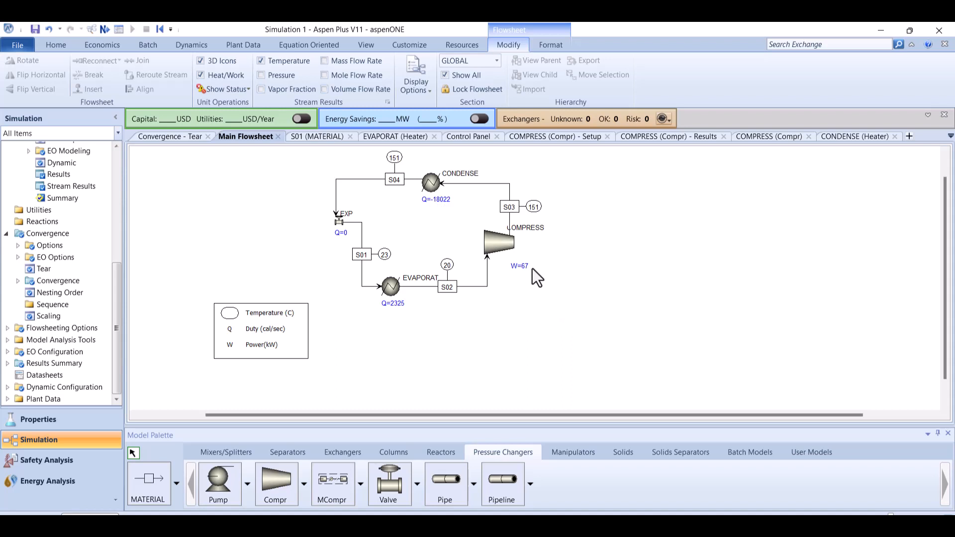
{"action": "mouse_move", "coordinate": [794, 132]}
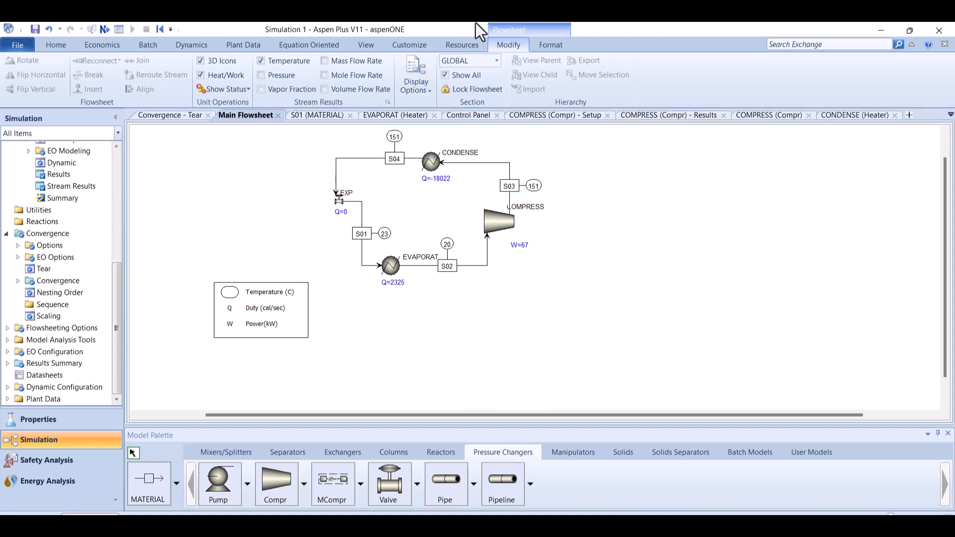
{"action": "left_click", "coordinate": [56, 44]}
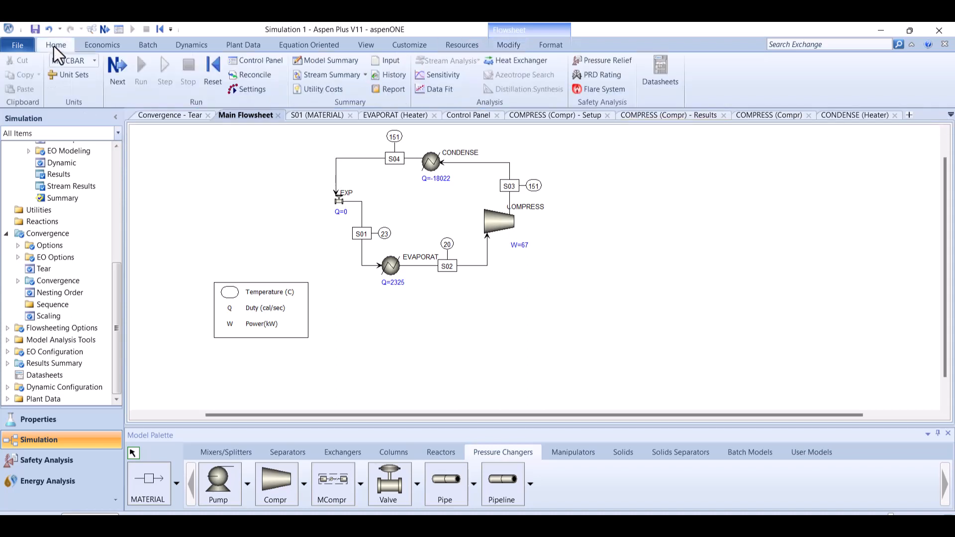
- Switch the unit set to SI so temperatures read in K, duties in Watt and W=67060
{"action": "left_click", "coordinate": [94, 61]}
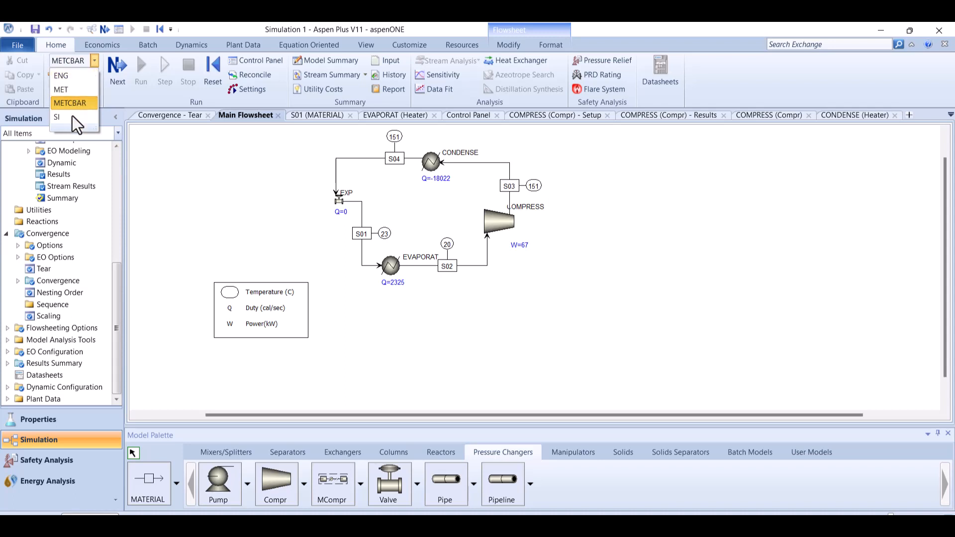
{"action": "left_click", "coordinate": [55, 117]}
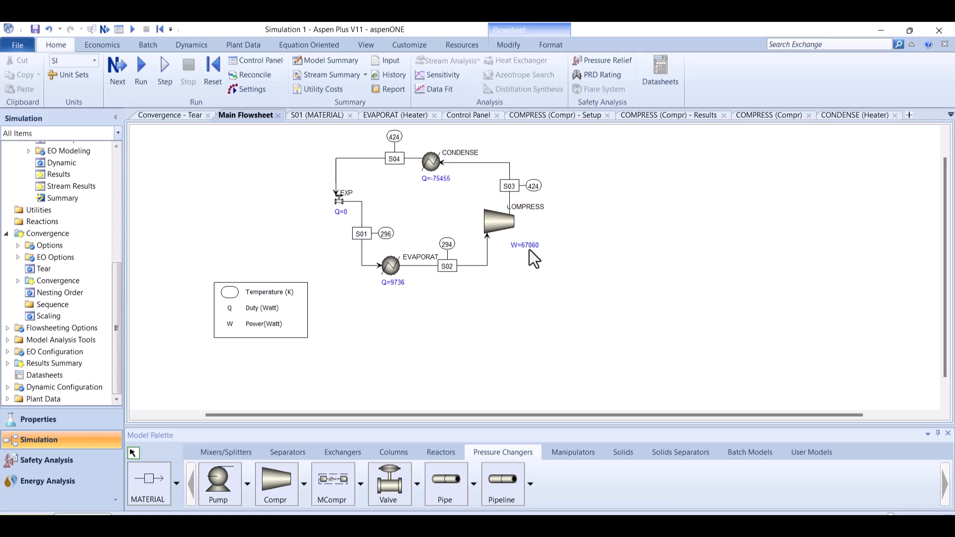
{"action": "mouse_move", "coordinate": [443, 194]}
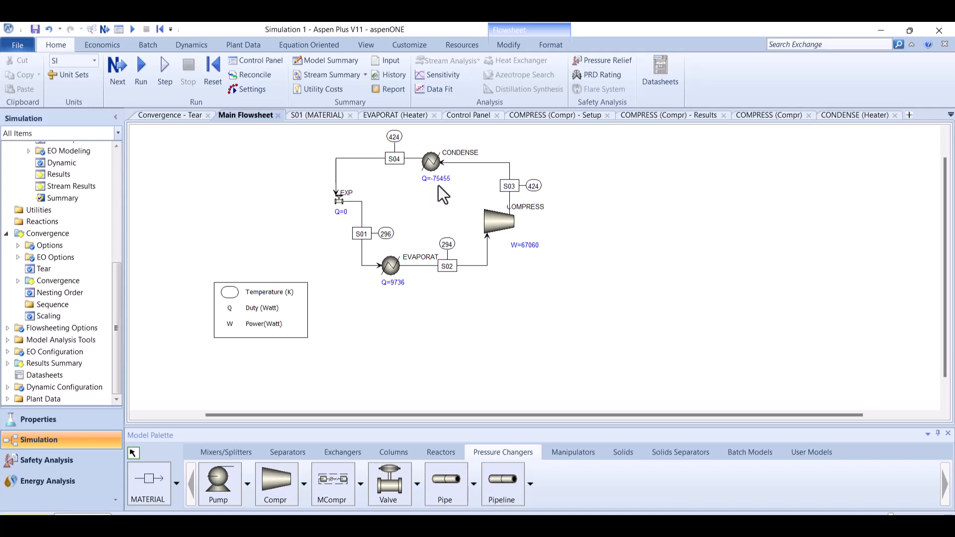
{"action": "mouse_move", "coordinate": [596, 237]}
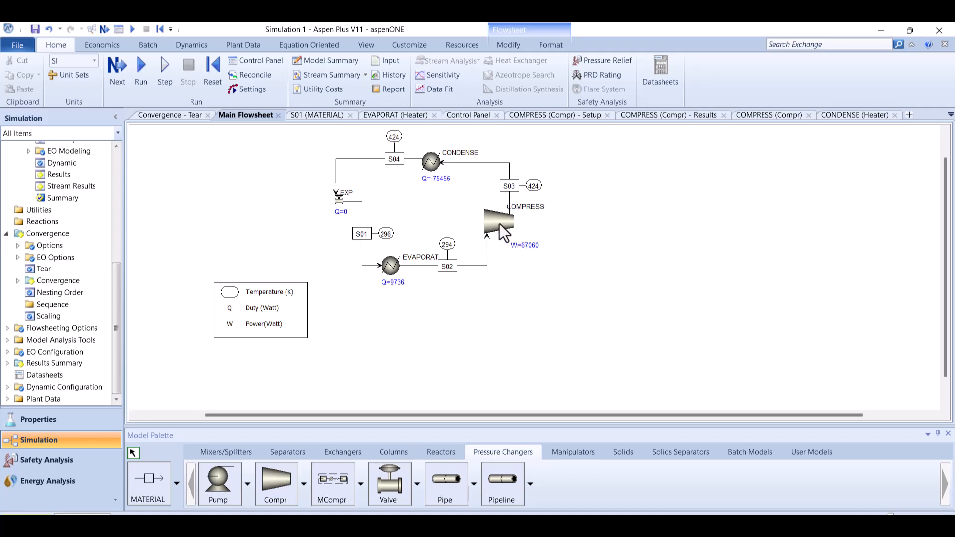
{"action": "mouse_move", "coordinate": [425, 278]}
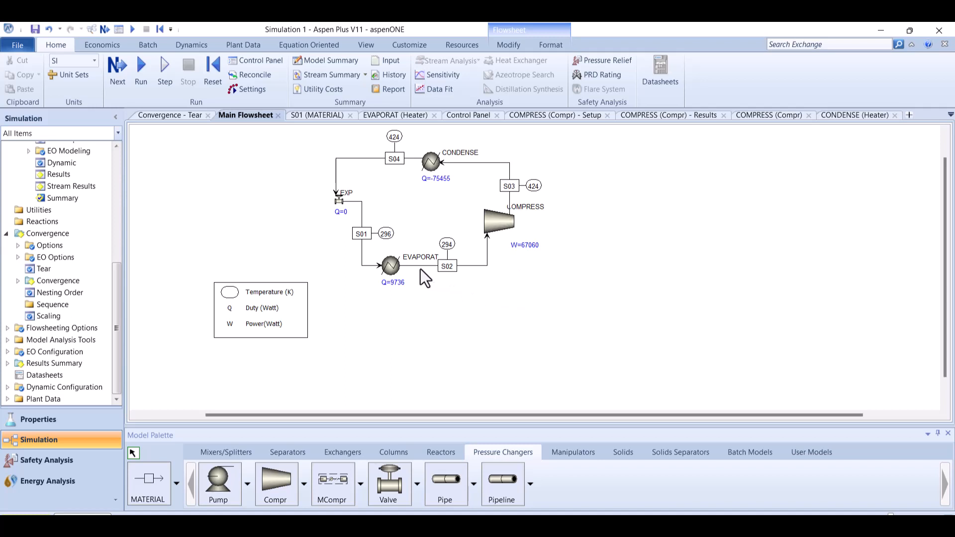
{"action": "mouse_move", "coordinate": [396, 276]}
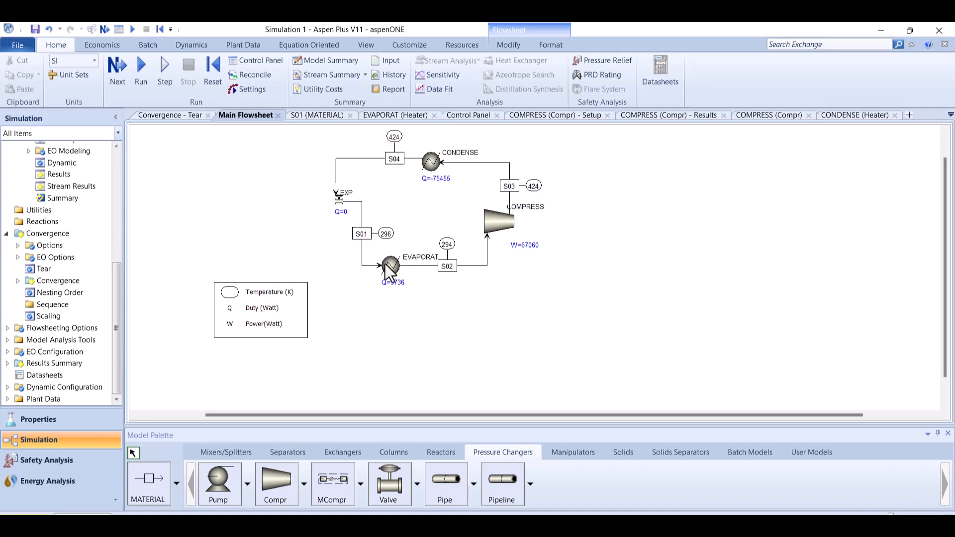
{"action": "mouse_move", "coordinate": [411, 275]}
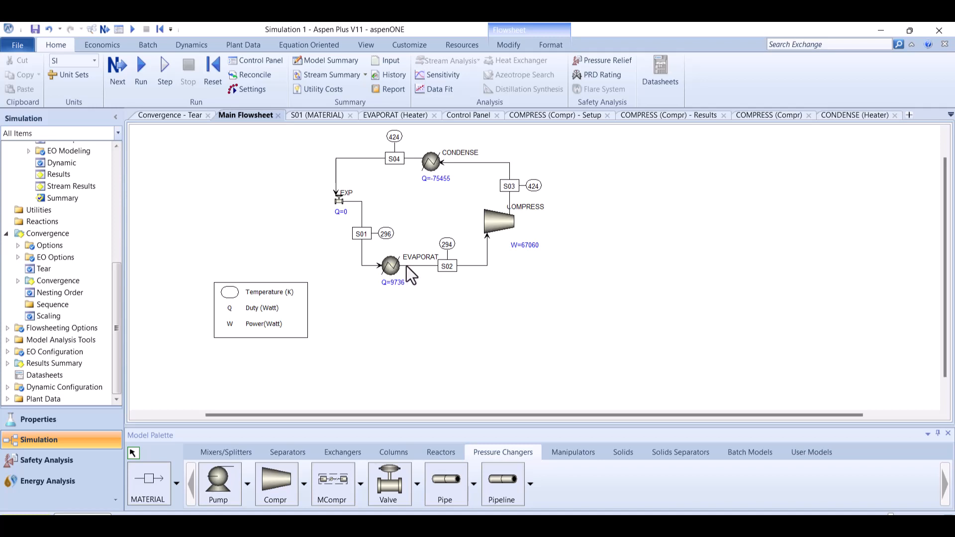
{"action": "mouse_move", "coordinate": [510, 242]}
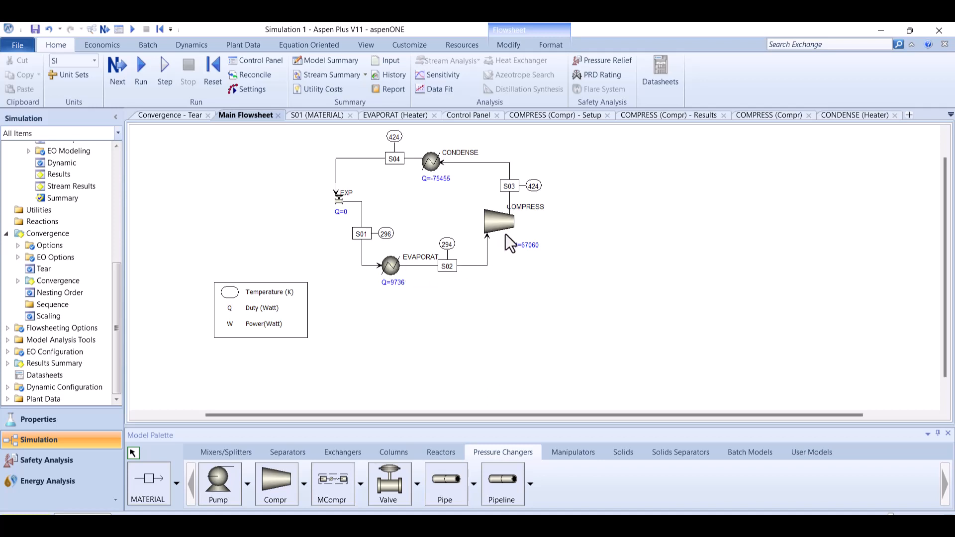
{"action": "mouse_move", "coordinate": [500, 280]}
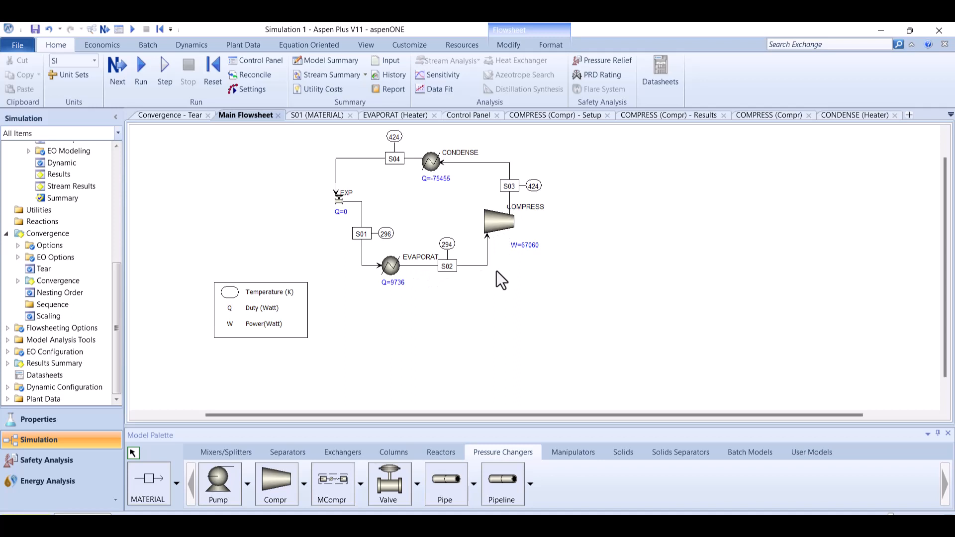
{"action": "mouse_move", "coordinate": [324, 454]}
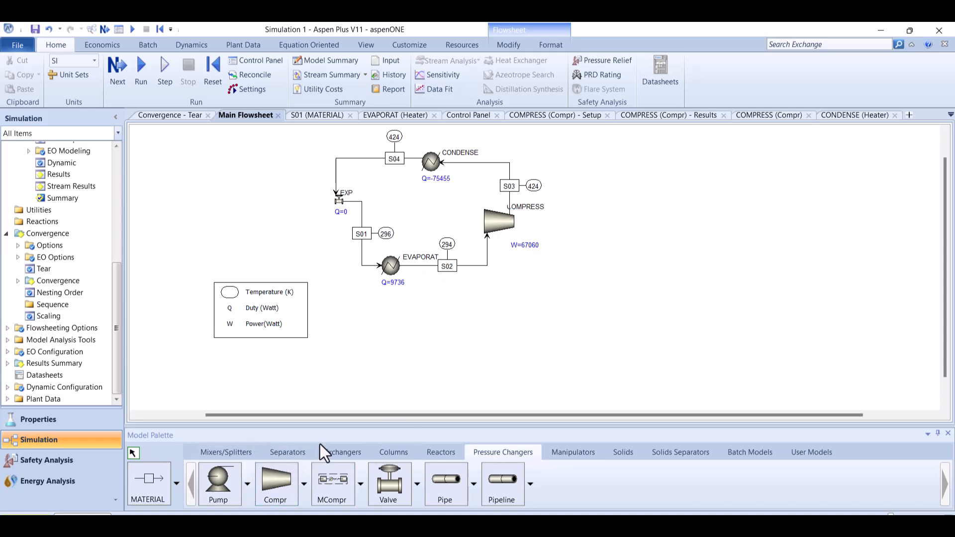
- Place a Heater block named SH from Exchangers and reconnect S02's destination into SH
{"action": "left_click", "coordinate": [341, 452]}
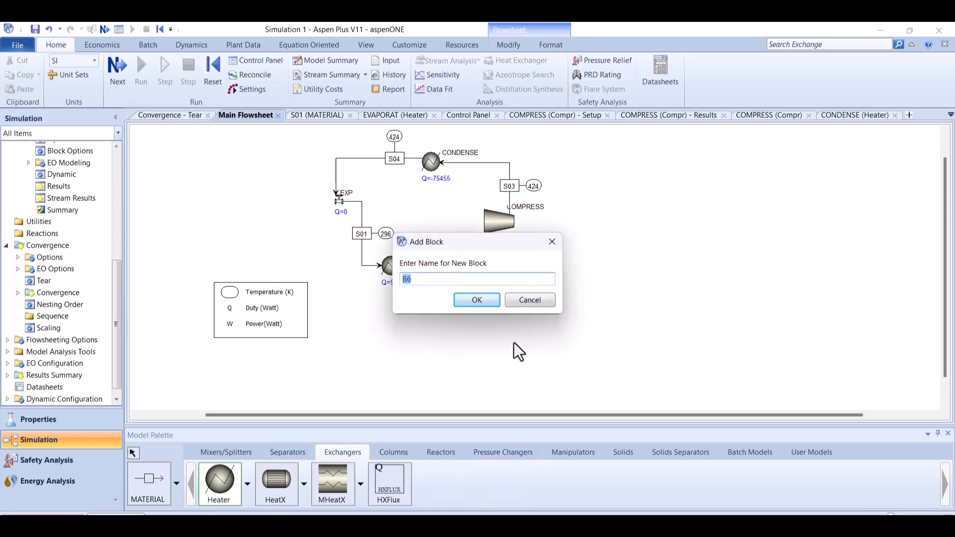
{"action": "left_click", "coordinate": [477, 299]}
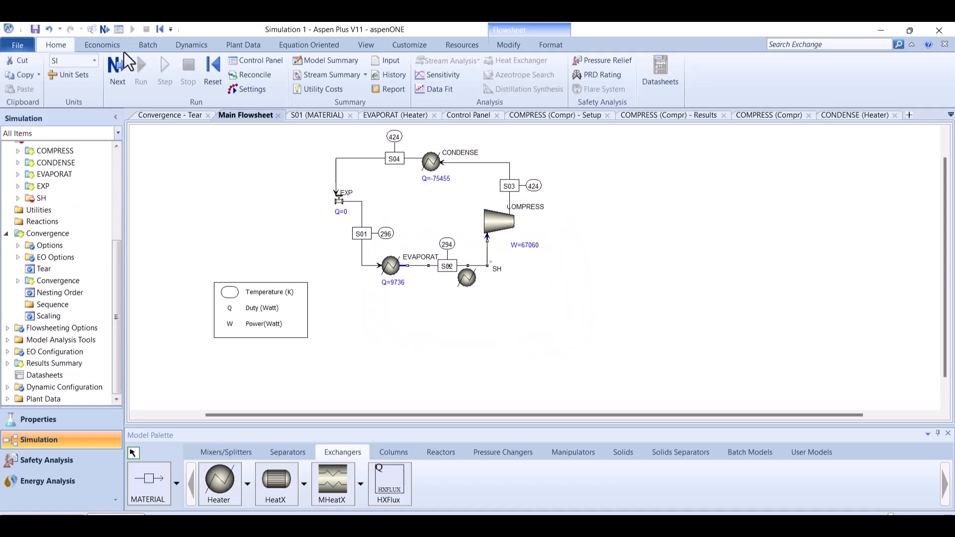
{"action": "left_click", "coordinate": [508, 44]}
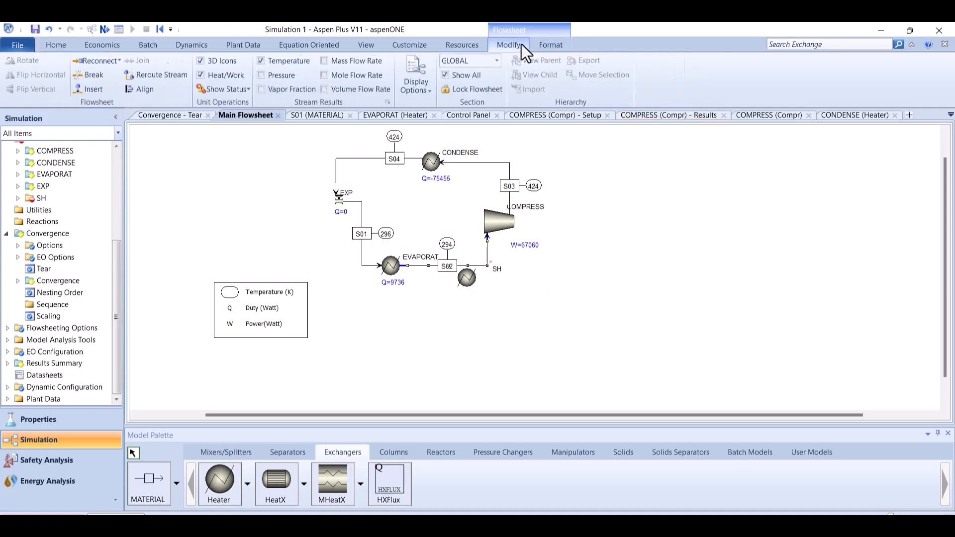
{"action": "left_click", "coordinate": [97, 61]}
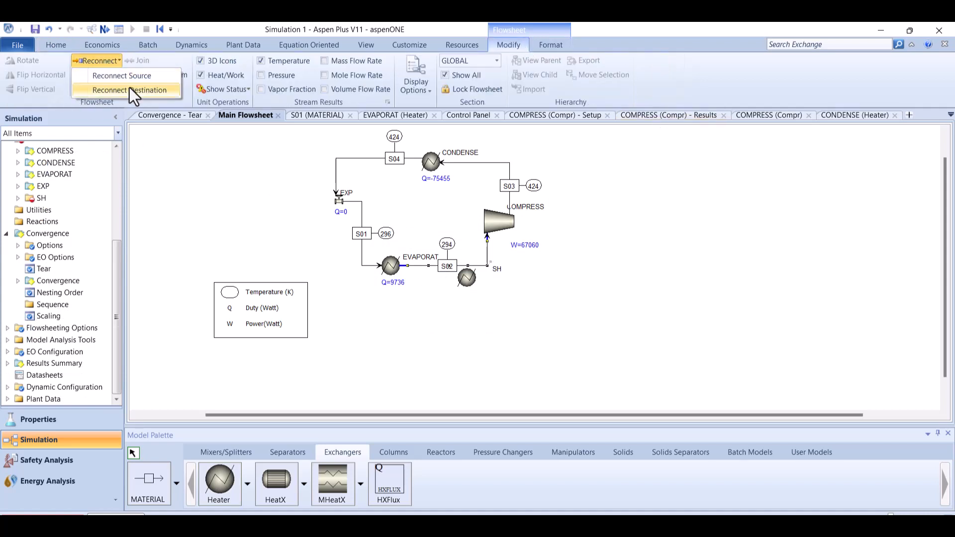
{"action": "left_click", "coordinate": [130, 90]}
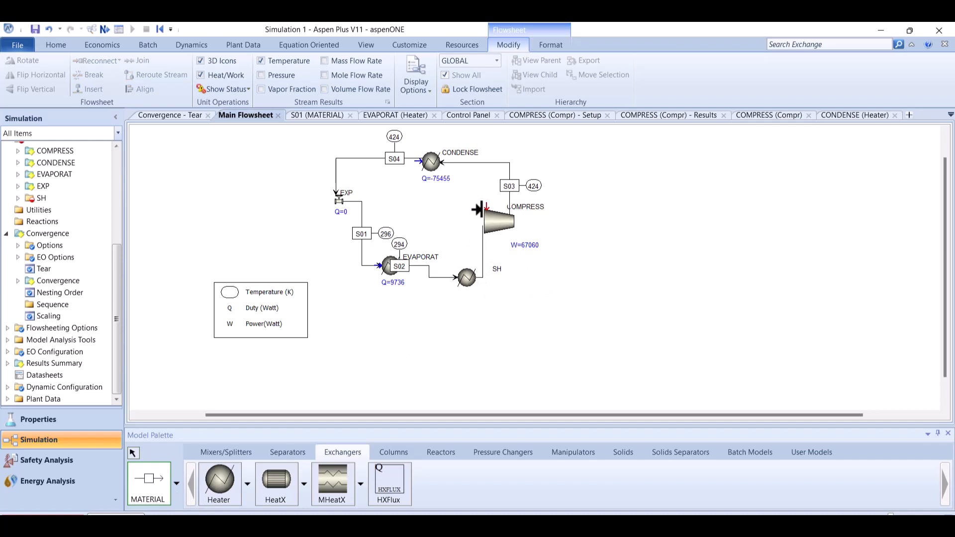
{"action": "mouse_move", "coordinate": [485, 230]}
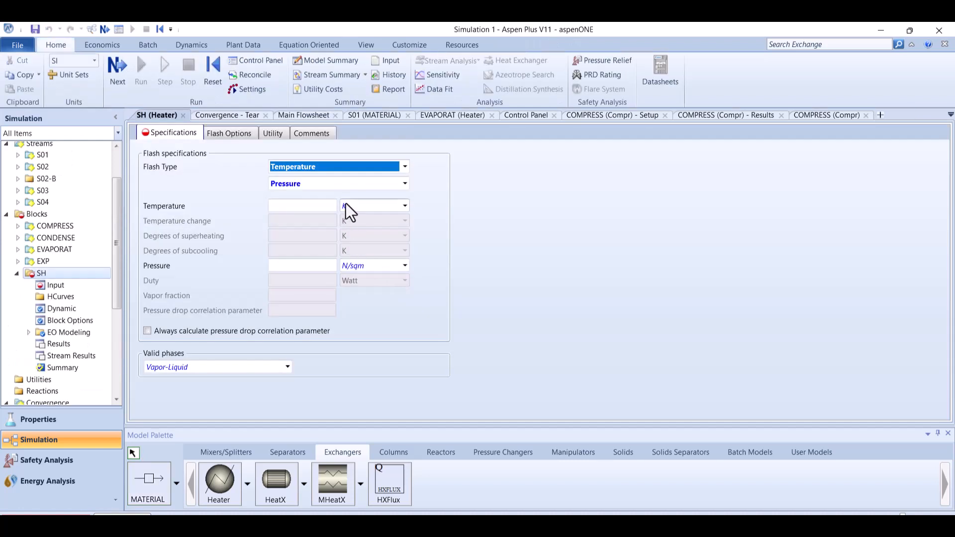
- Specify SH by Degrees of superheating with 2 K and a pressure of 0
{"action": "left_click", "coordinate": [403, 166]}
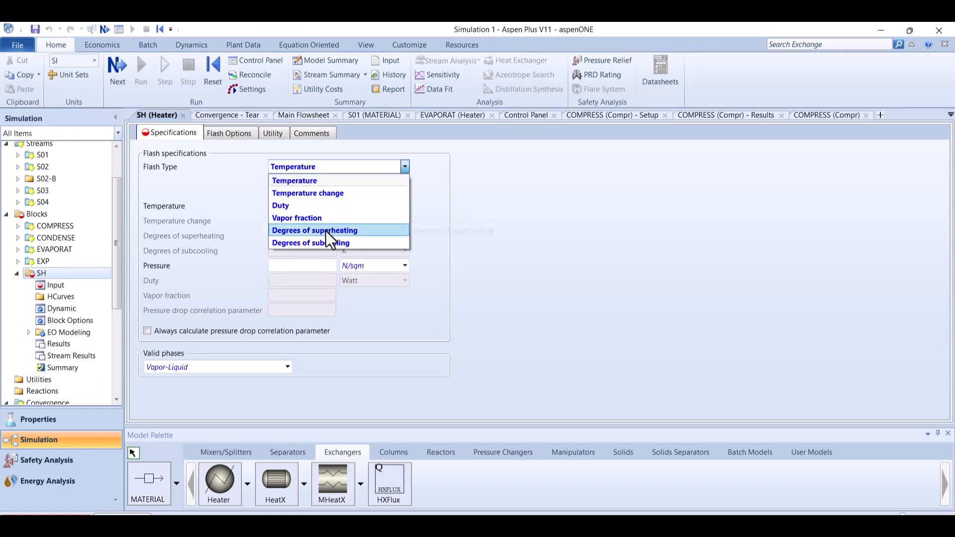
{"action": "left_click", "coordinate": [314, 230]}
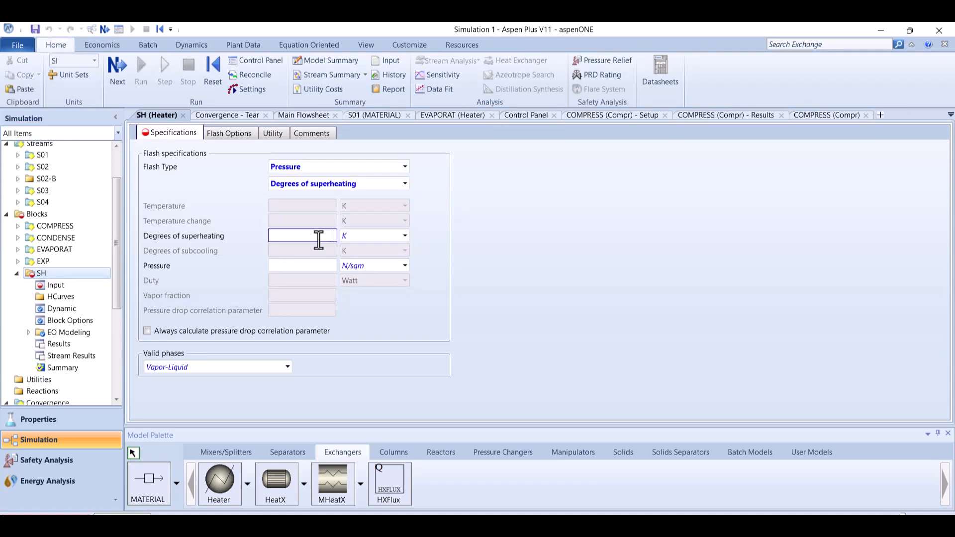
{"action": "type", "text": "2"}
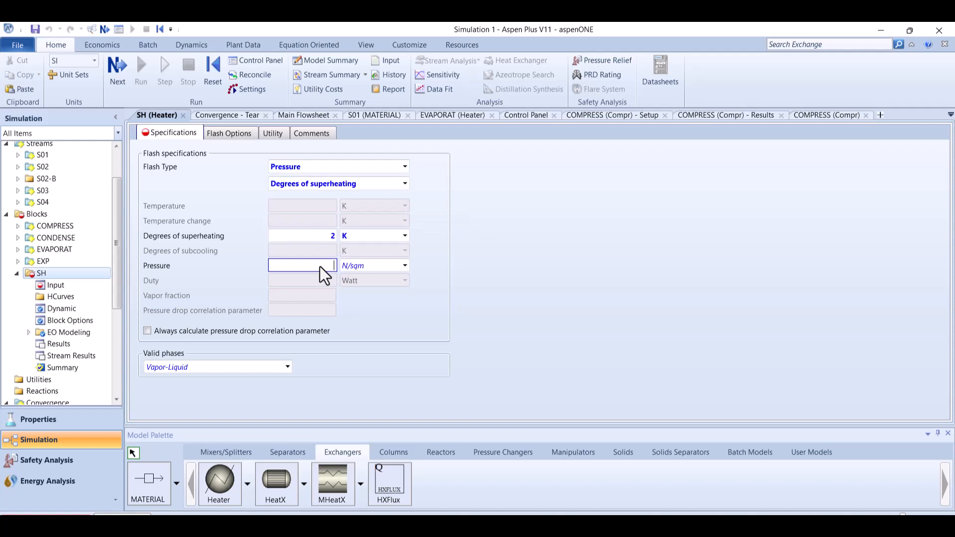
{"action": "type", "text": "0"}
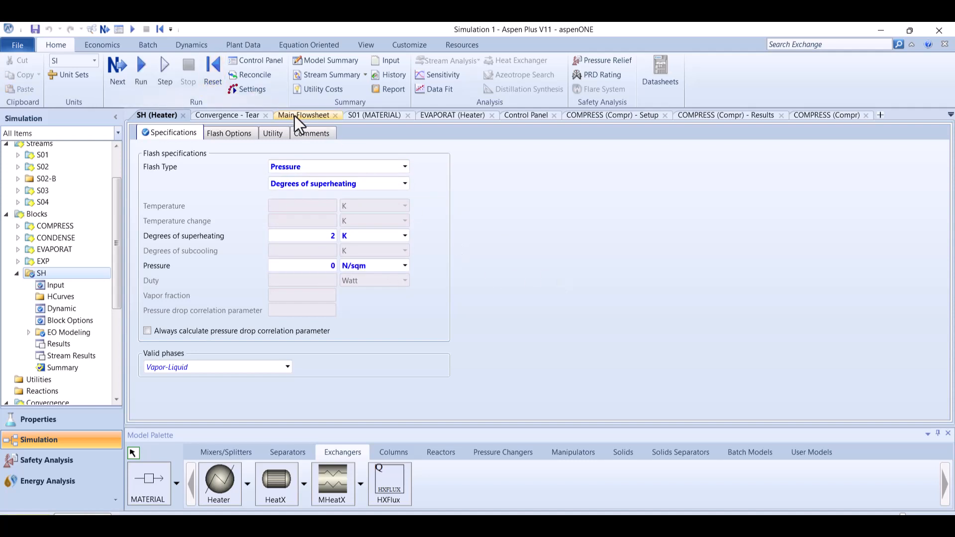
- Return to the main flowsheet and continue with Next to the COMPRESS convergence inputs
{"action": "left_click", "coordinate": [303, 115]}
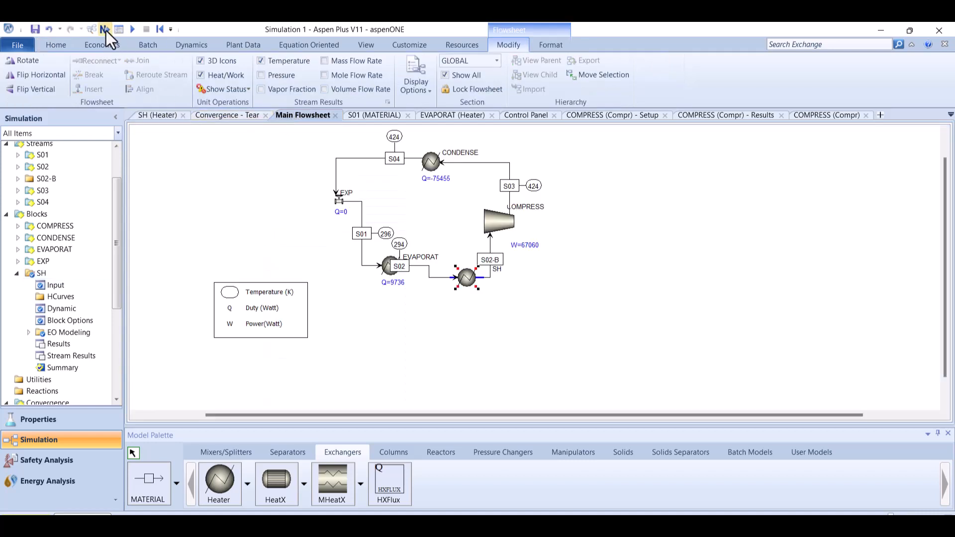
{"action": "left_click", "coordinate": [105, 29]}
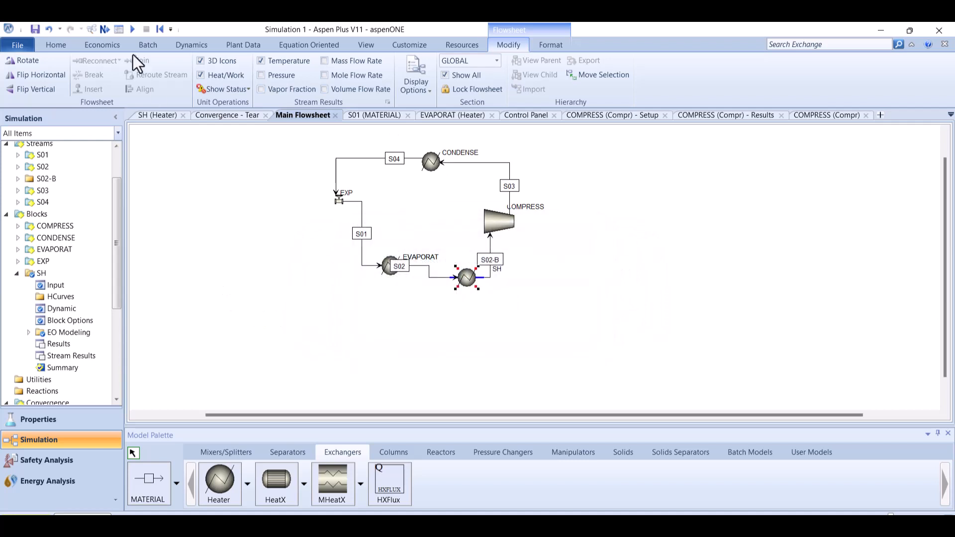
{"action": "left_click", "coordinate": [499, 222]}
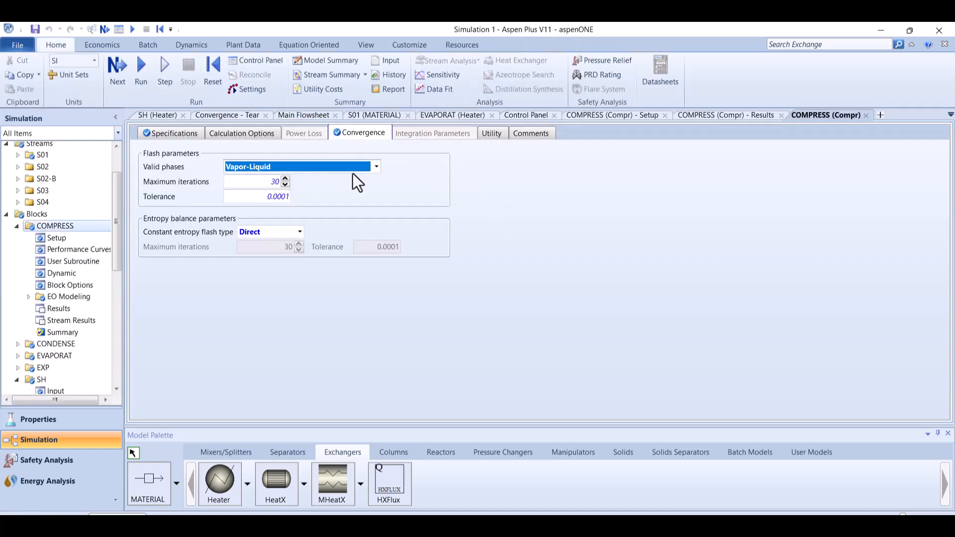
- Set COMPRESS constant entropy flash to Iterative, run the simulation, then reopen its Convergence sheet
{"action": "left_click", "coordinate": [298, 231]}
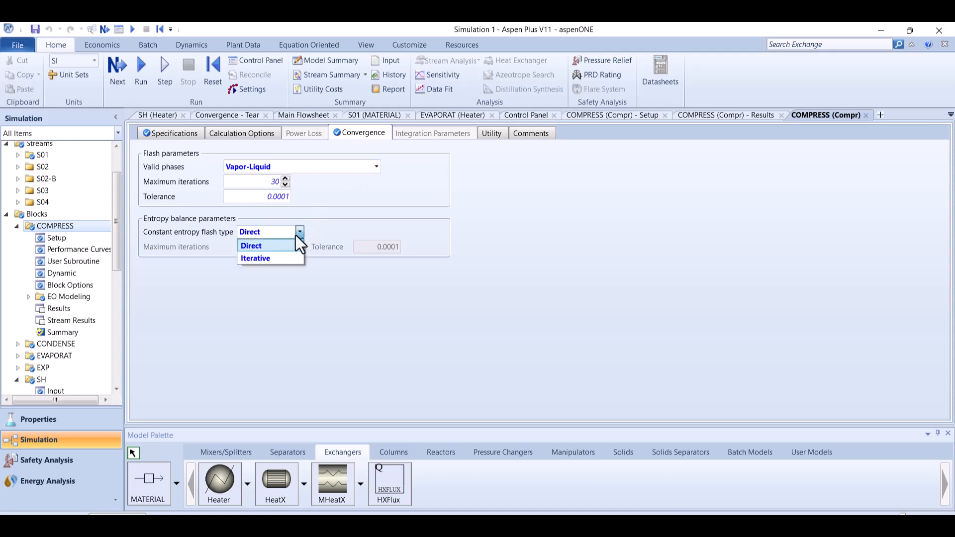
{"action": "left_click", "coordinate": [256, 257]}
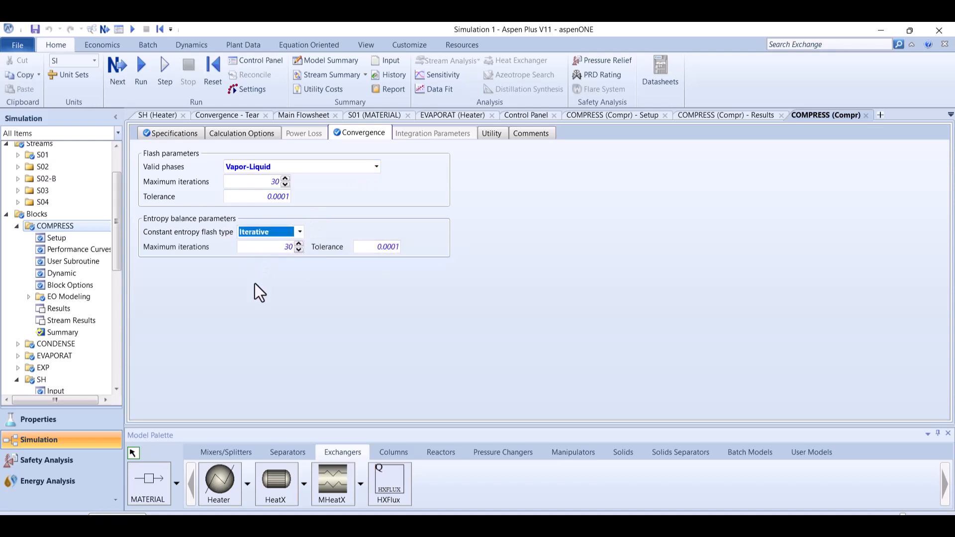
{"action": "left_click", "coordinate": [140, 69]}
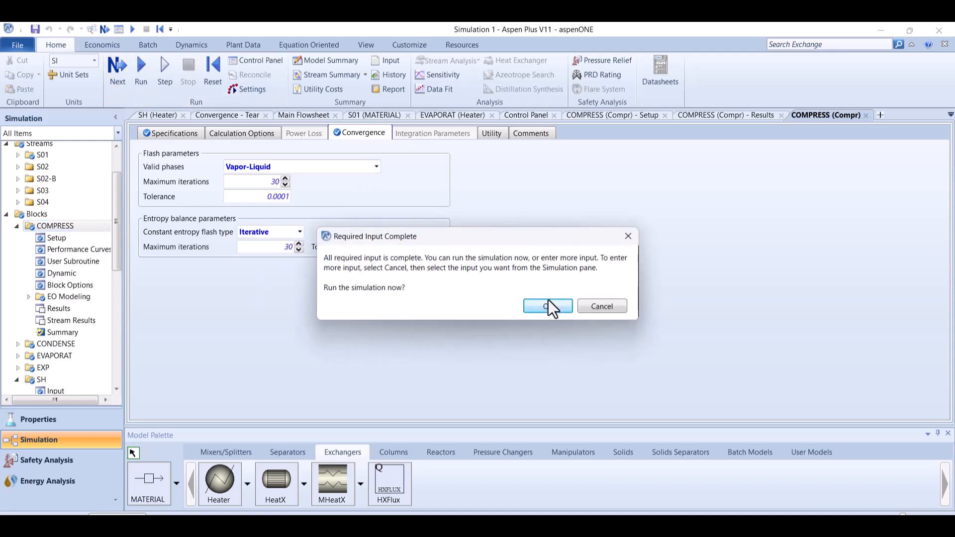
{"action": "left_click", "coordinate": [546, 305]}
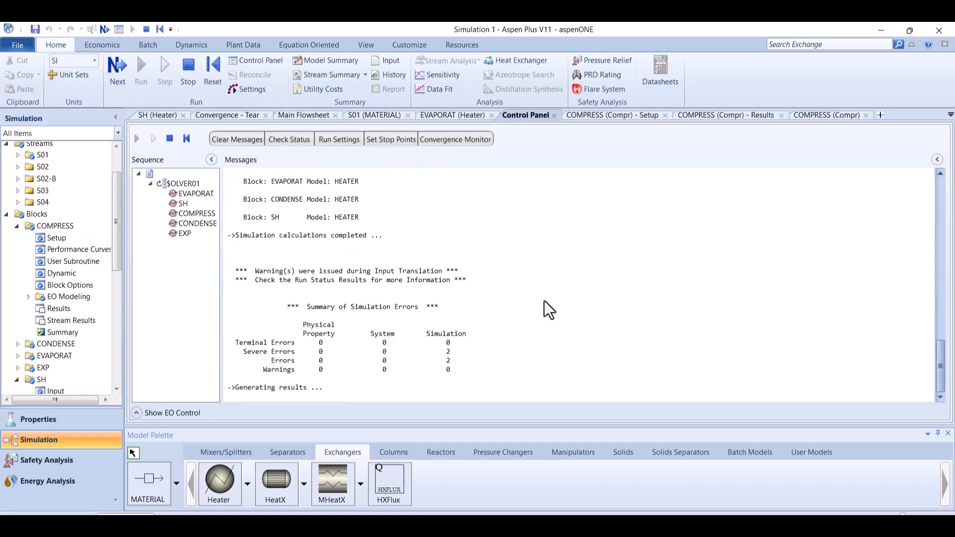
{"action": "left_click", "coordinate": [157, 116]}
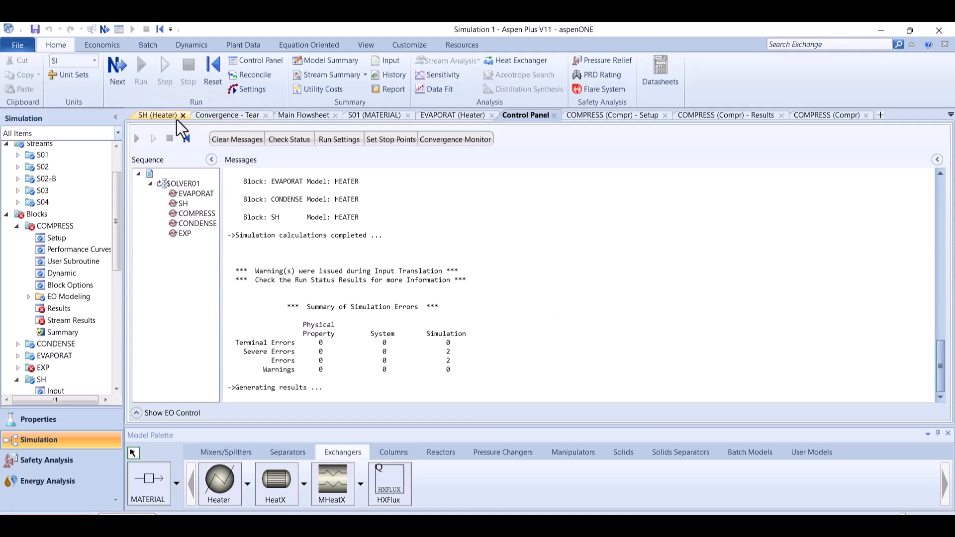
{"action": "left_click", "coordinate": [302, 115]}
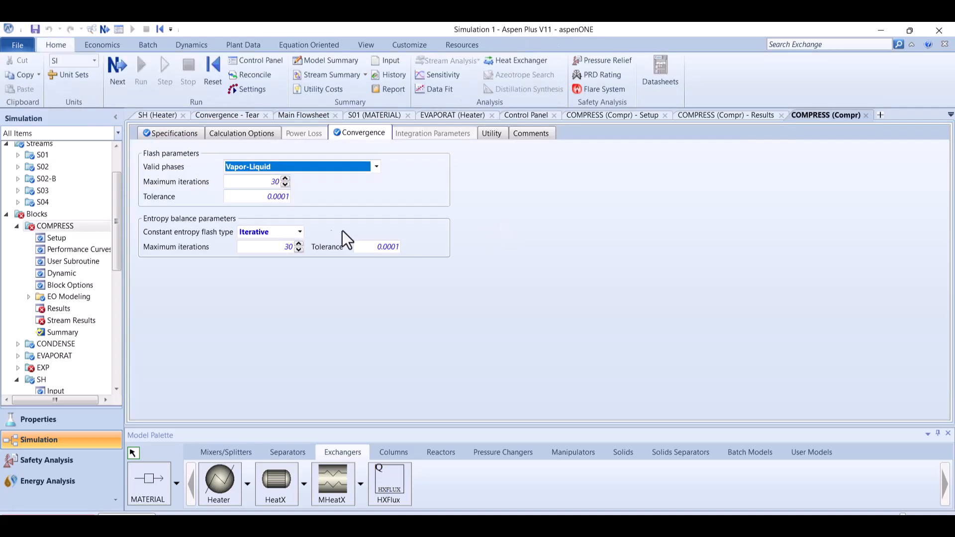
- Set COMPRESS entropy flash to Direct with Vapor-Only phases, rerun, and view the flowsheet showing W=17590
{"action": "left_click", "coordinate": [298, 231]}
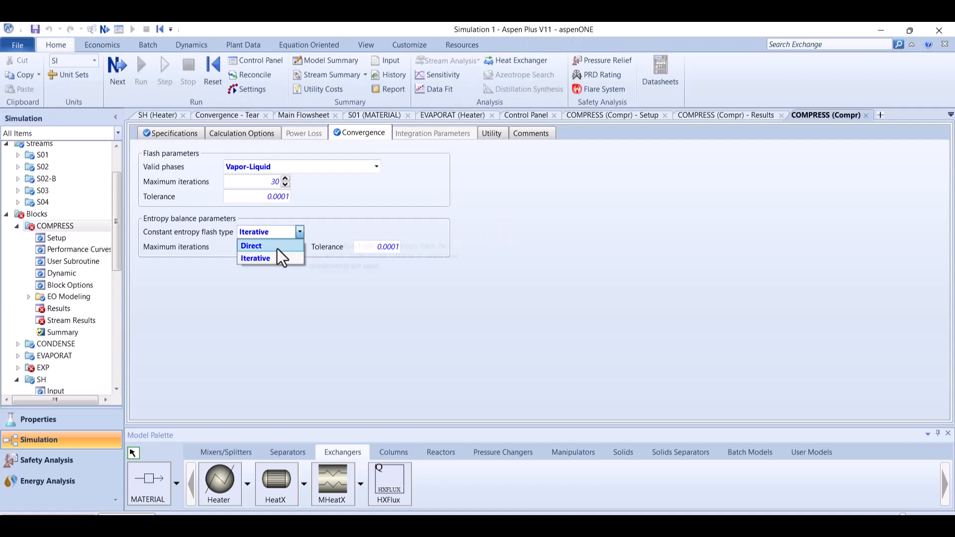
{"action": "left_click", "coordinate": [255, 258]}
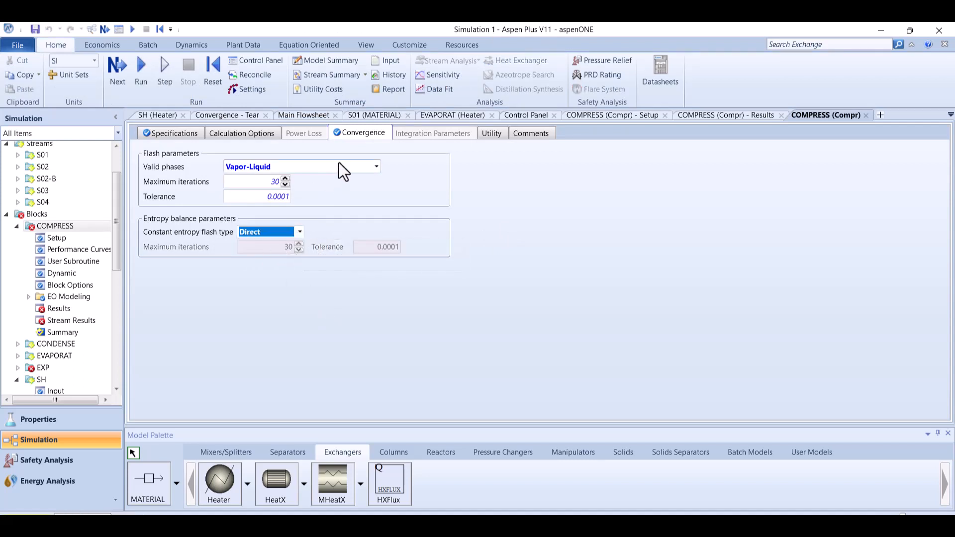
{"action": "left_click", "coordinate": [375, 166]}
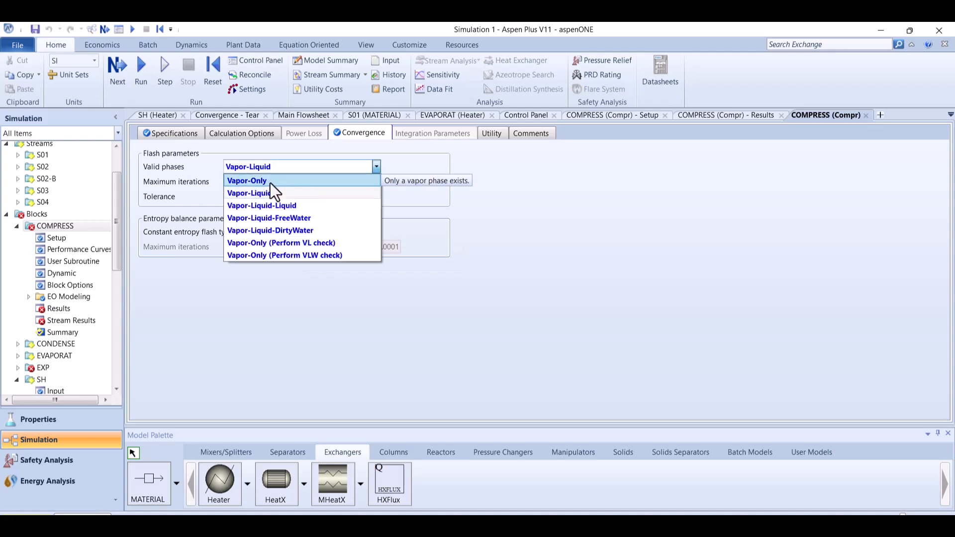
{"action": "left_click", "coordinate": [248, 180]}
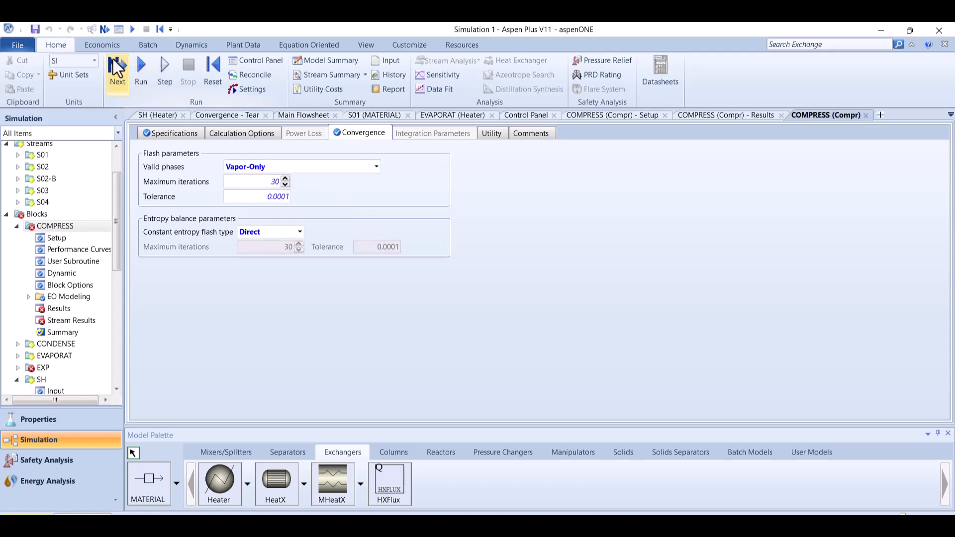
{"action": "left_click", "coordinate": [118, 69]}
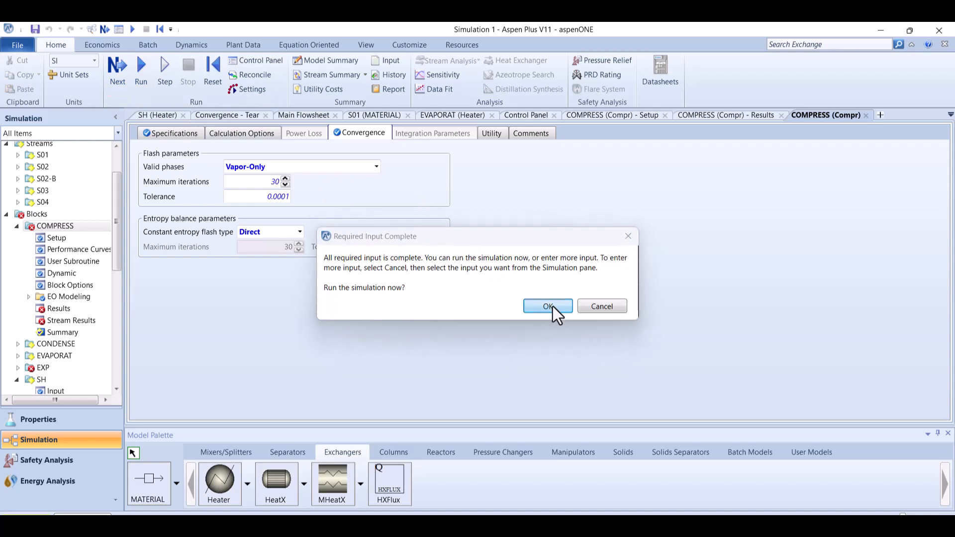
{"action": "left_click", "coordinate": [546, 306]}
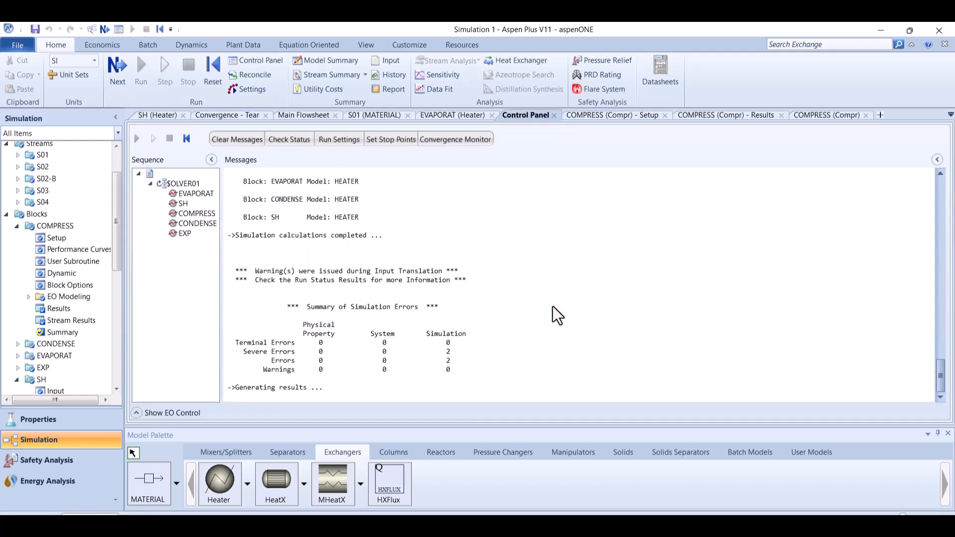
{"action": "left_click", "coordinate": [304, 115]}
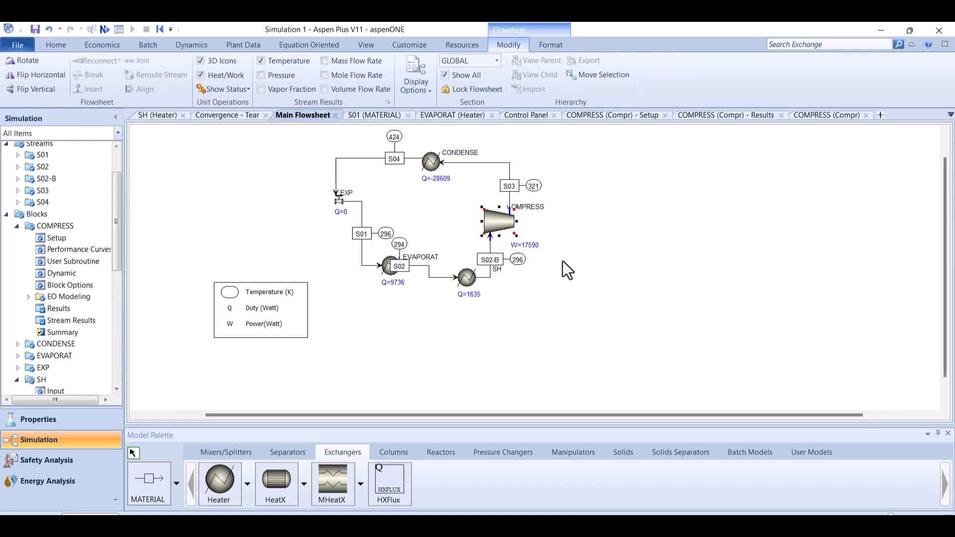
{"action": "mouse_move", "coordinate": [525, 254]}
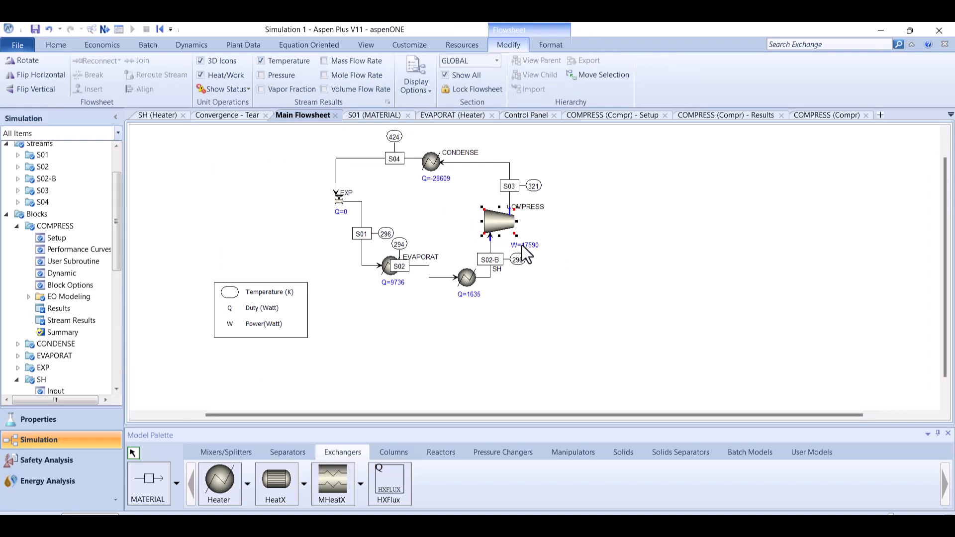
{"action": "mouse_move", "coordinate": [539, 265]}
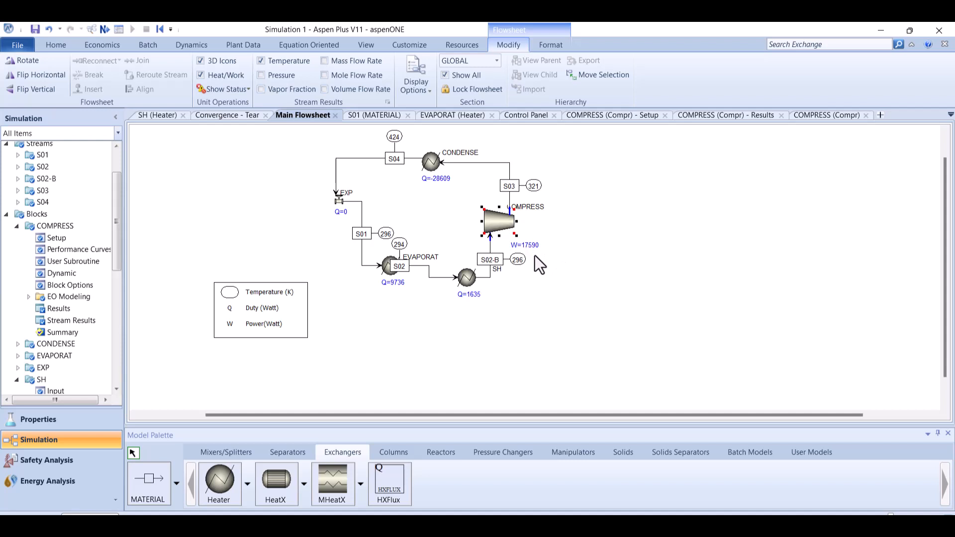
{"action": "mouse_move", "coordinate": [533, 264]}
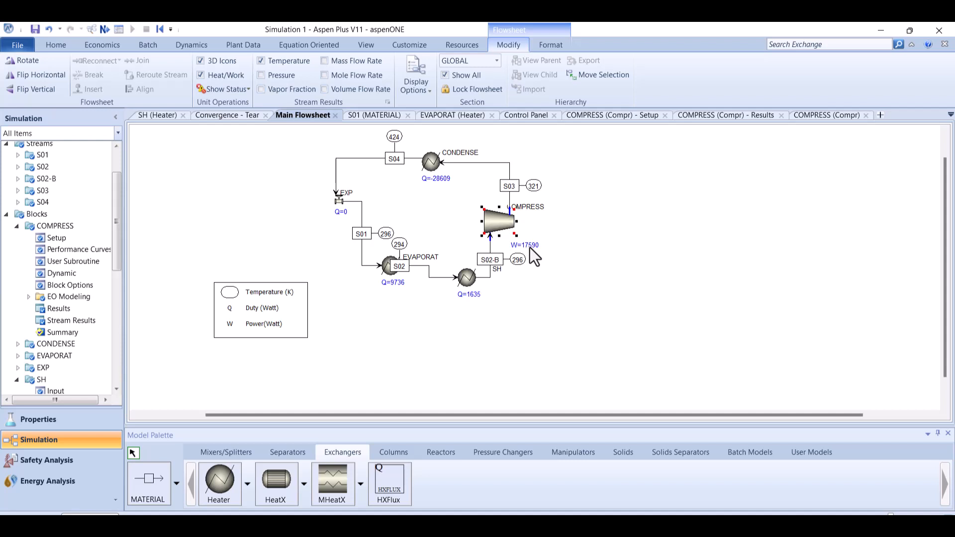
{"action": "mouse_move", "coordinate": [438, 188]}
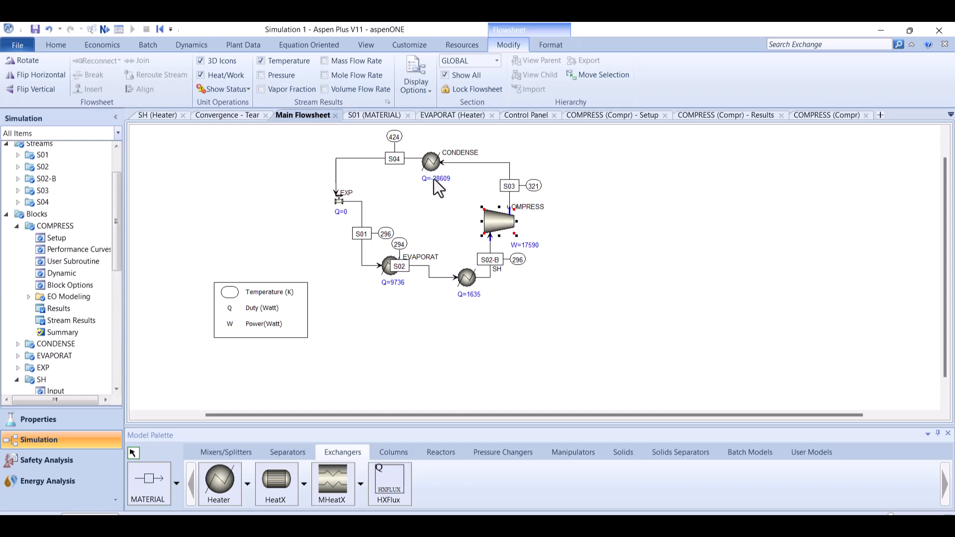
{"action": "mouse_move", "coordinate": [442, 190]}
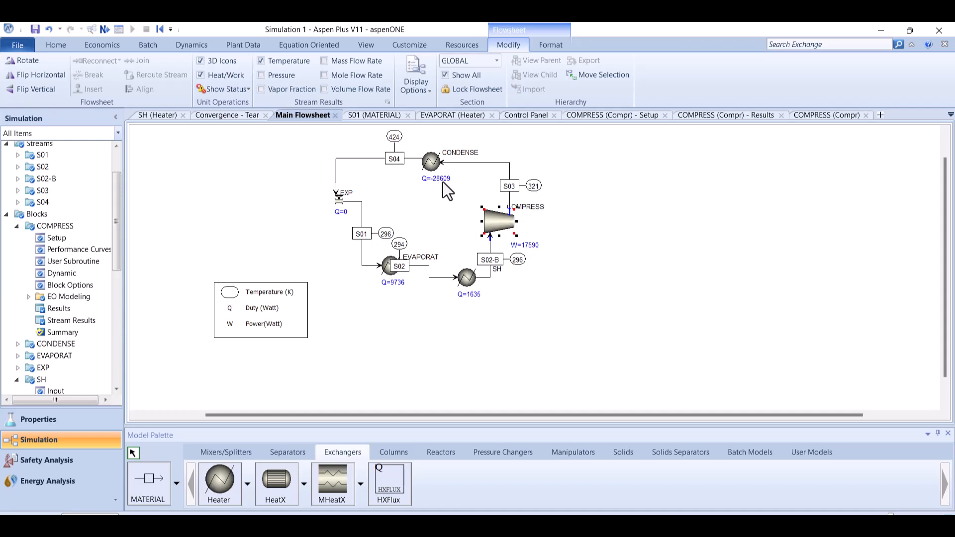
{"action": "mouse_move", "coordinate": [365, 231]}
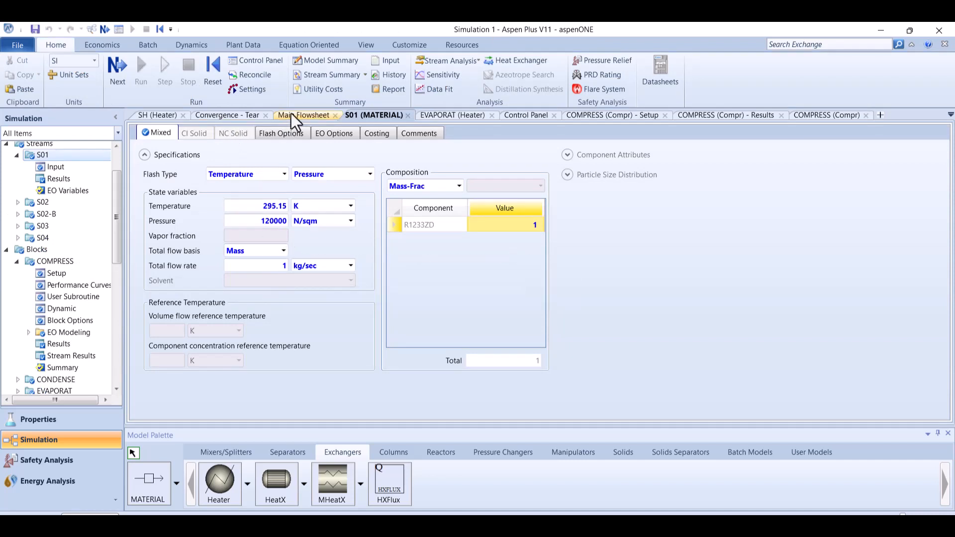
- Return to the main flowsheet showing W=17590 compressor power and Q=9736 evaporator duty
{"action": "left_click", "coordinate": [303, 115]}
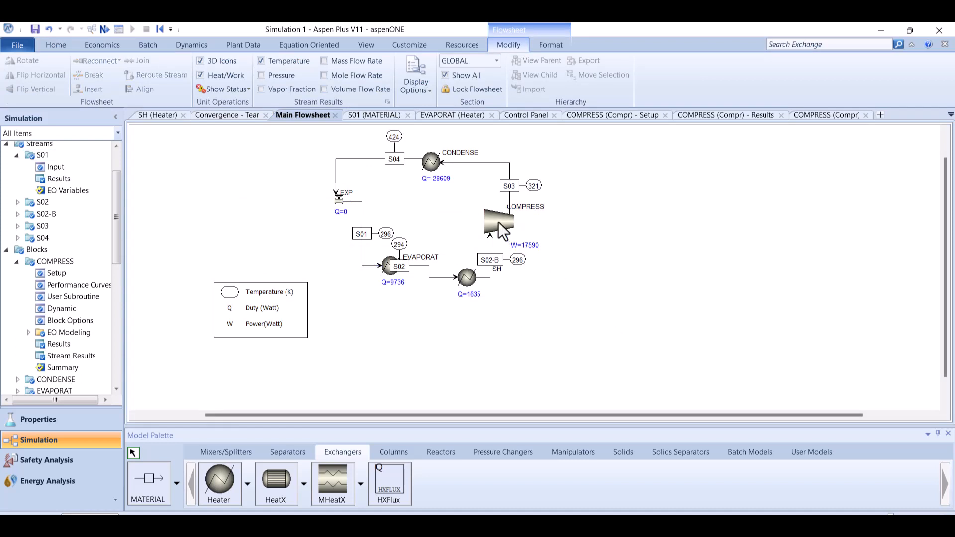
{"action": "mouse_move", "coordinate": [616, 237]}
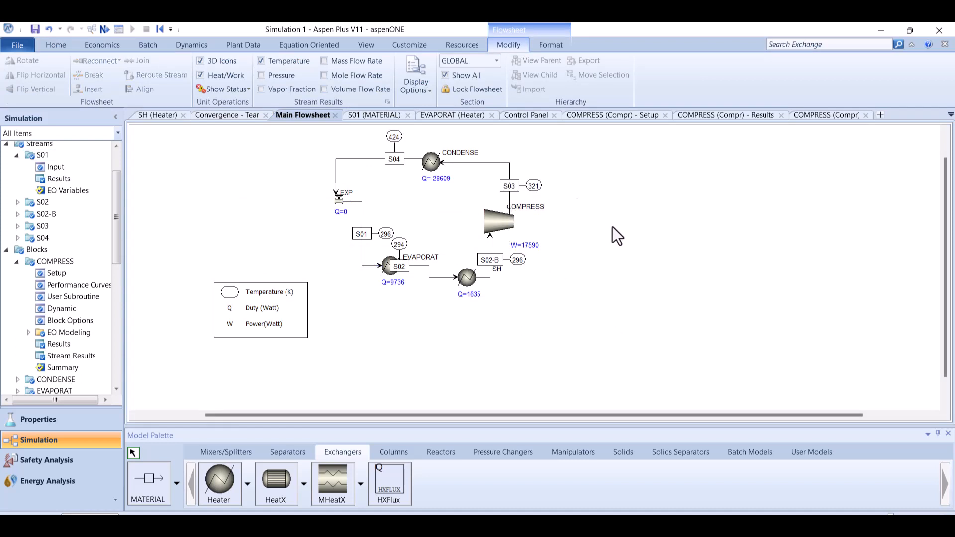
{"action": "mouse_move", "coordinate": [568, 230]}
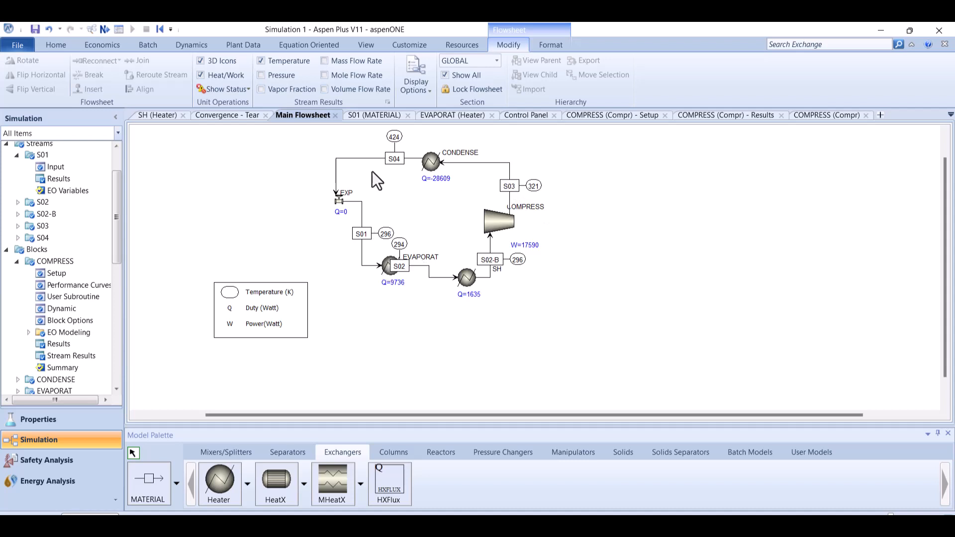
{"action": "mouse_move", "coordinate": [381, 167]}
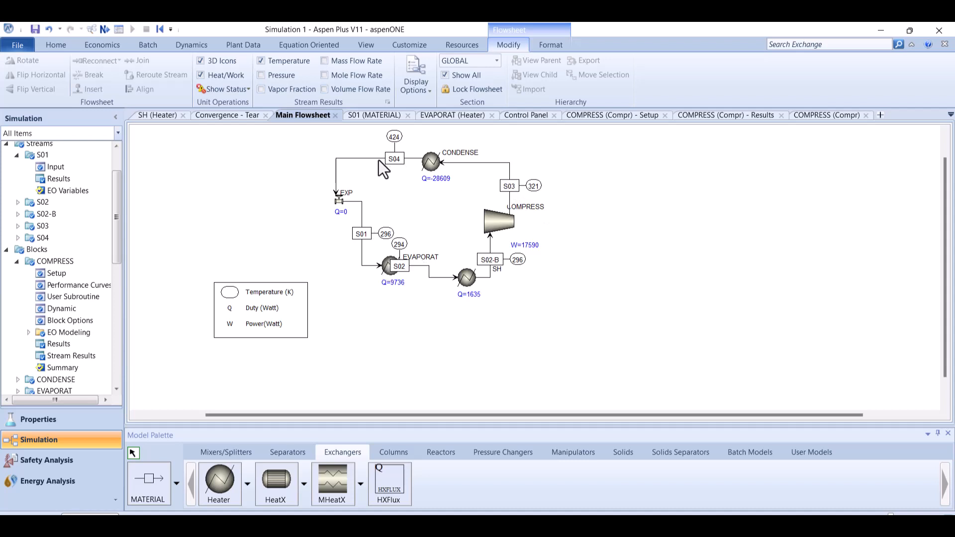
{"action": "mouse_move", "coordinate": [370, 181]}
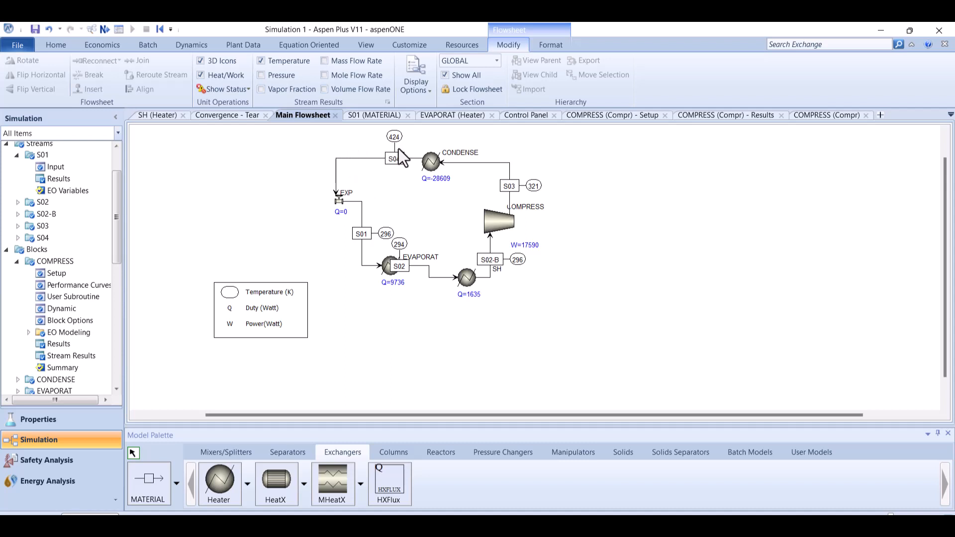
{"action": "mouse_move", "coordinate": [405, 195]}
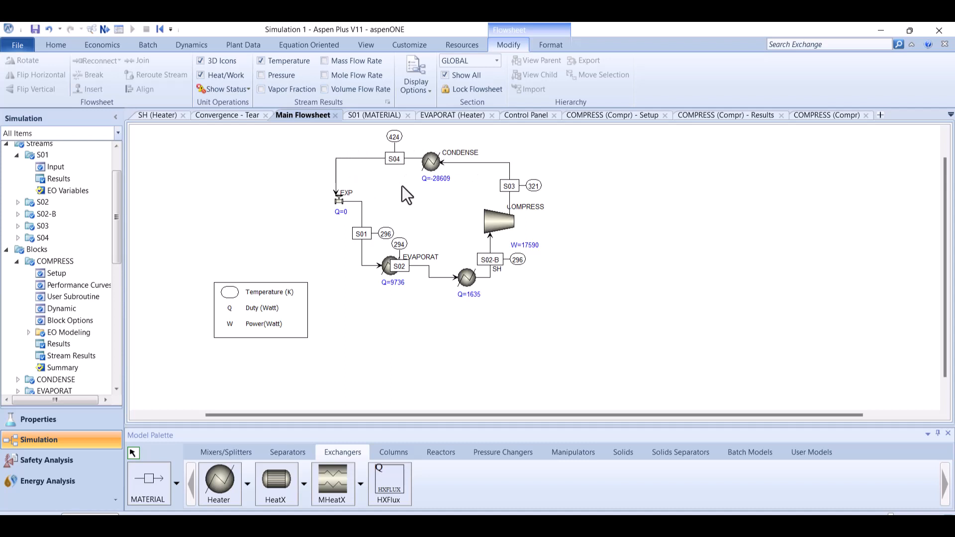
{"action": "mouse_move", "coordinate": [433, 142]}
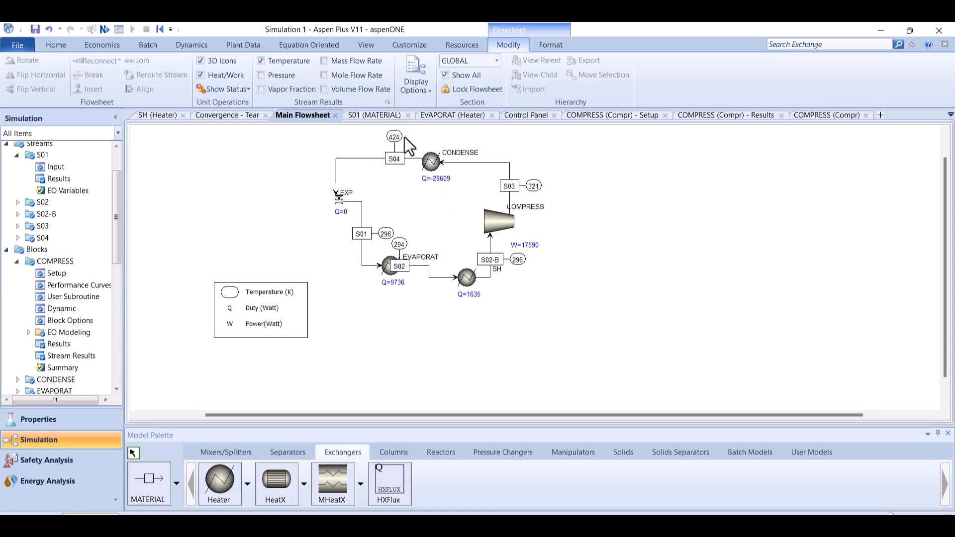
{"action": "mouse_move", "coordinate": [403, 151]}
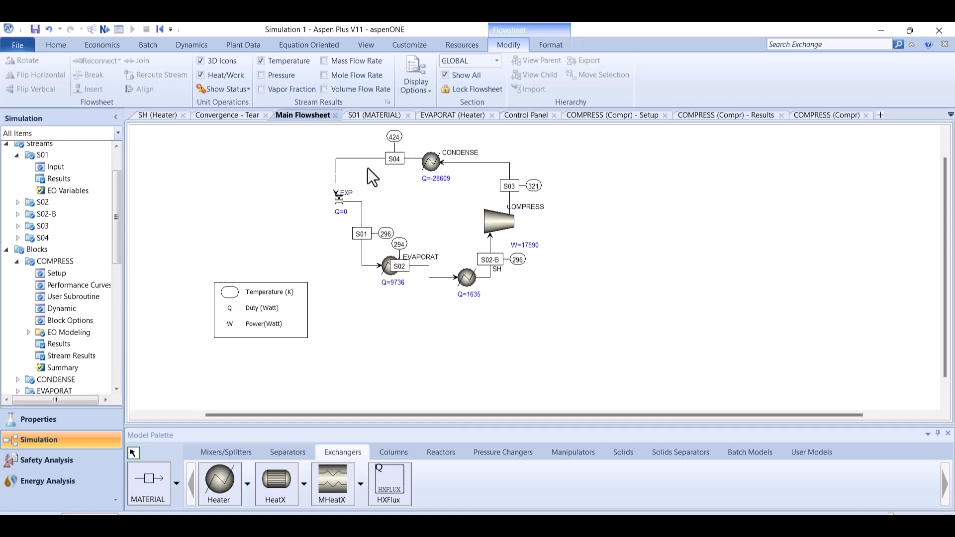
{"action": "mouse_move", "coordinate": [354, 177]}
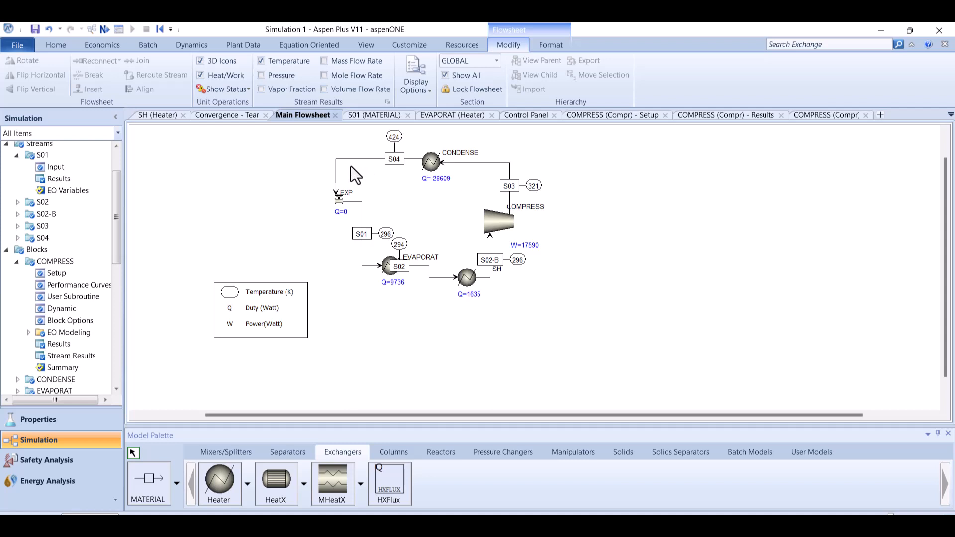
{"action": "mouse_move", "coordinate": [677, 287]}
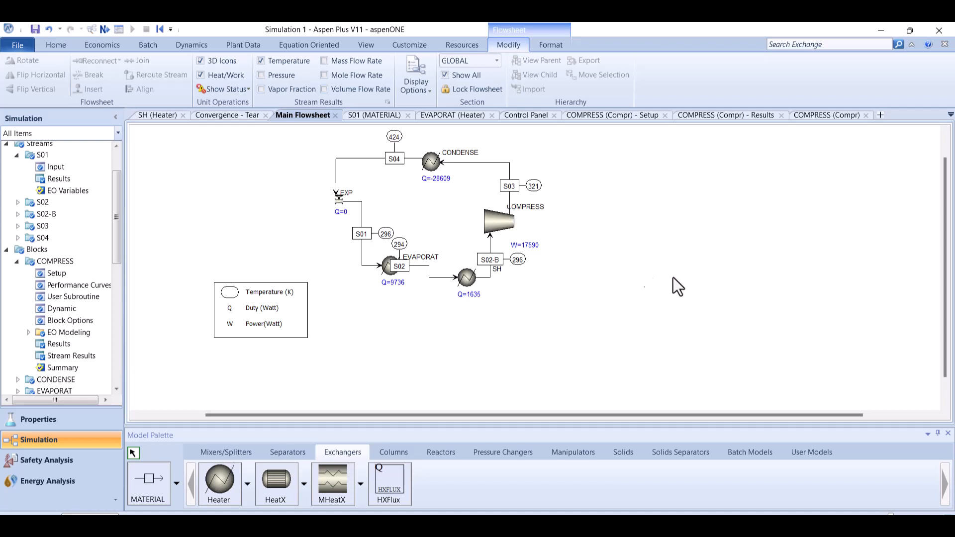
{"action": "mouse_move", "coordinate": [901, 58]}
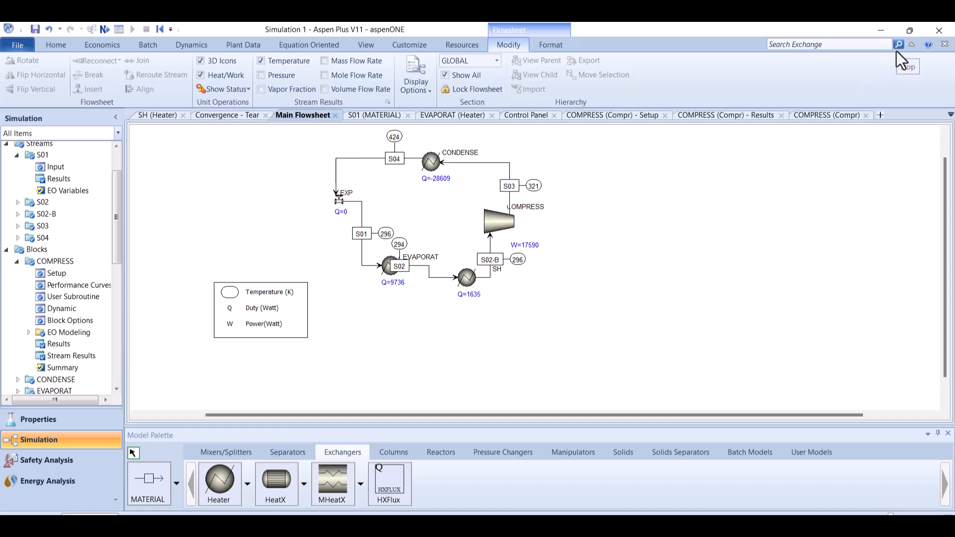